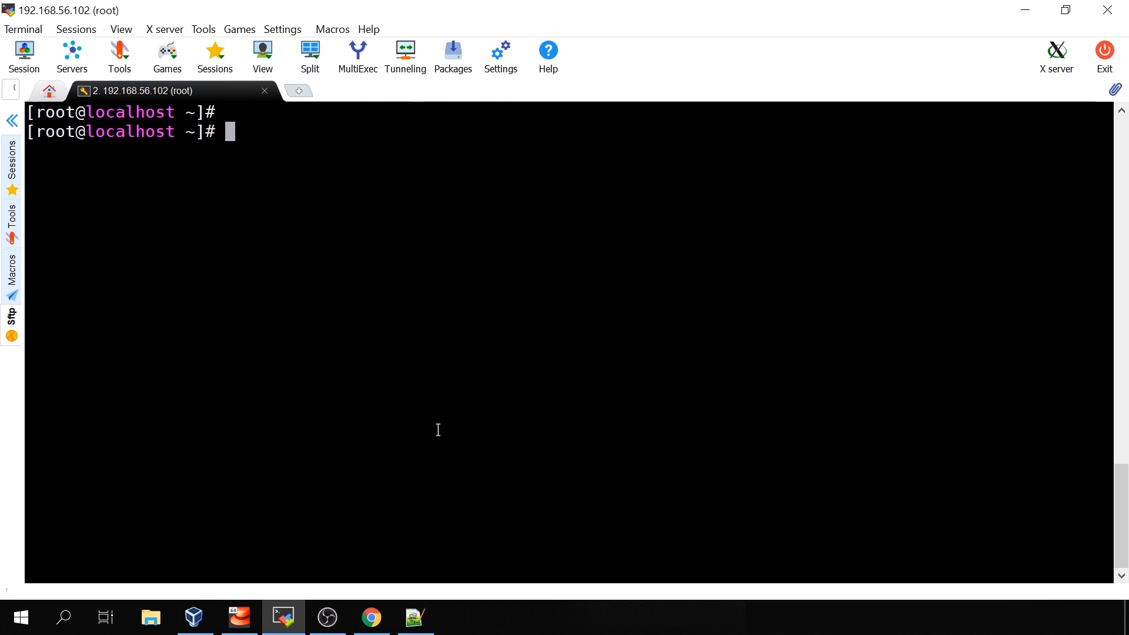
Step: Look through zabbix_agentd.conf in vim, searching for the UserParameter section
text(vim)
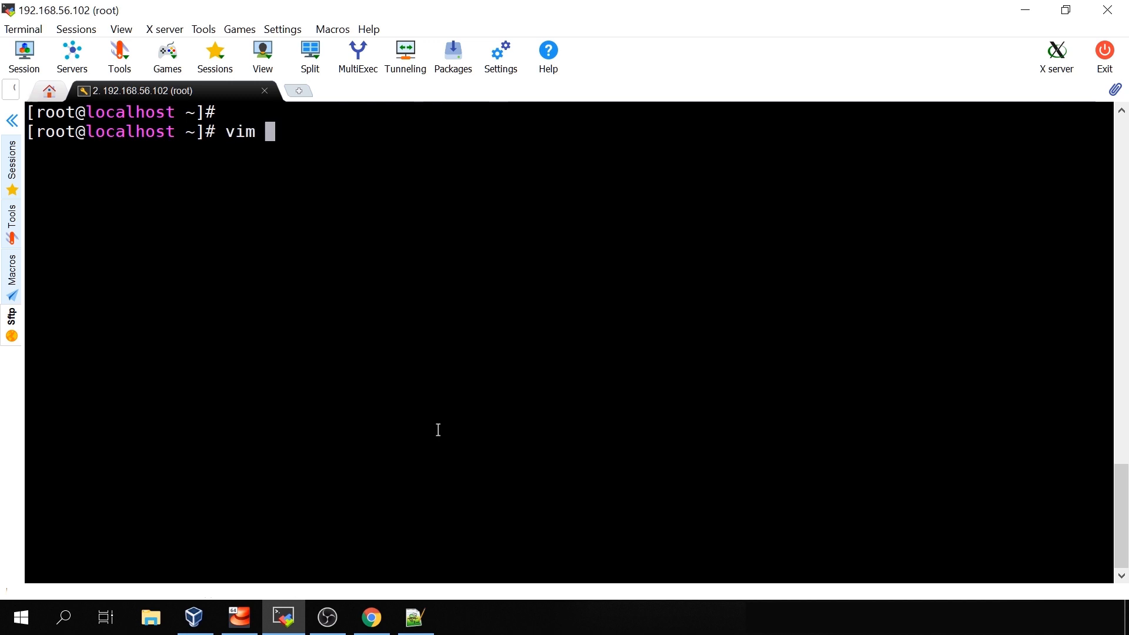
text(/etc/zabbix/zabbix_agentd.)
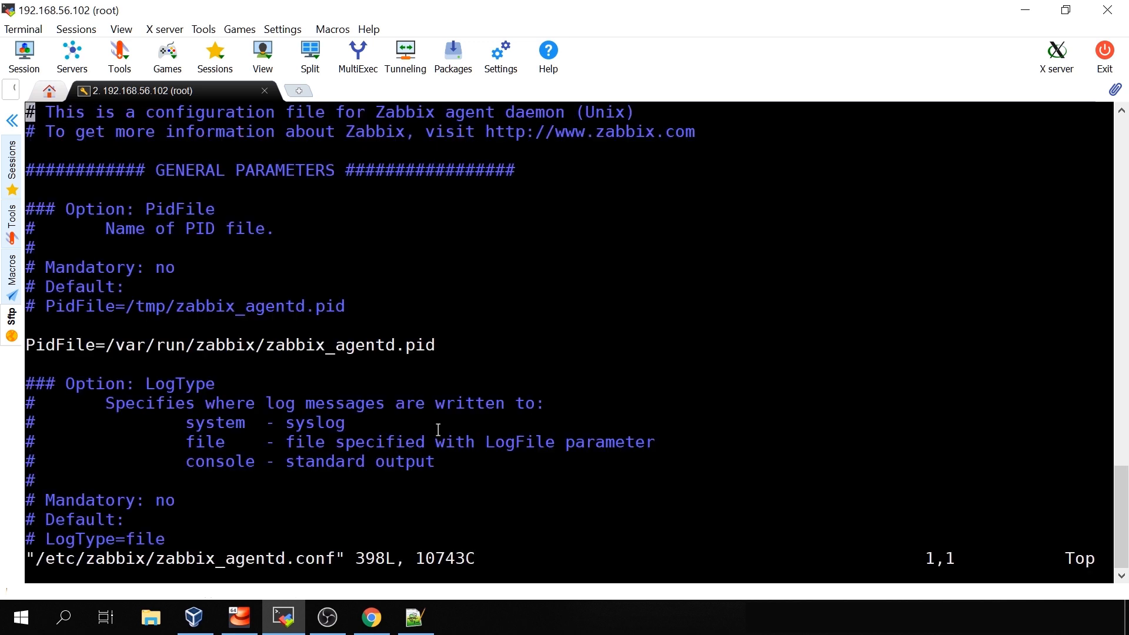
text(/User)
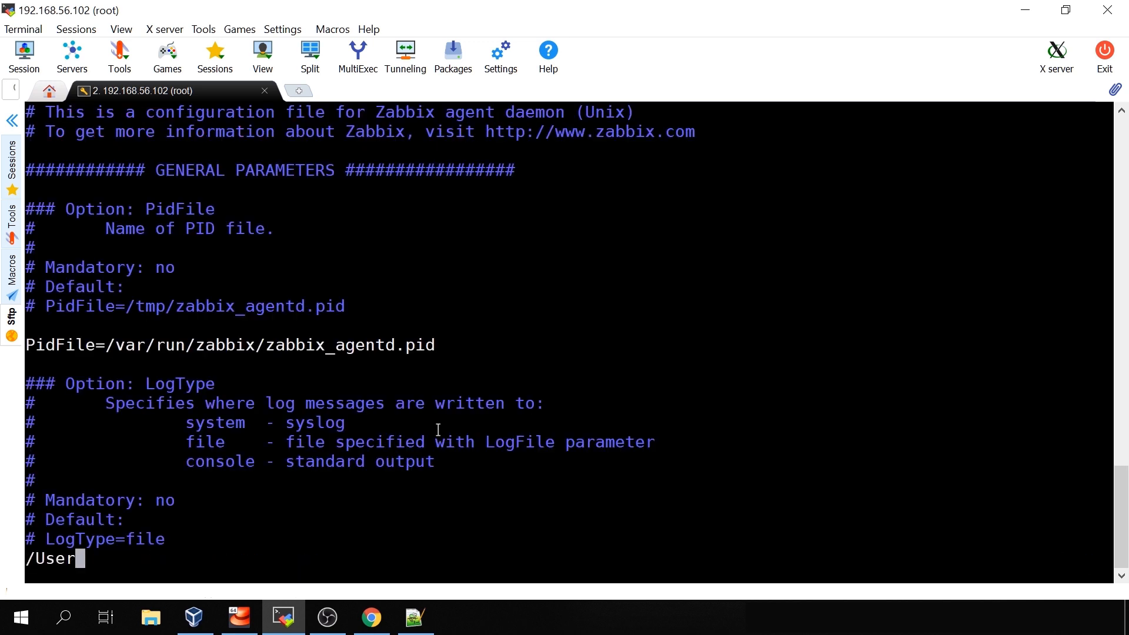
text(P)
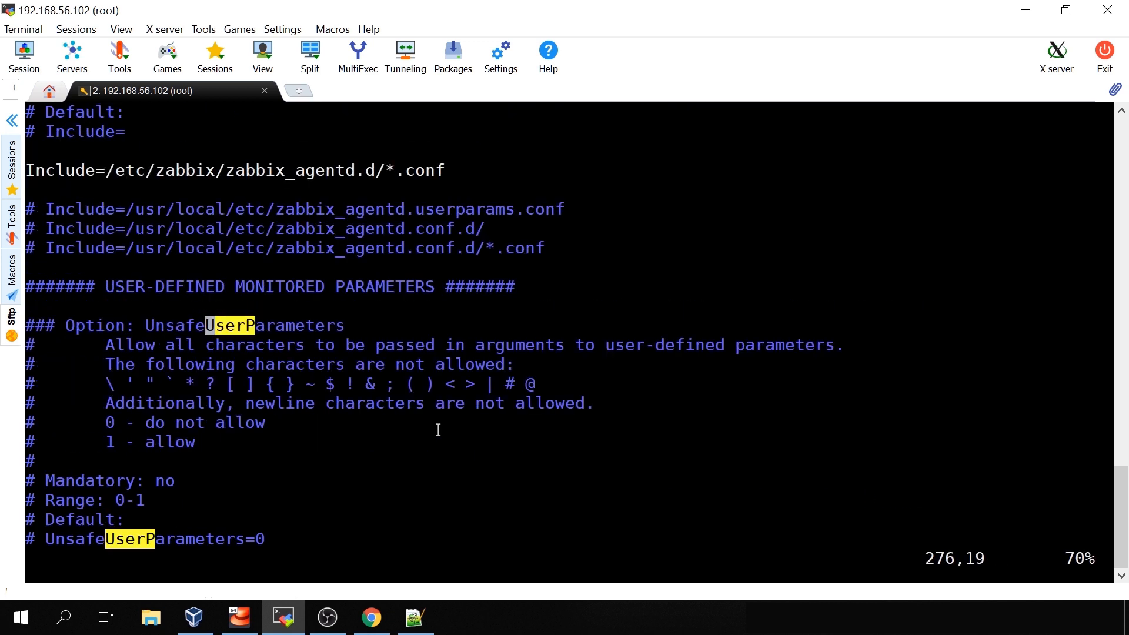
scroll(down, 3)
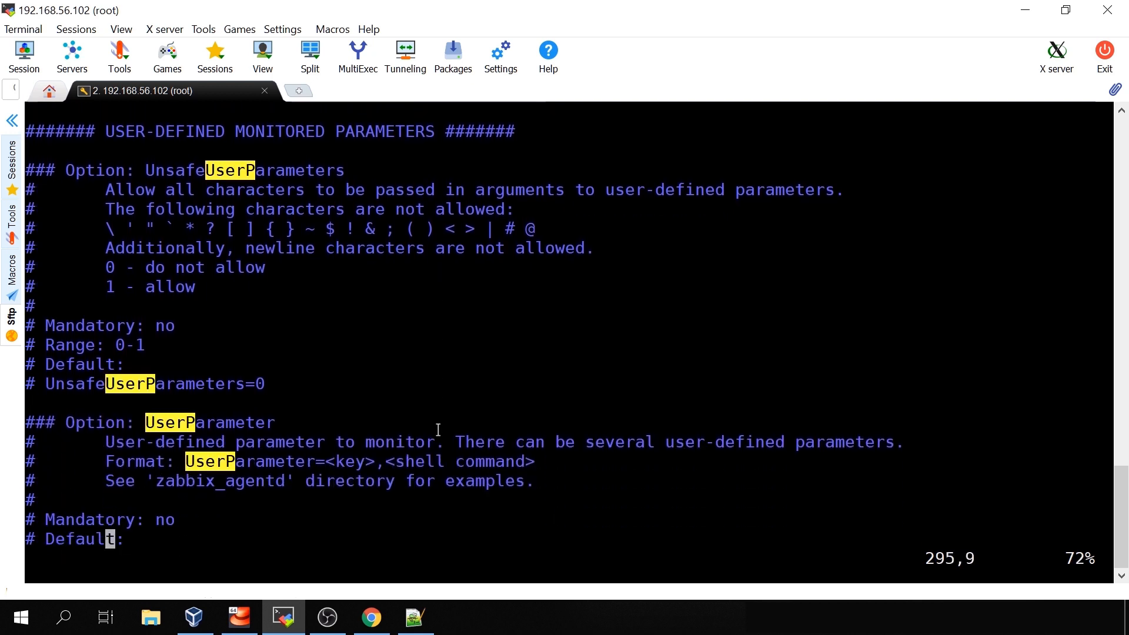
scroll(down, 3)
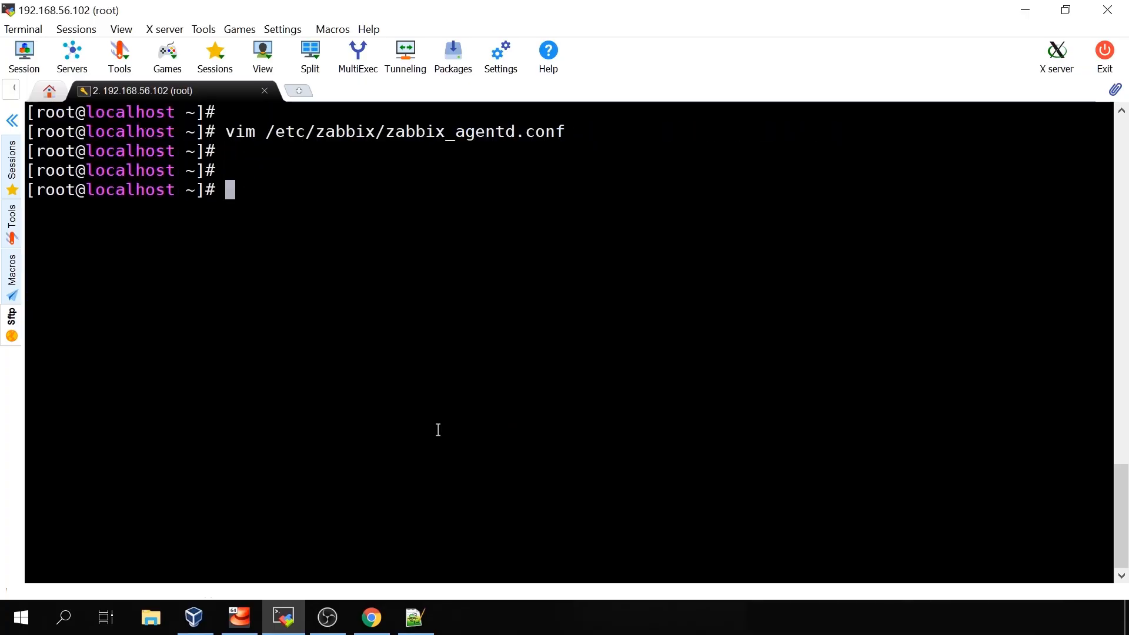
Step: Run zabbix_server -V and zabbix_agentd -V to confirm version 4.0.5
text(zabbix_server -V)
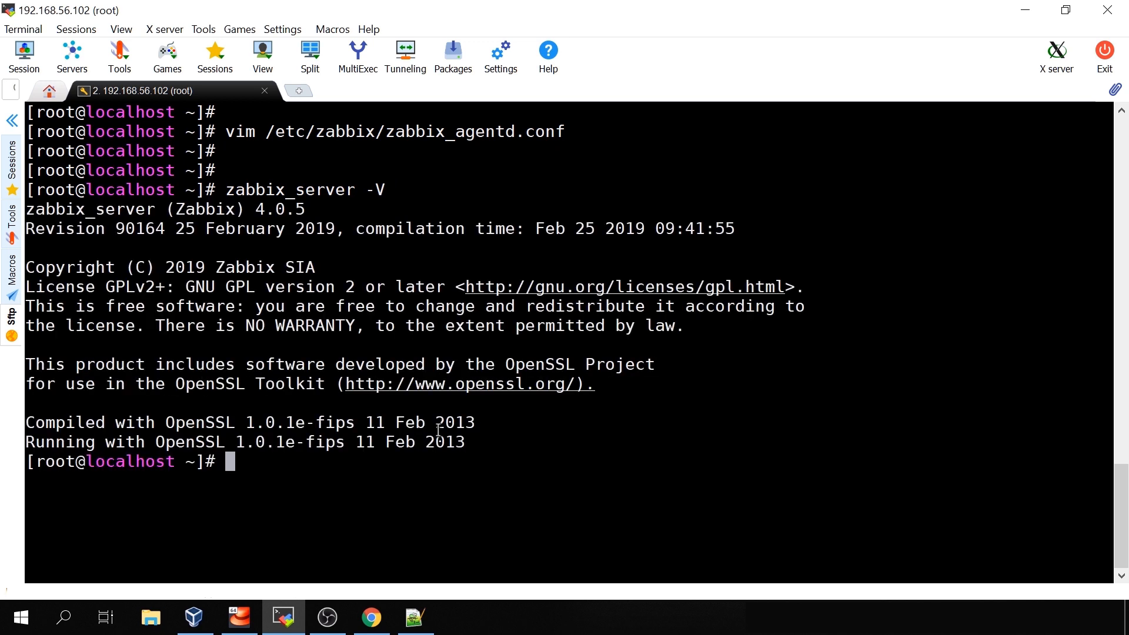
mouse_move(113, 210)
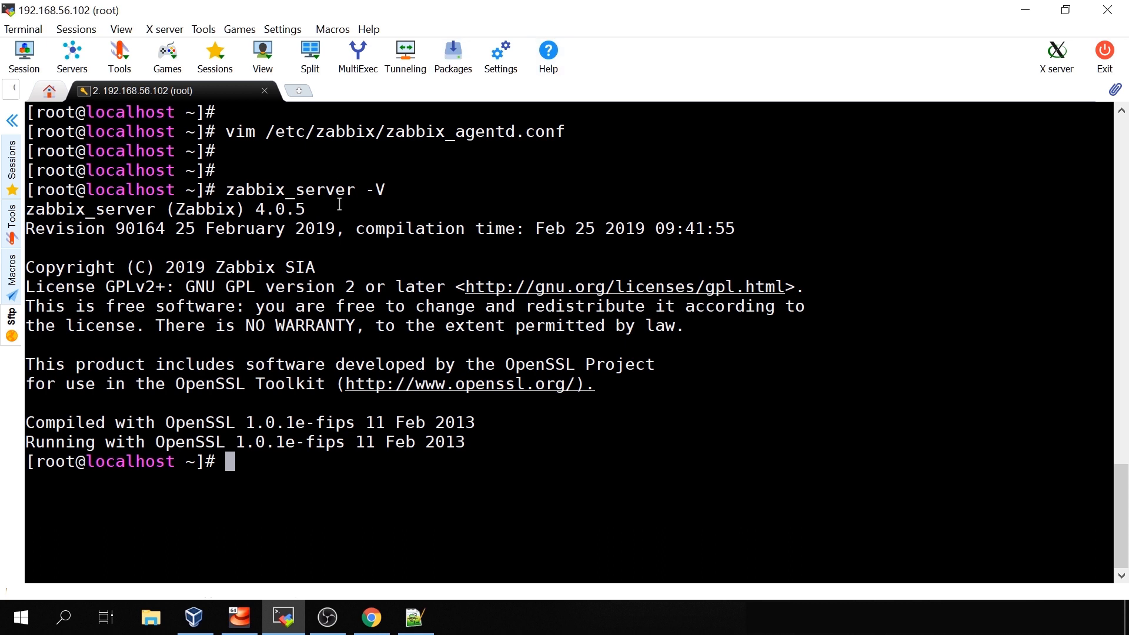
mouse_move(495, 244)
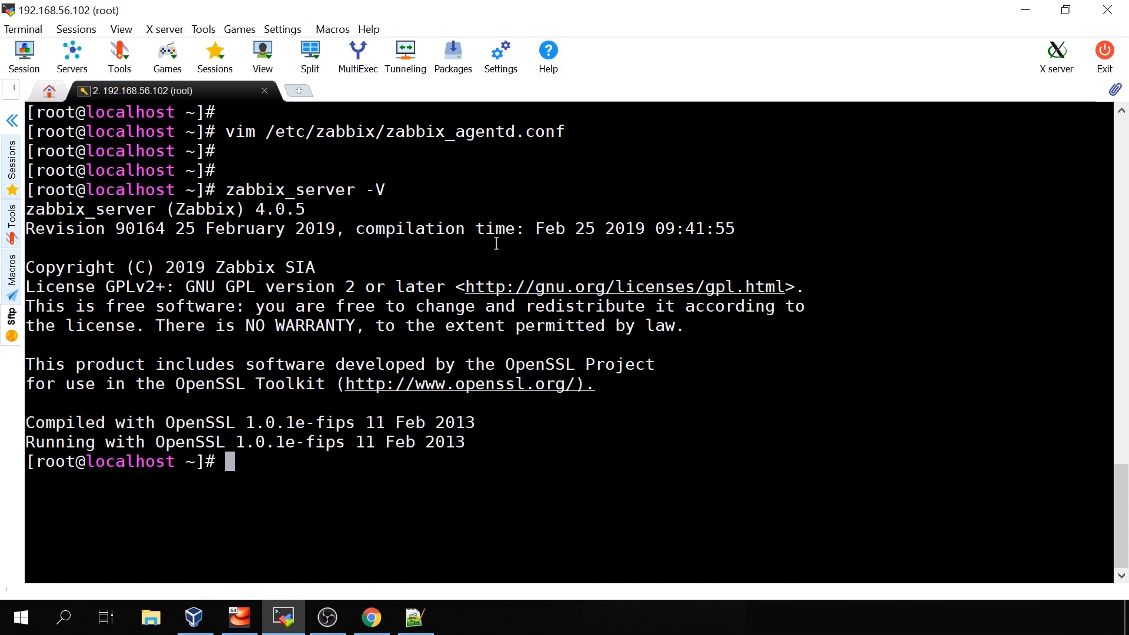
double_click(277, 210)
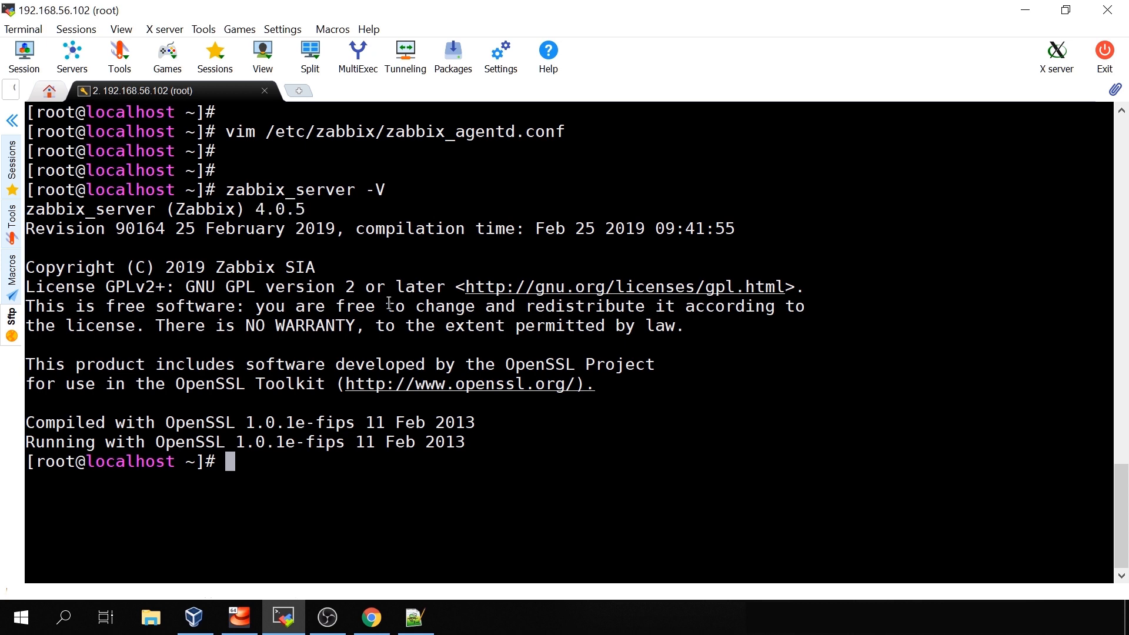
text(zabbix_s)
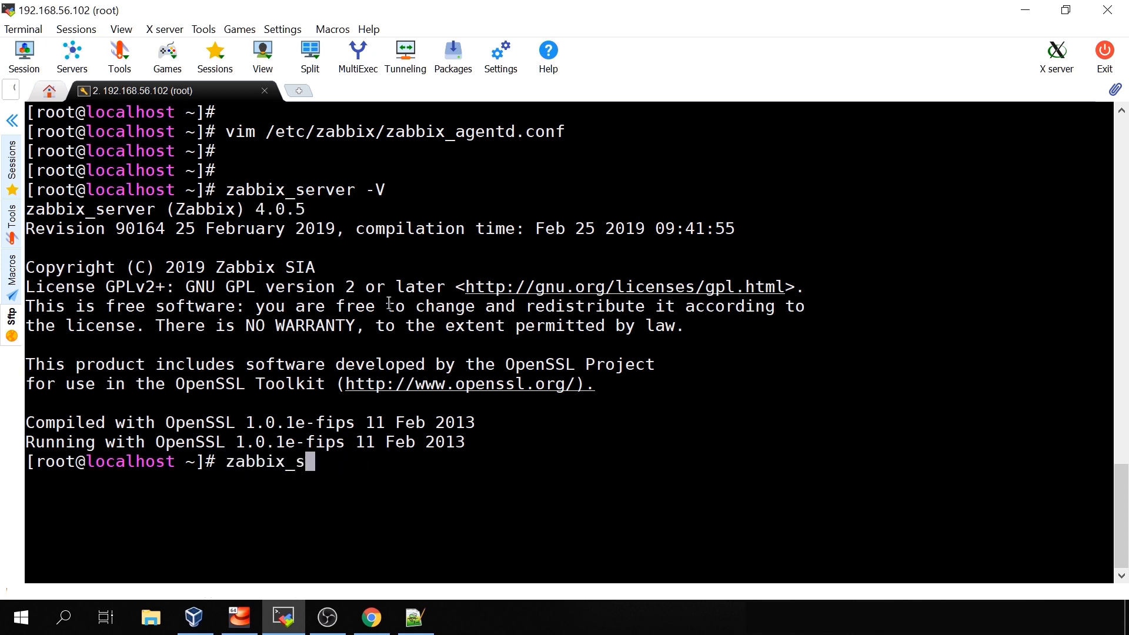
text(agentd -V)
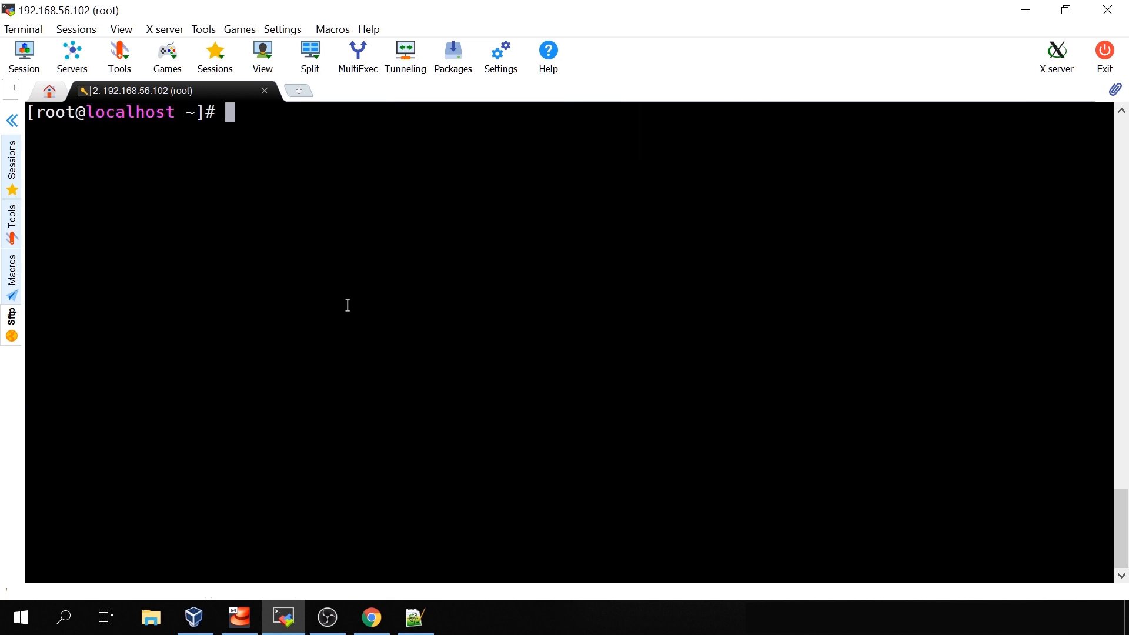
Step: Reopen zabbix_agentd.conf in vim and begin a UserParameter=static, line
text(vim /etc/zabbix/zabbix_agentd.conf)
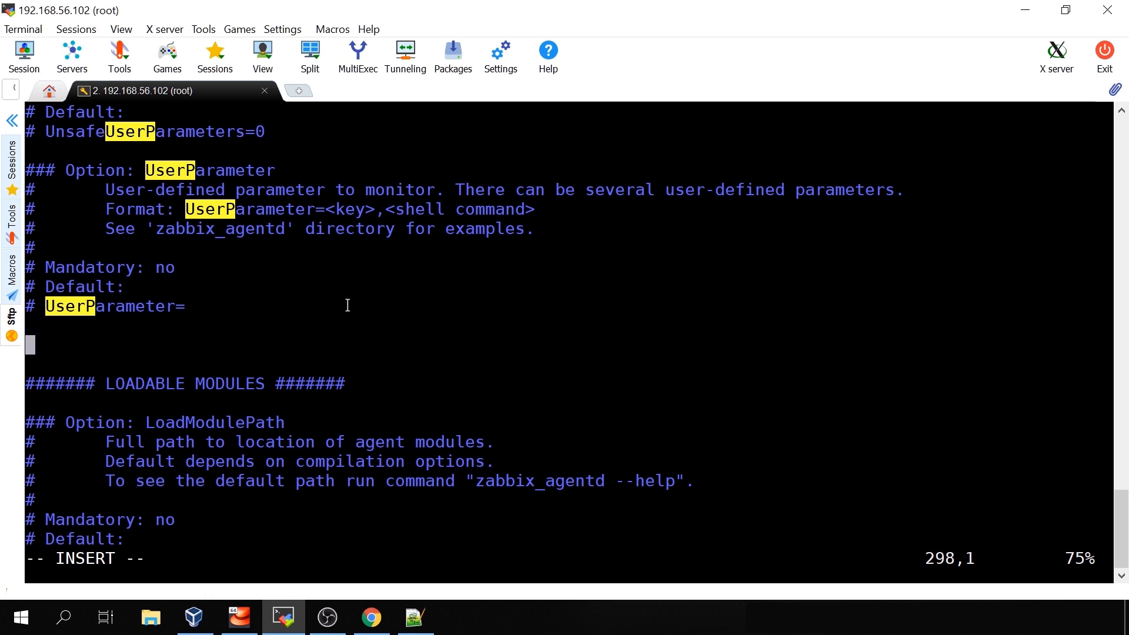
text(Us)
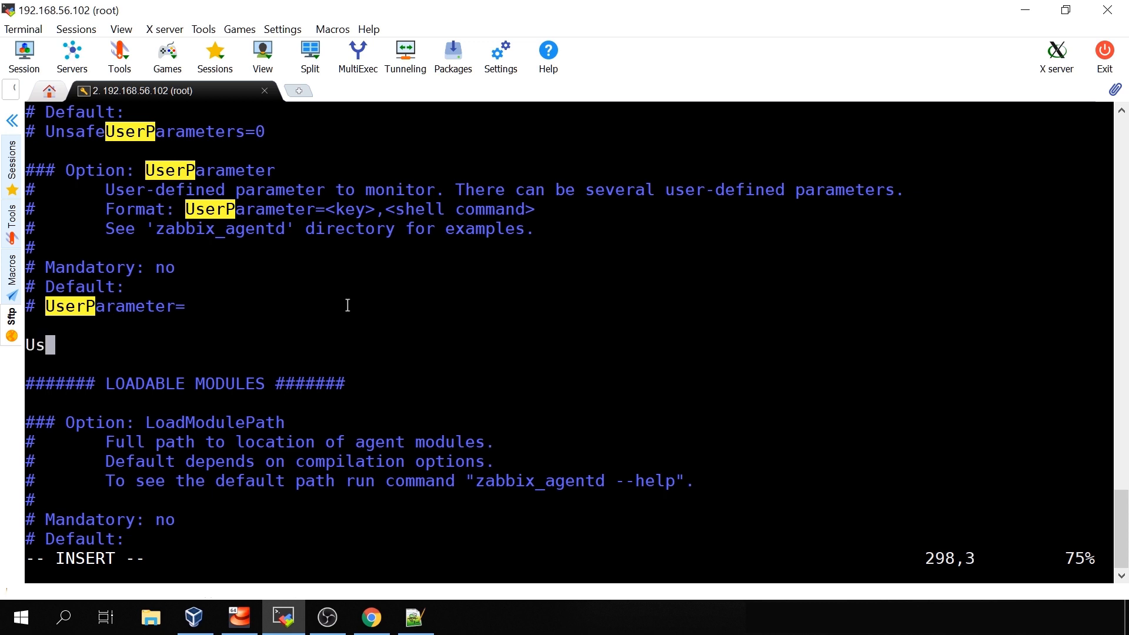
text(er)
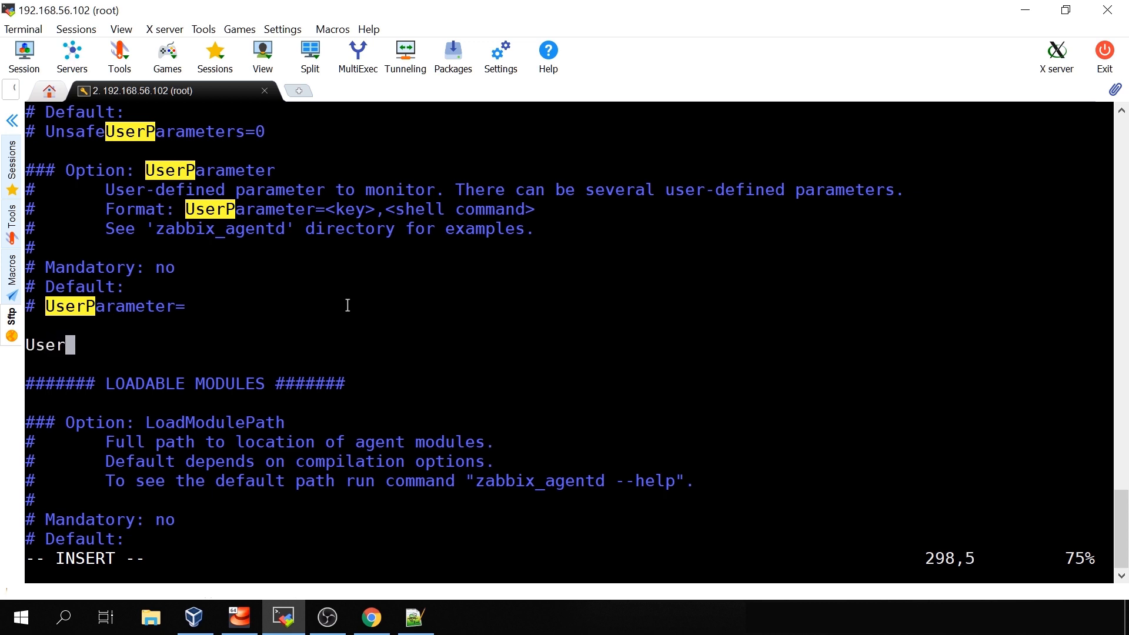
text(Para e)
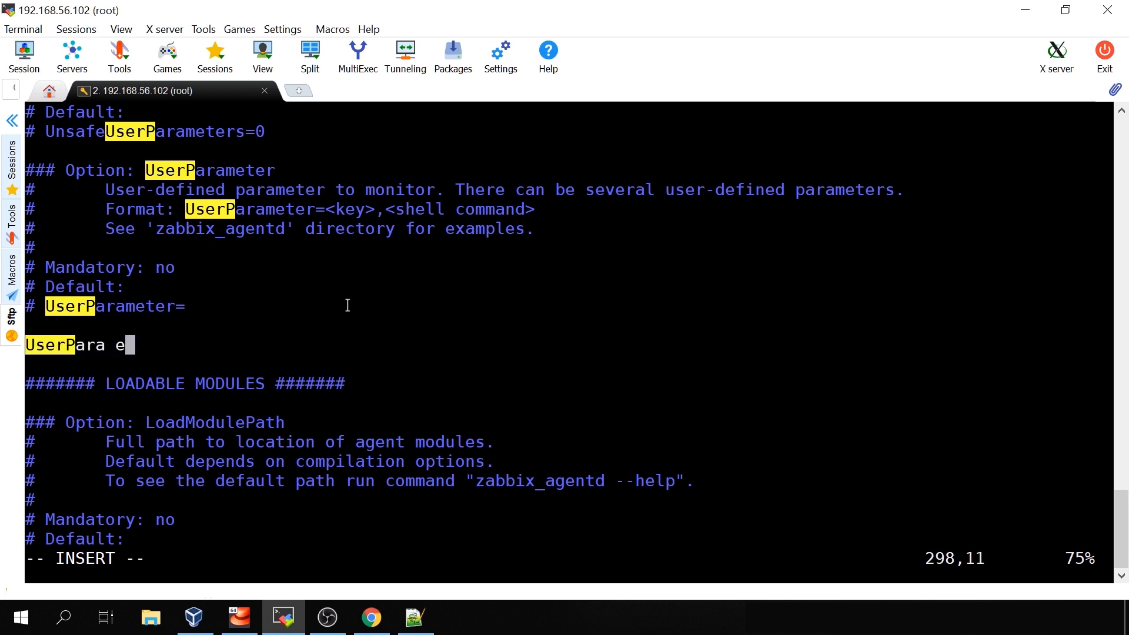
text(meter)
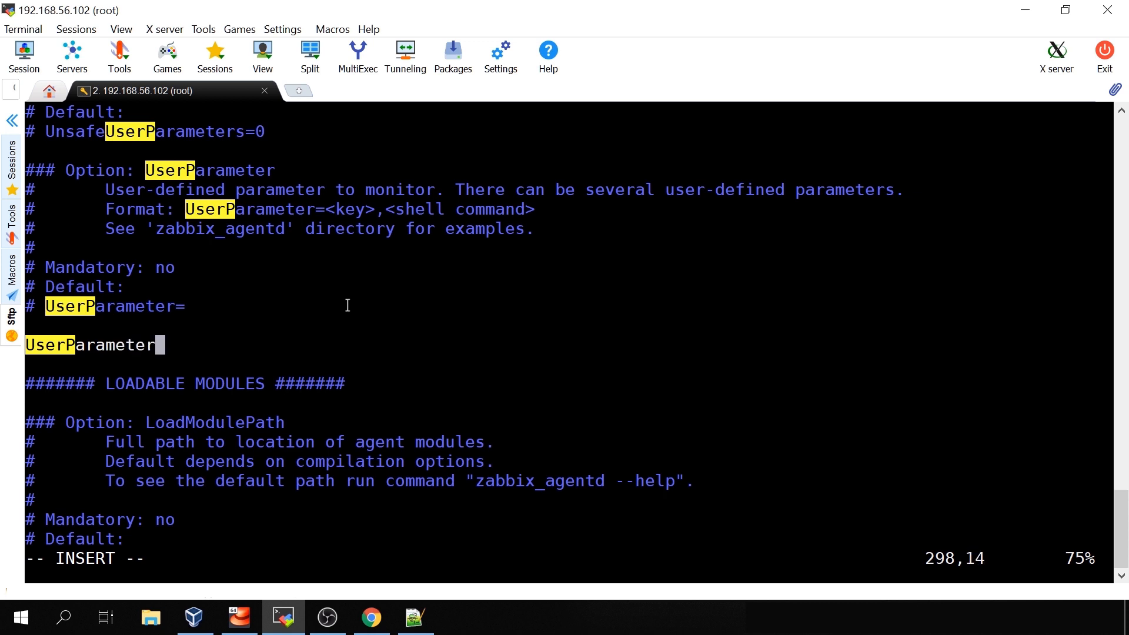
text(=)
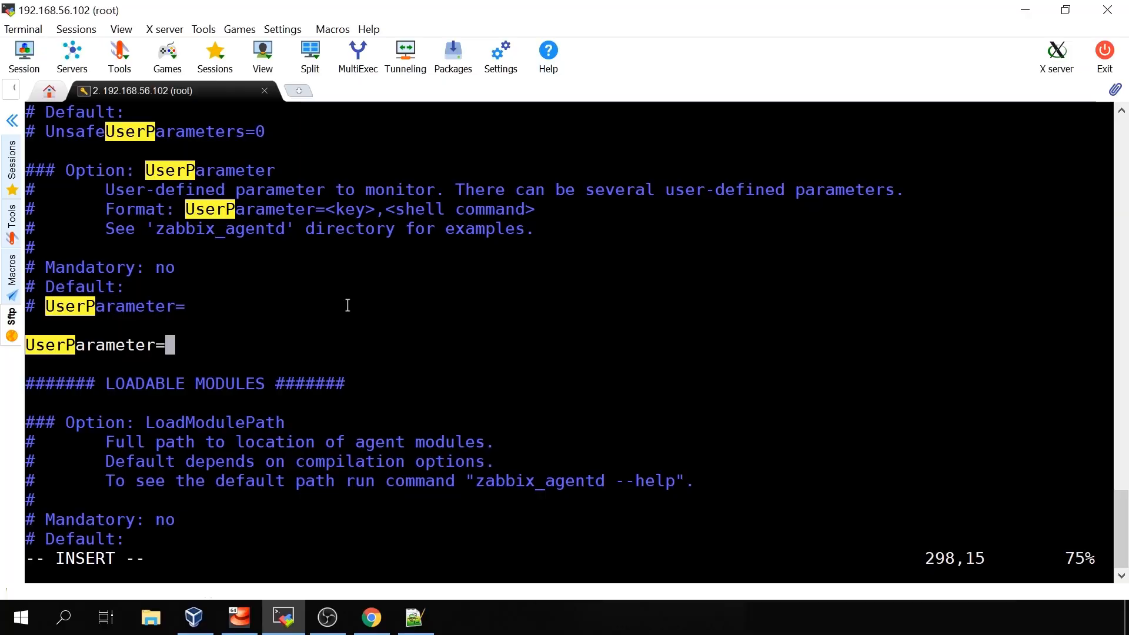
text(static)
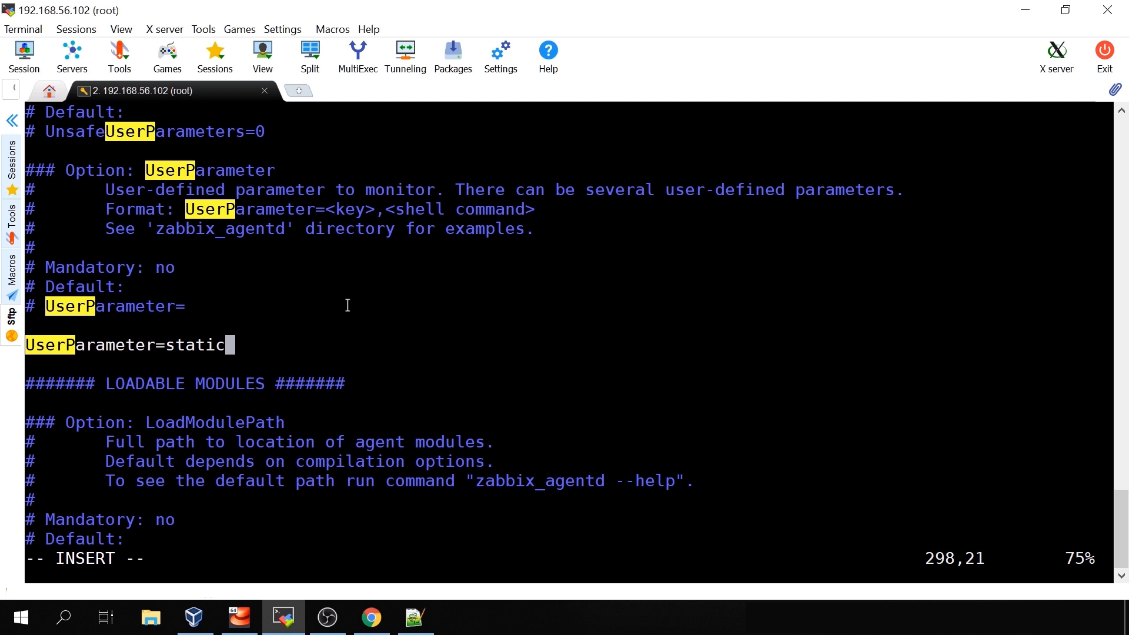
text(,)
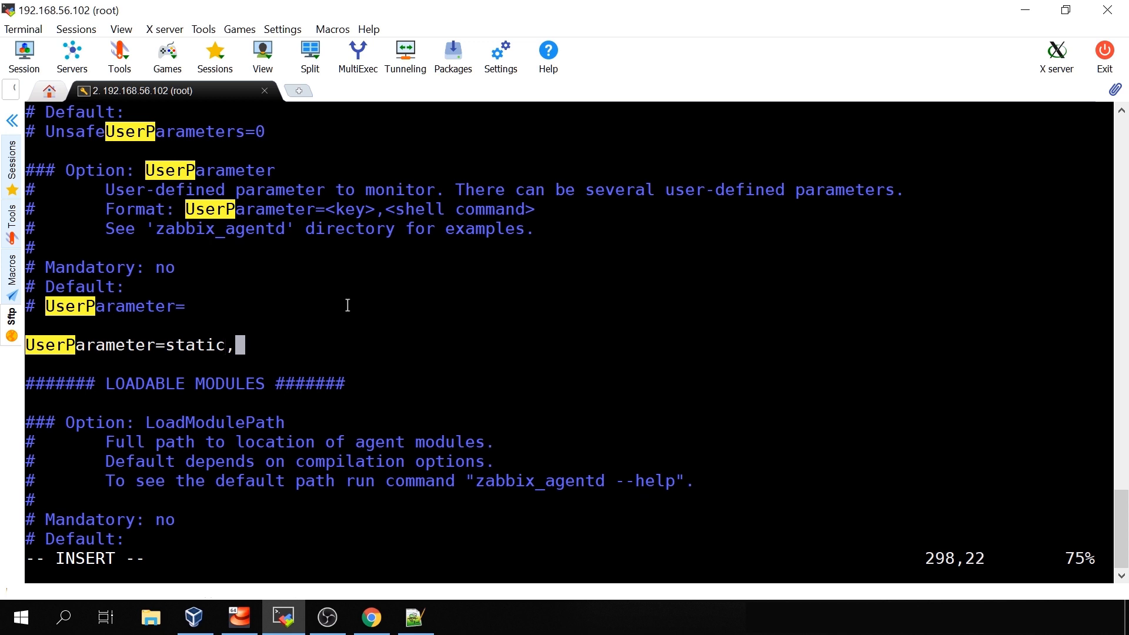
Step: Complete the static entry with /usr/sbin/zabbix_agentd -V and copy the command for reuse
text(/usr)
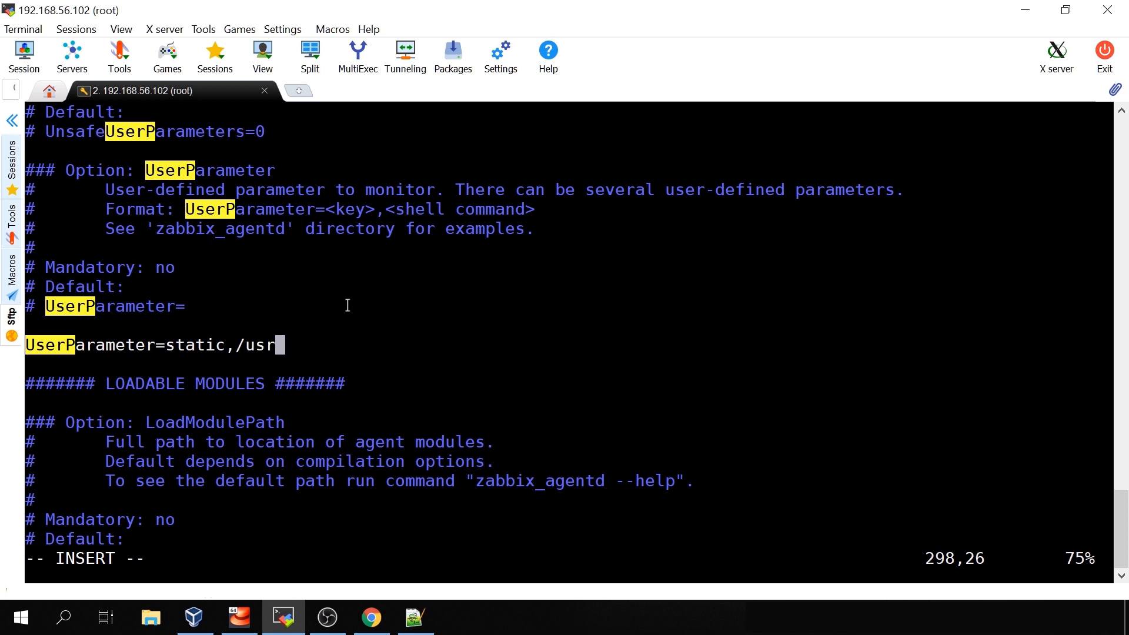
text(sbin)
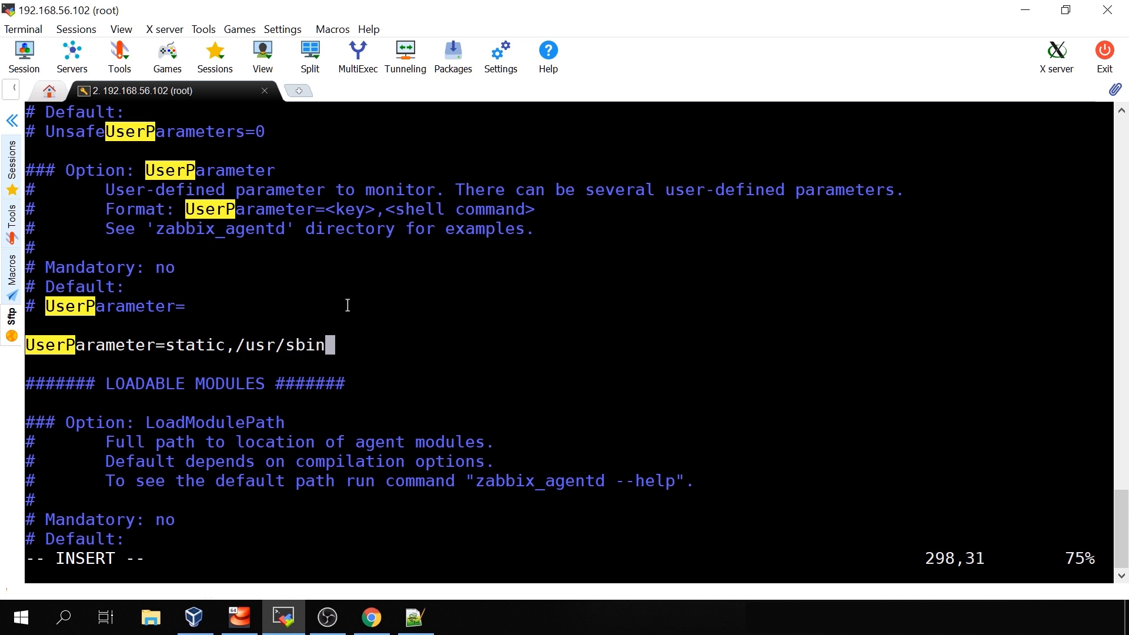
text(/zabbix)
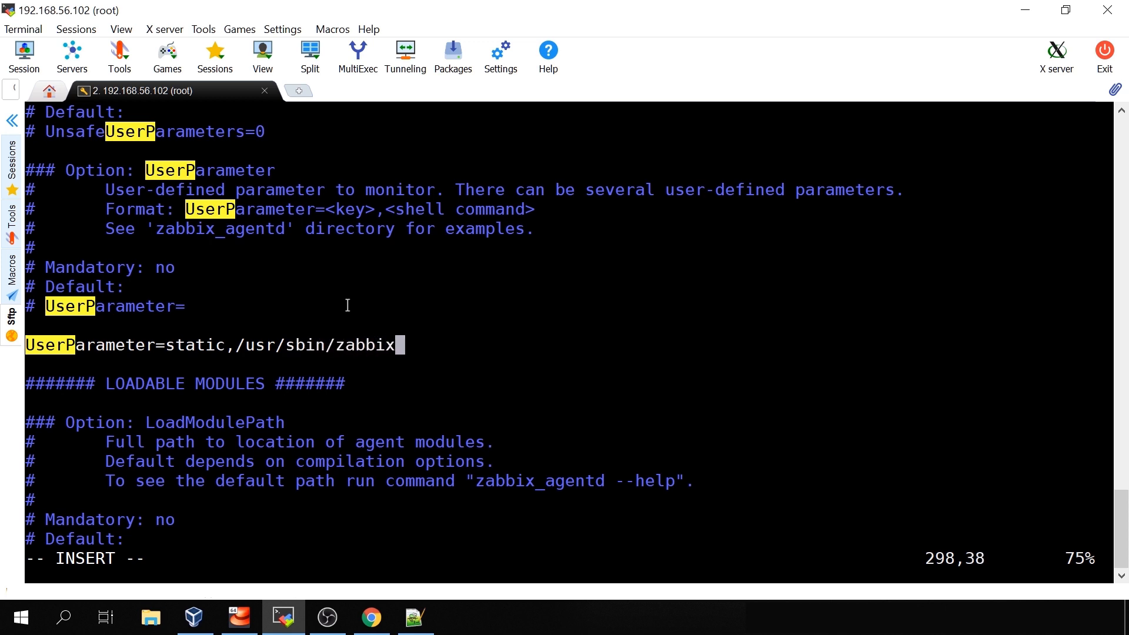
text(_agentd -V)
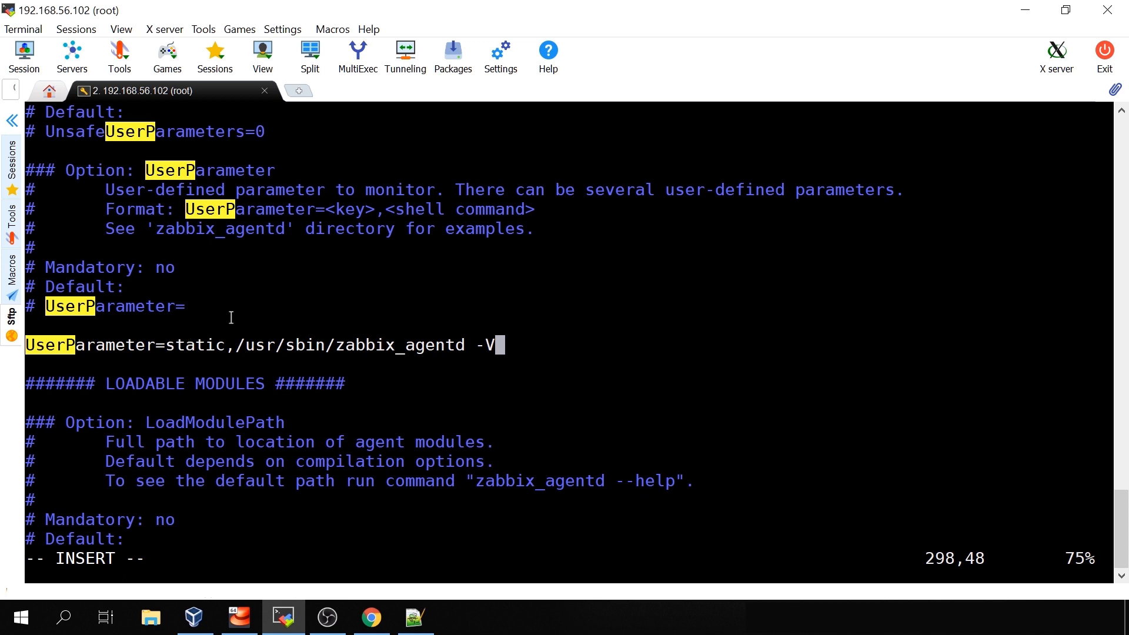
double_click(194, 345)
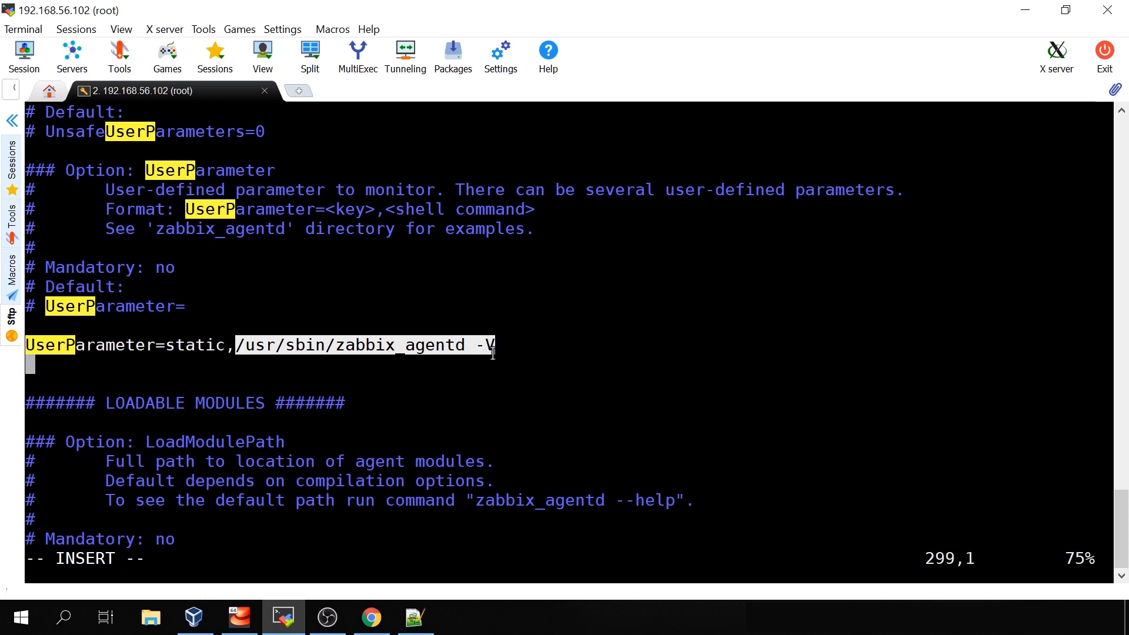
Step: Add UserParameter=dynamic[*],/usr/sbin/$1 to the agent config
text(User)
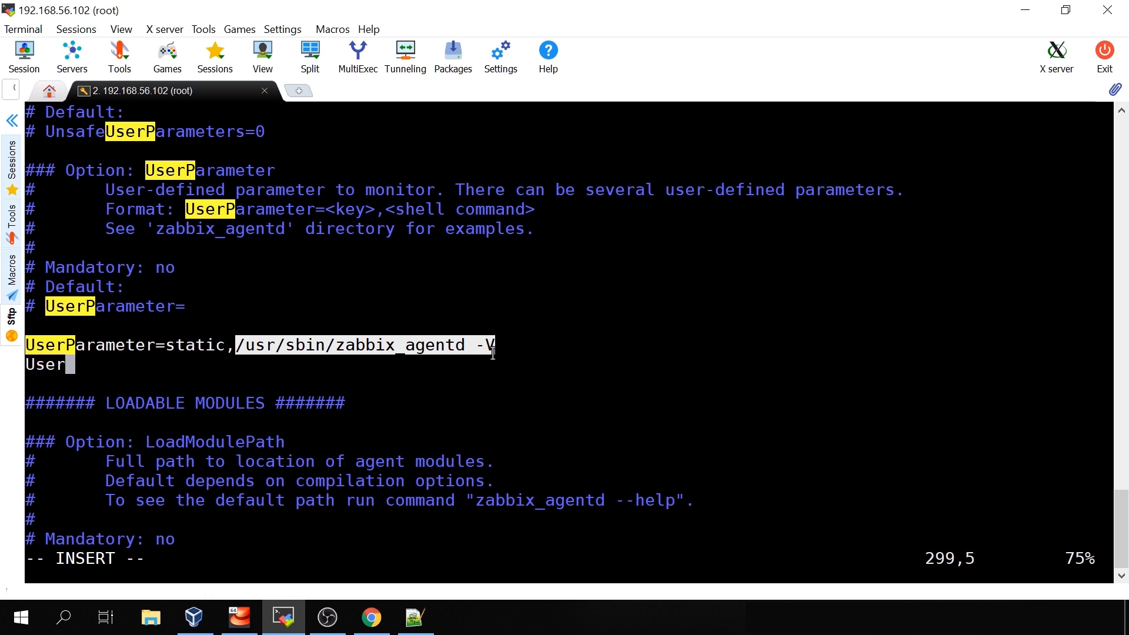
text(Para)
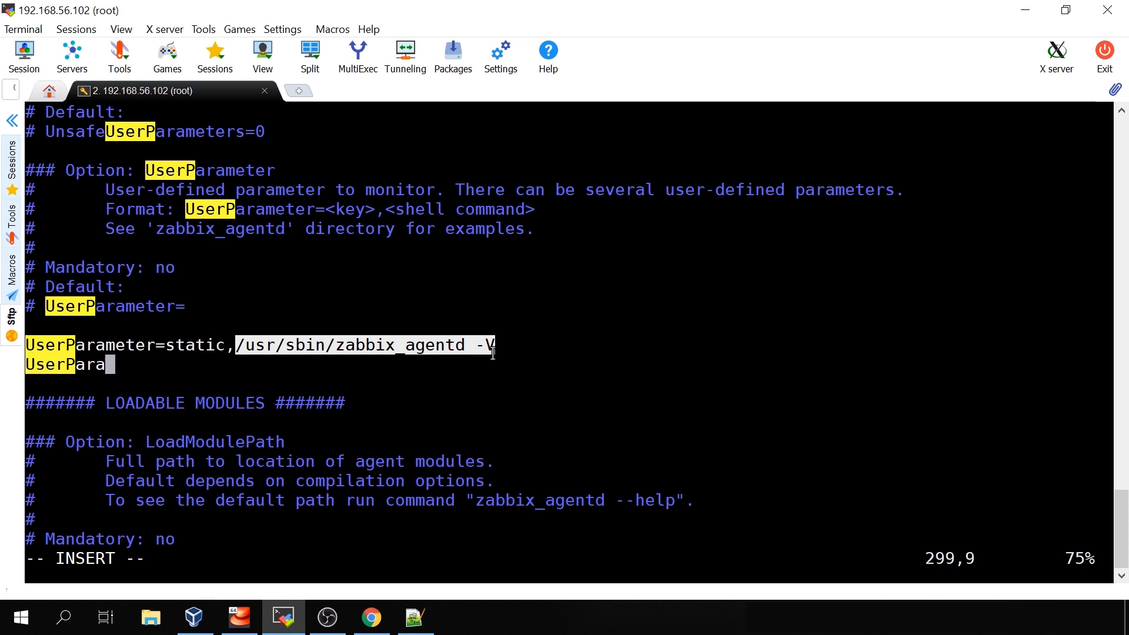
text(meter=)
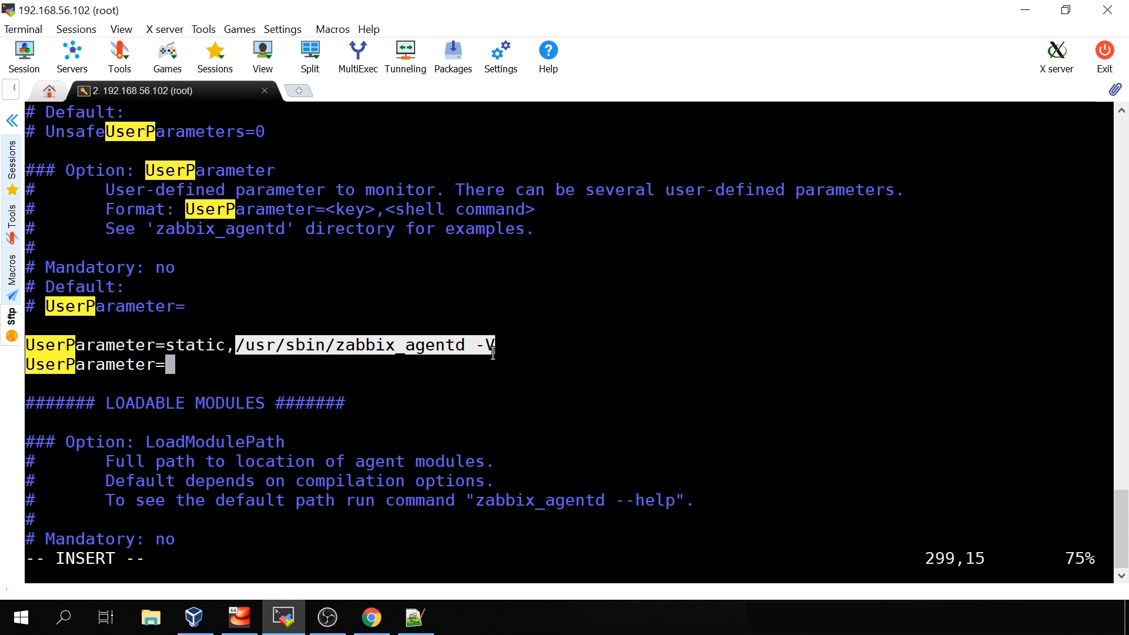
text(dynamic)
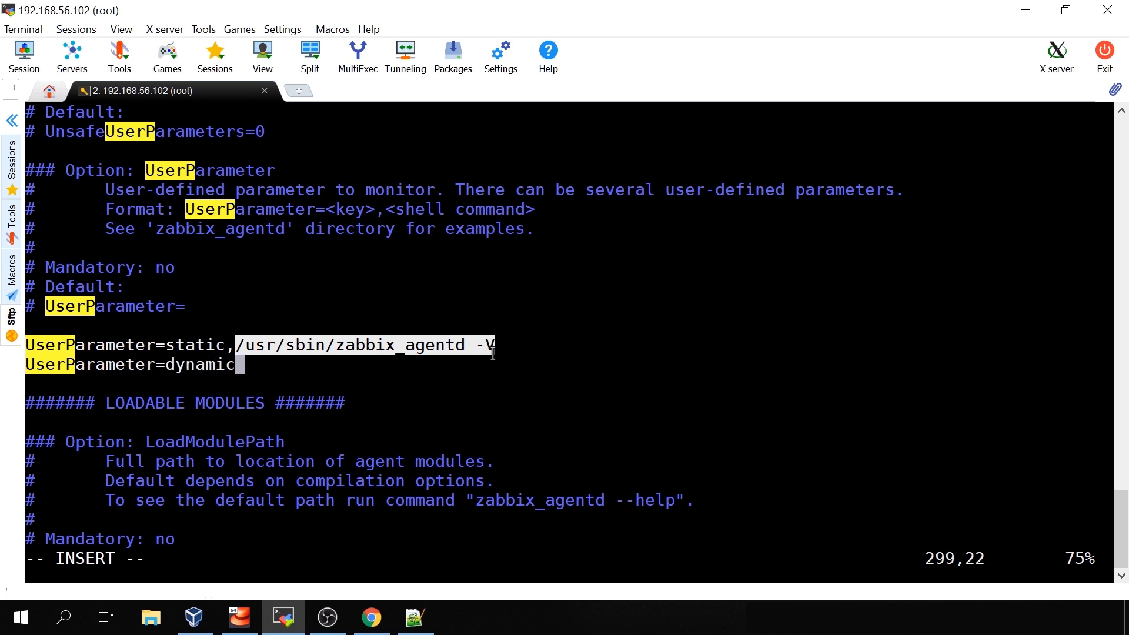
text([)
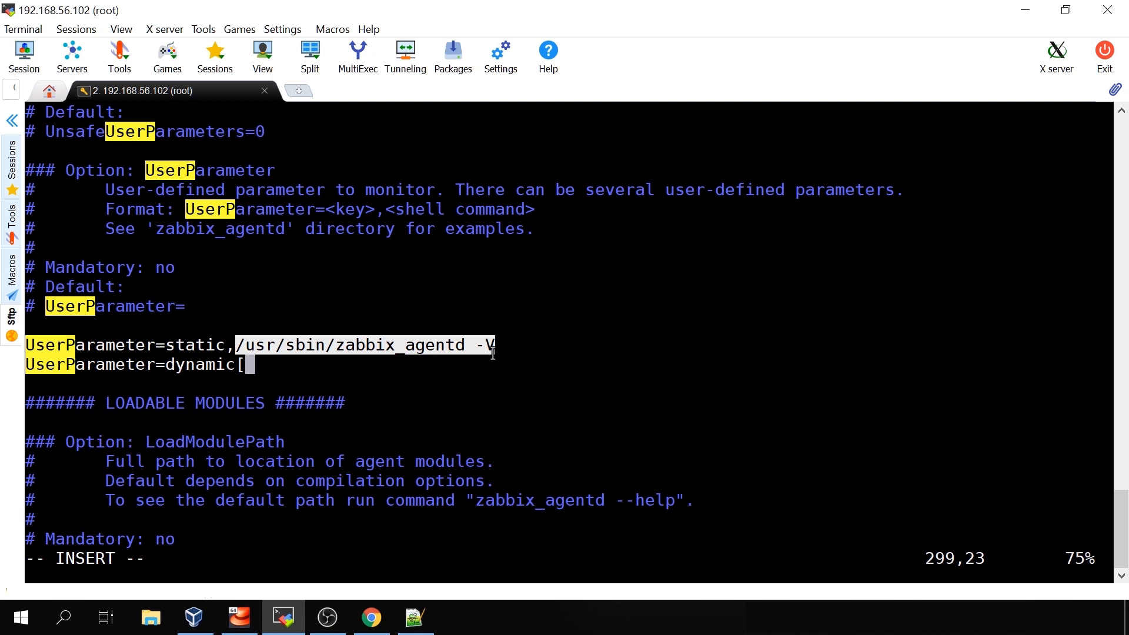
text(*)
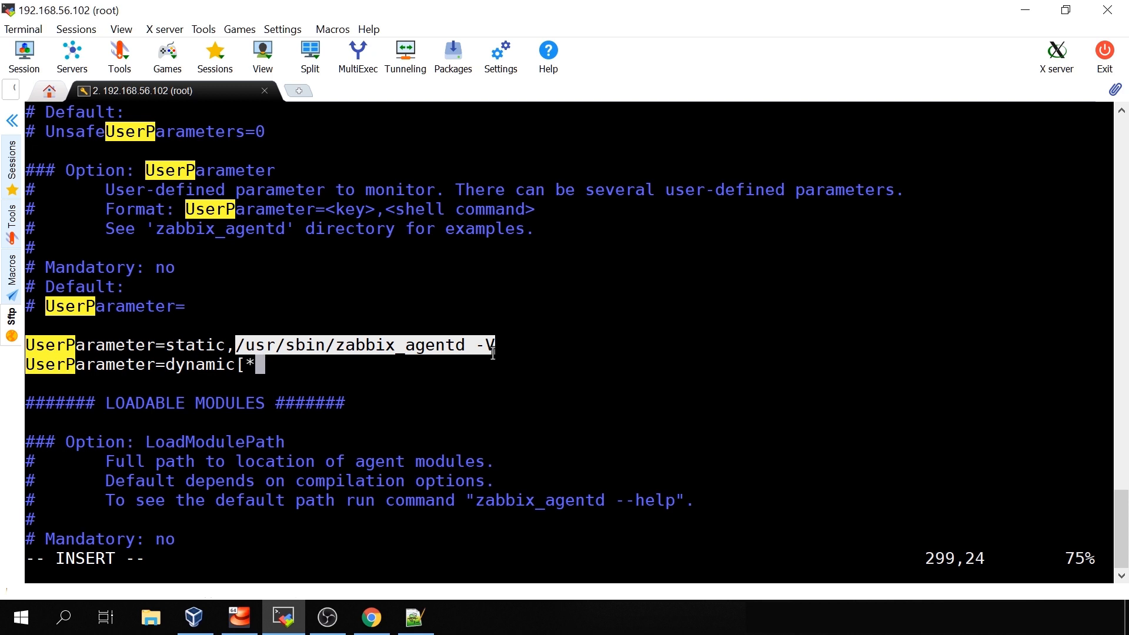
text(,)
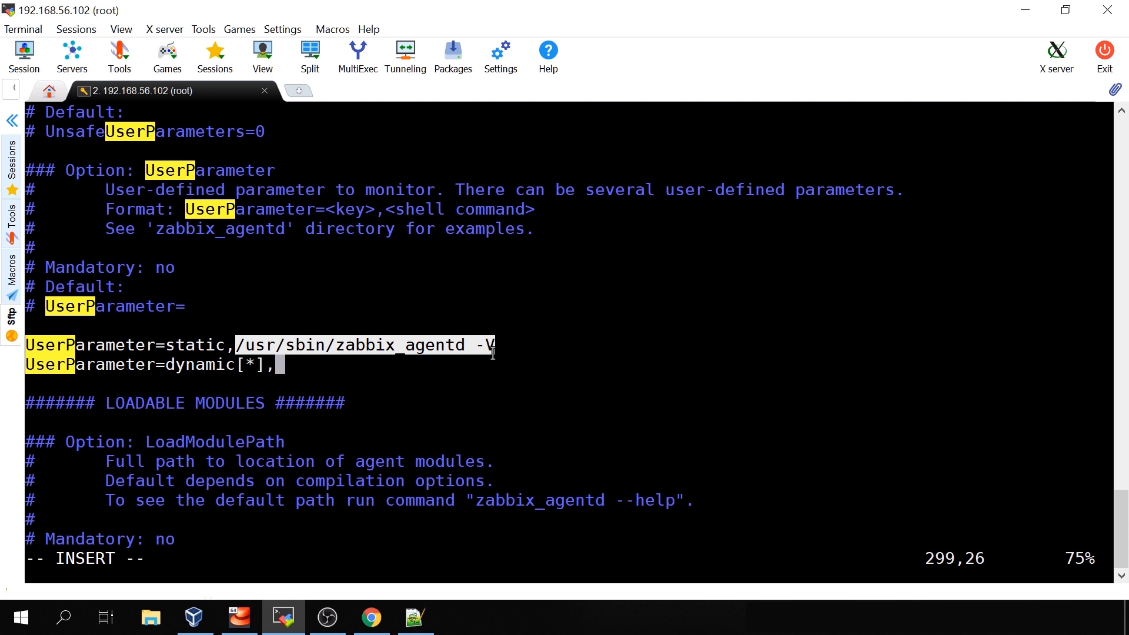
text(/usr)
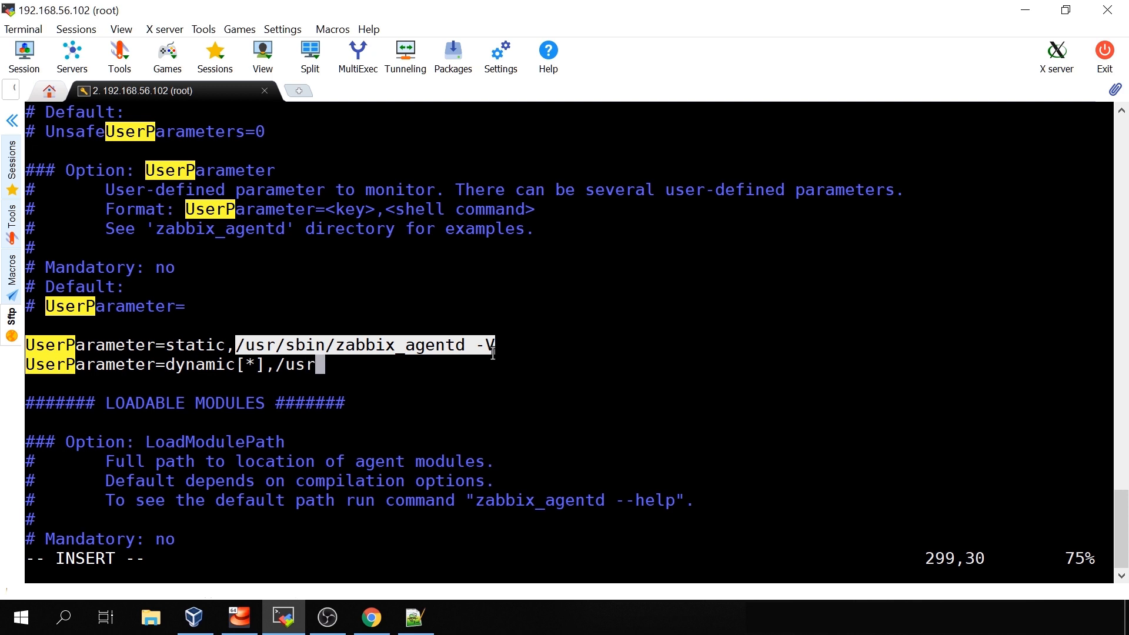
text(sbin)
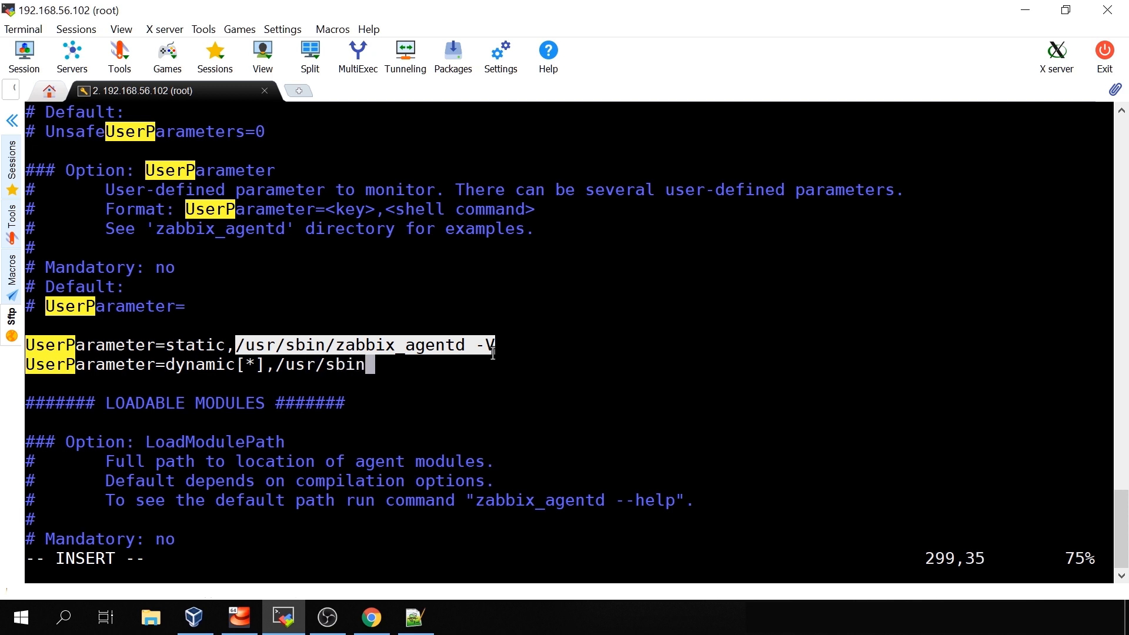
text(/)
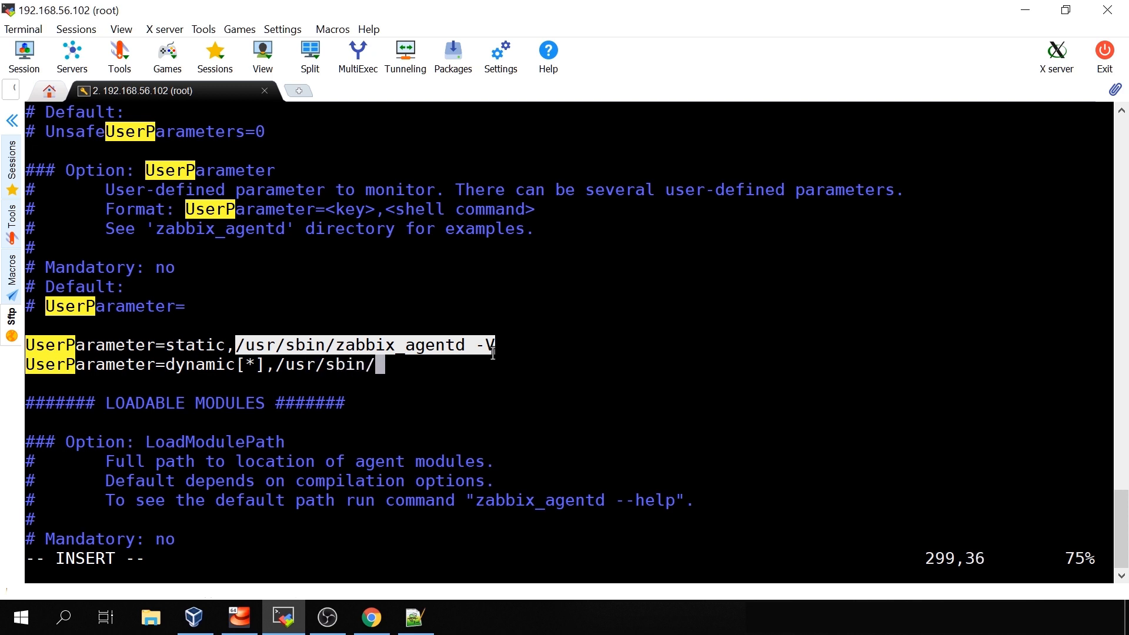
text($1)
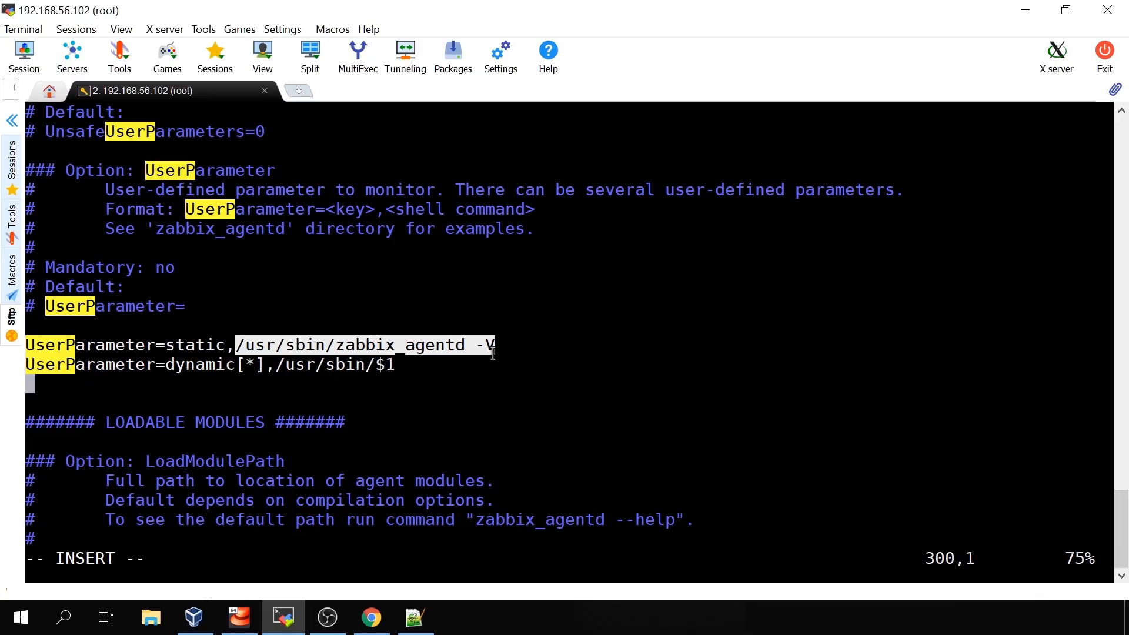
Step: Add UserParameter=timeout,sleep 10;echo "test" and save the file with :wq
text(User)
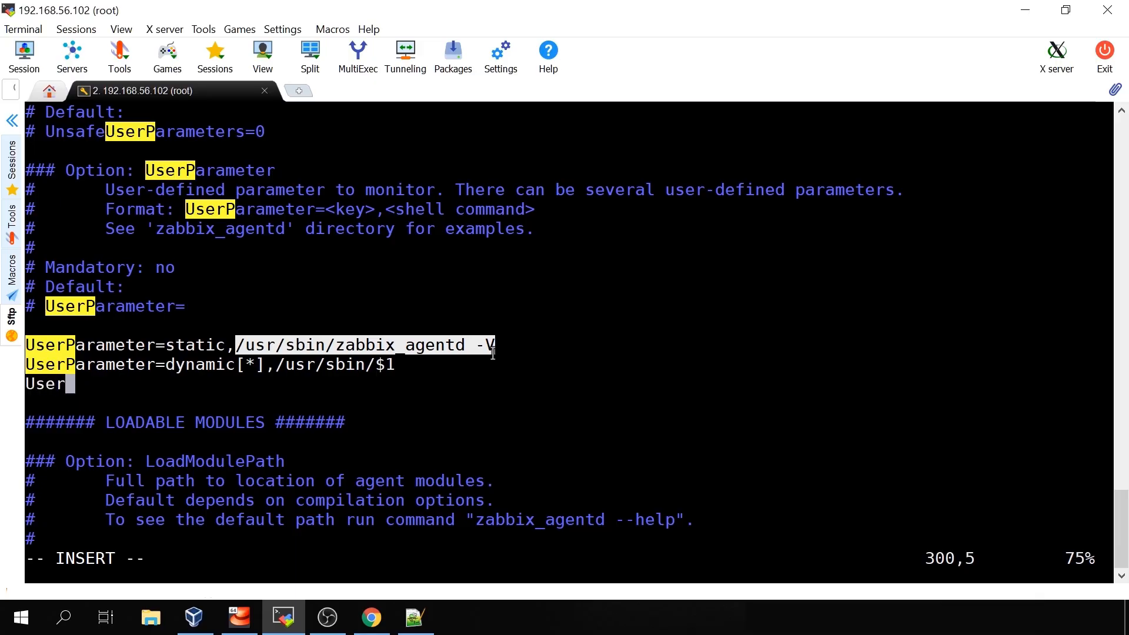
text(Pa)
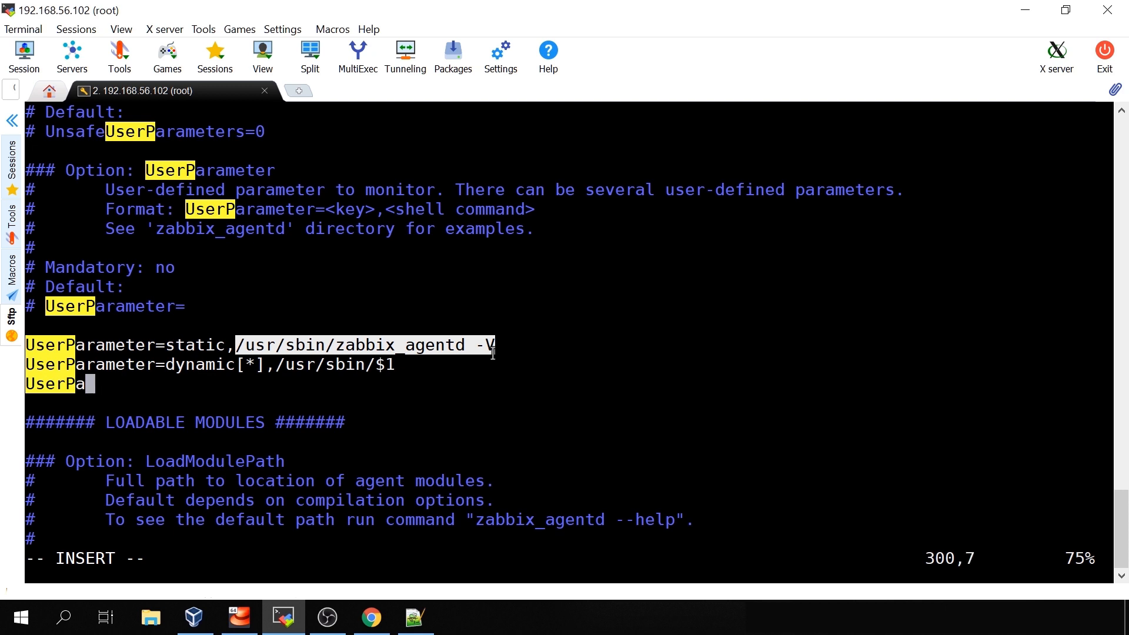
text(ram)
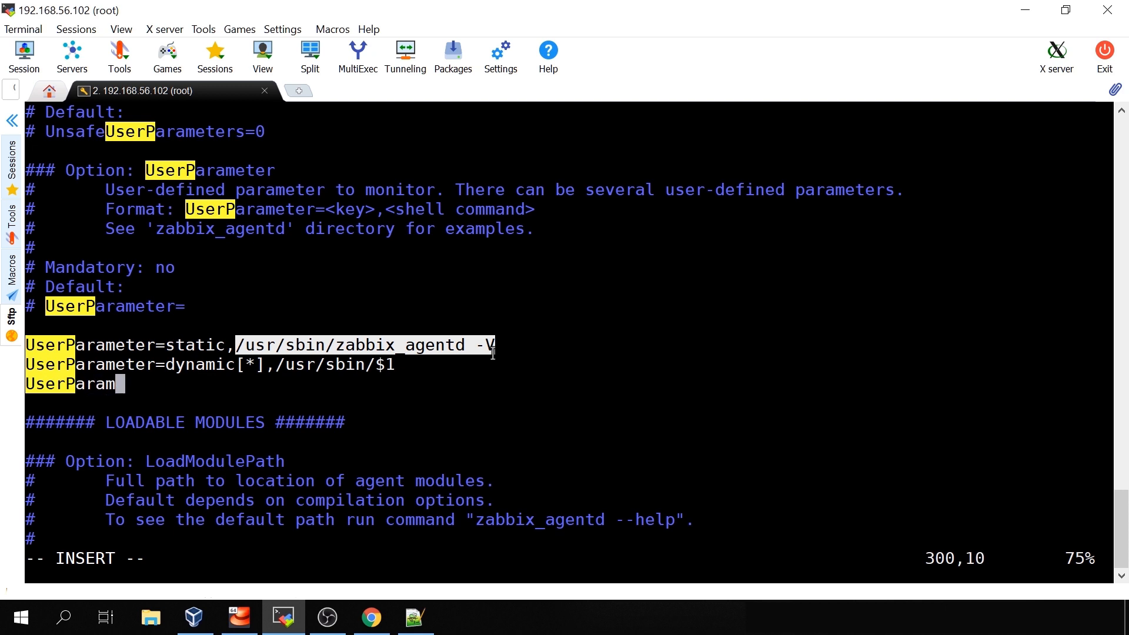
text(eter=)
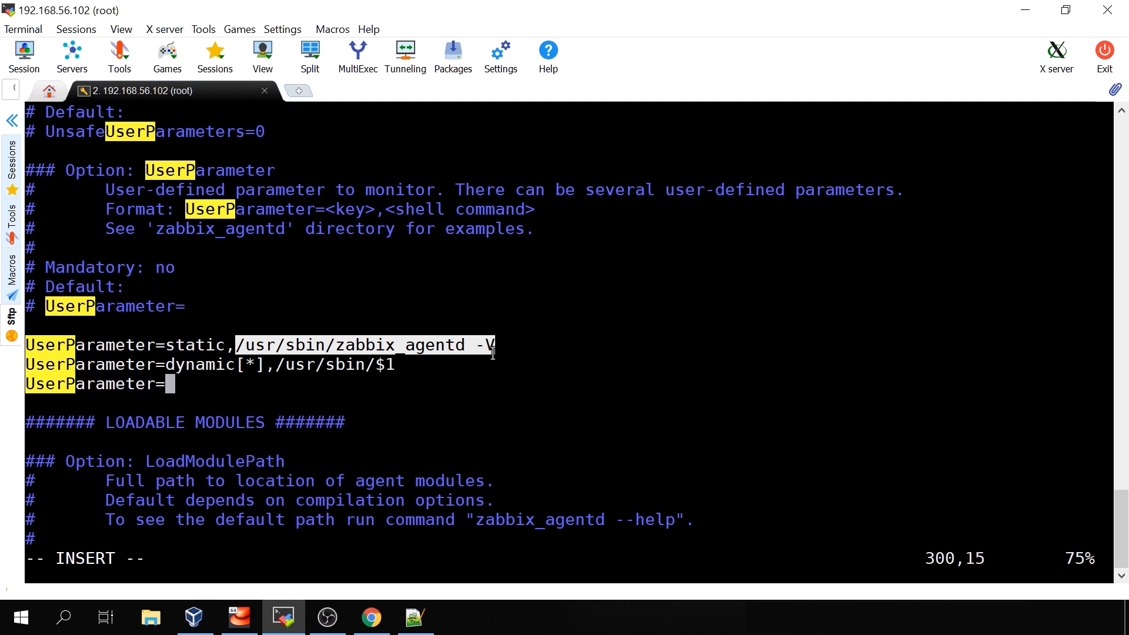
text(timeout)
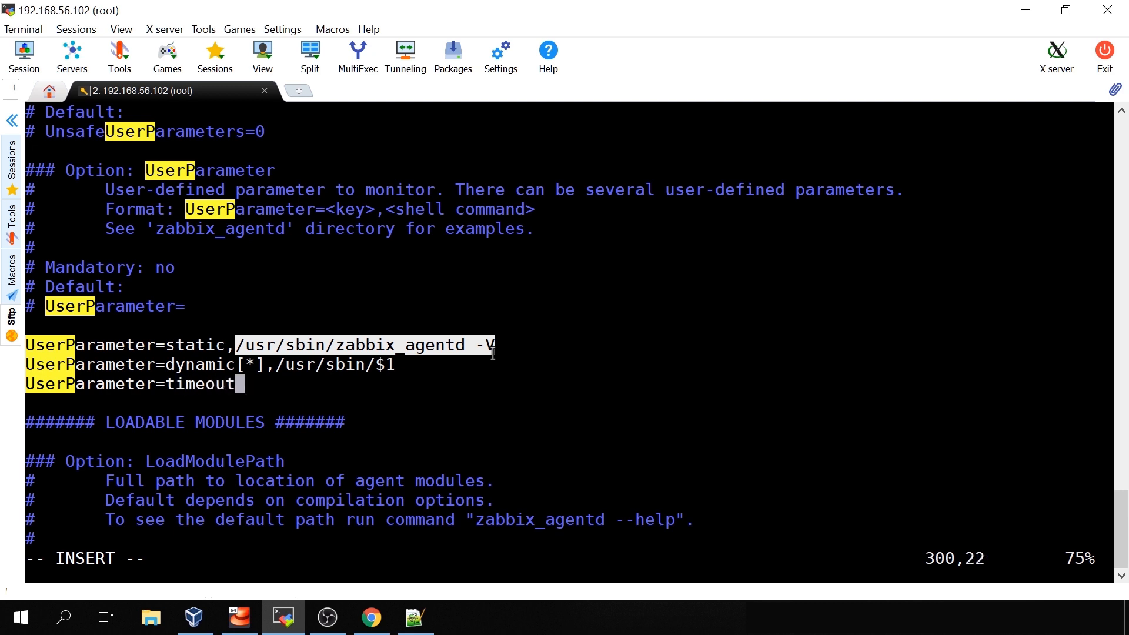
text(,s)
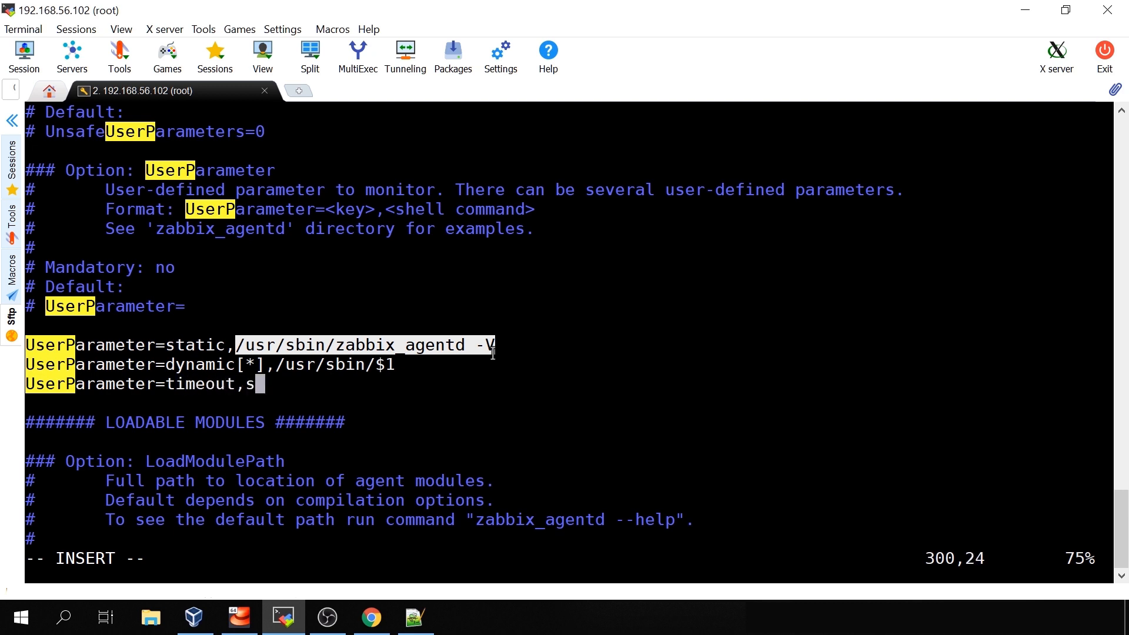
text(leep 10)
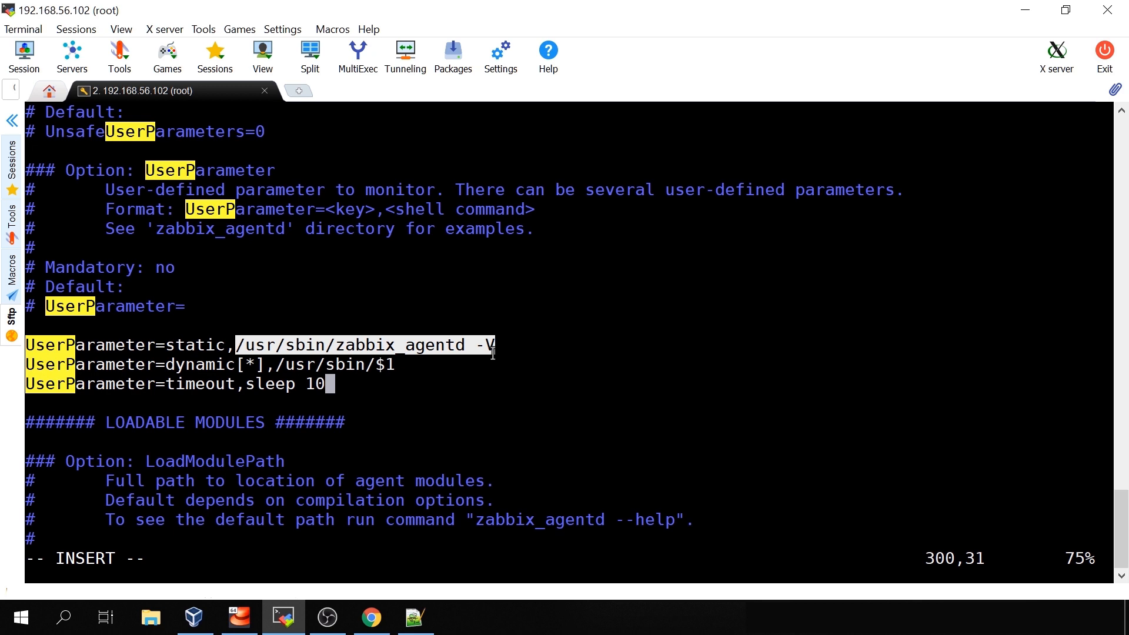
text(;echo)
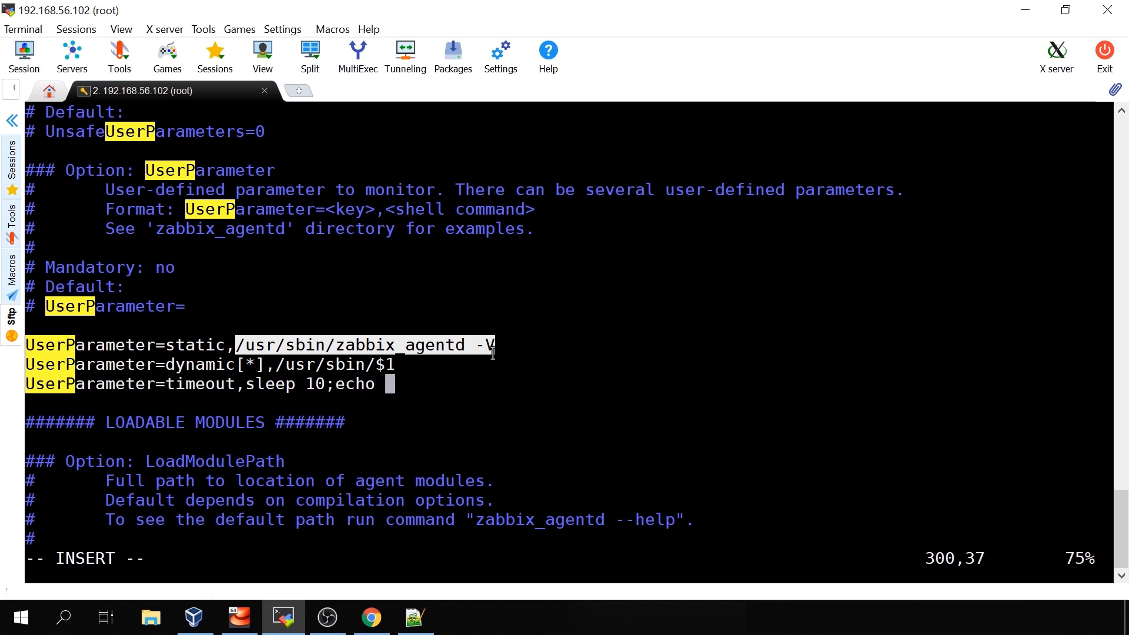
text(test)
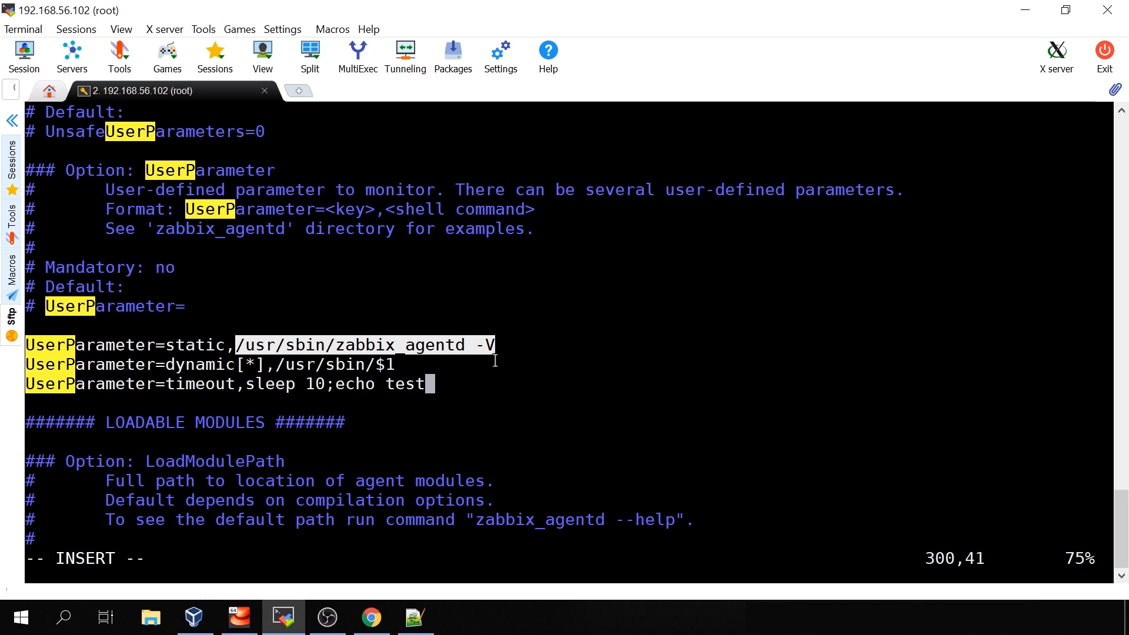
text("test")
click(568, 558)
text(:)
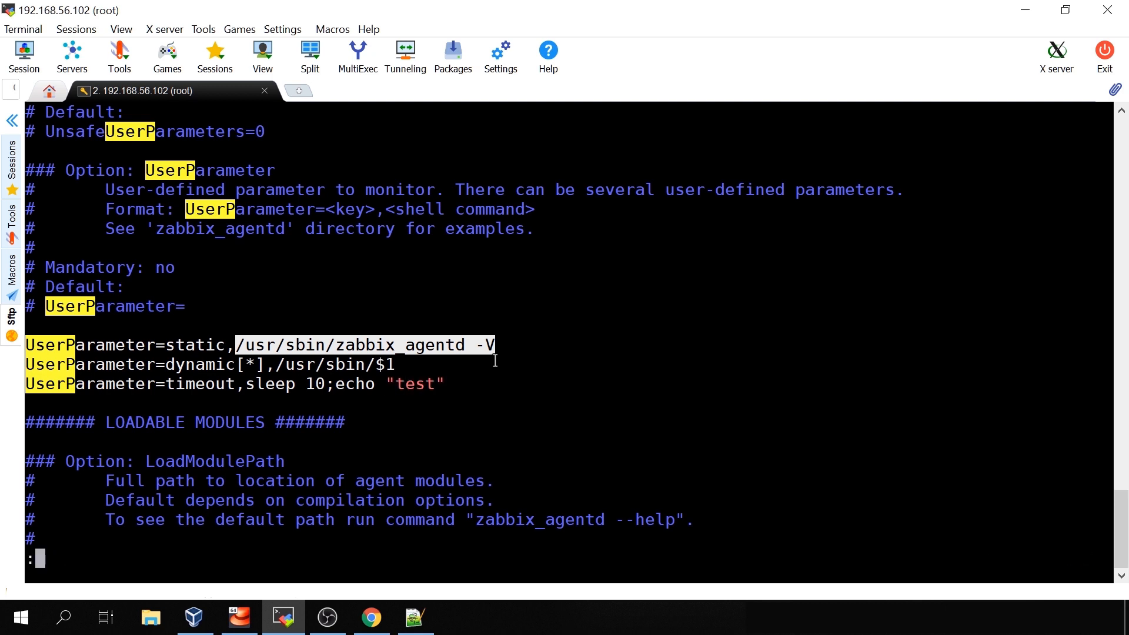
text(wq)
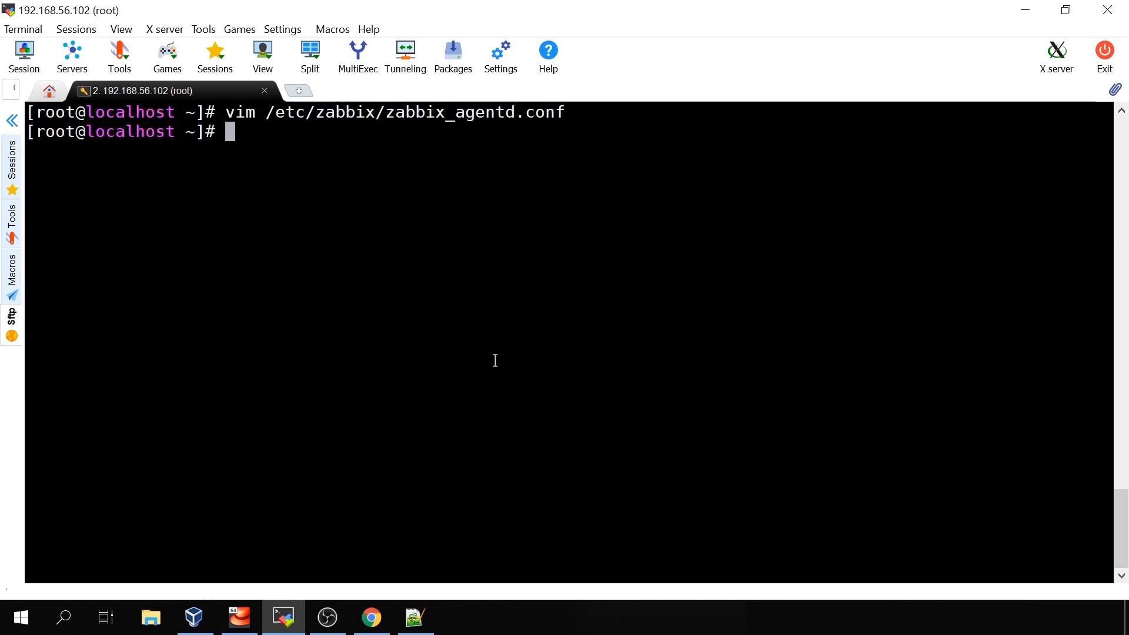
Step: Restart the zabbix-agent service with systemctl
text(systemctl)
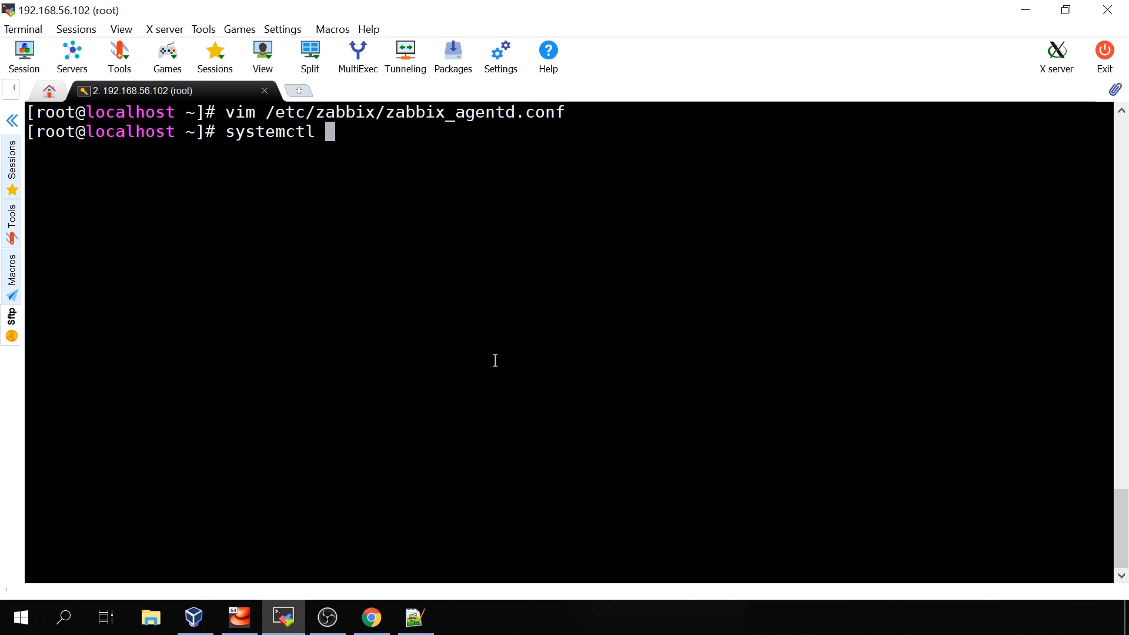
text(restart zabbix-agent)
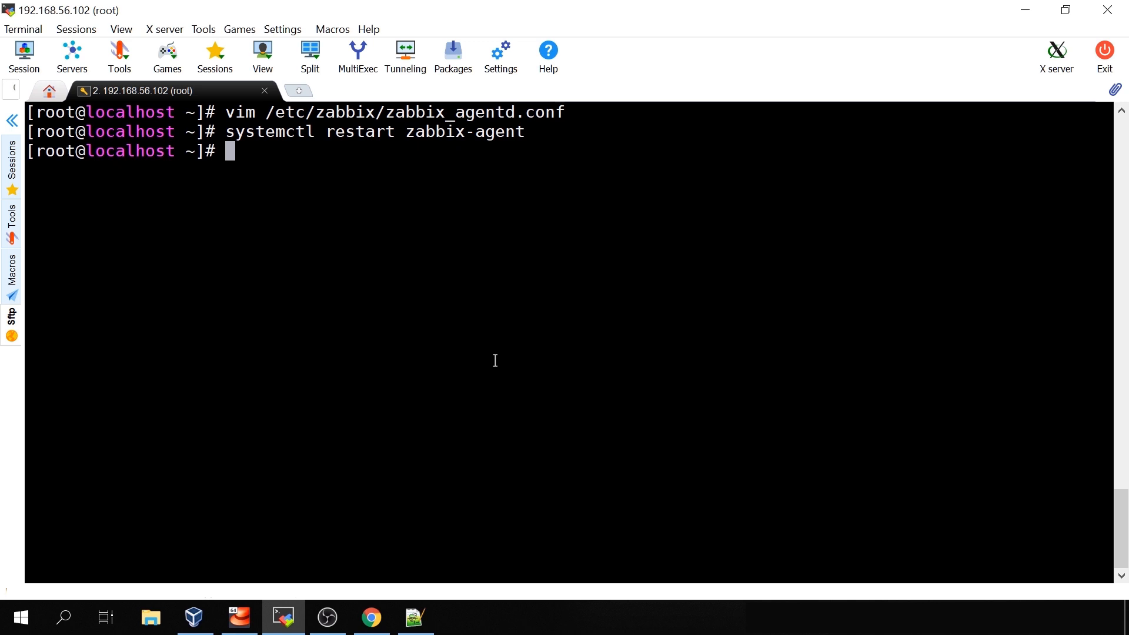
mouse_move(392, 492)
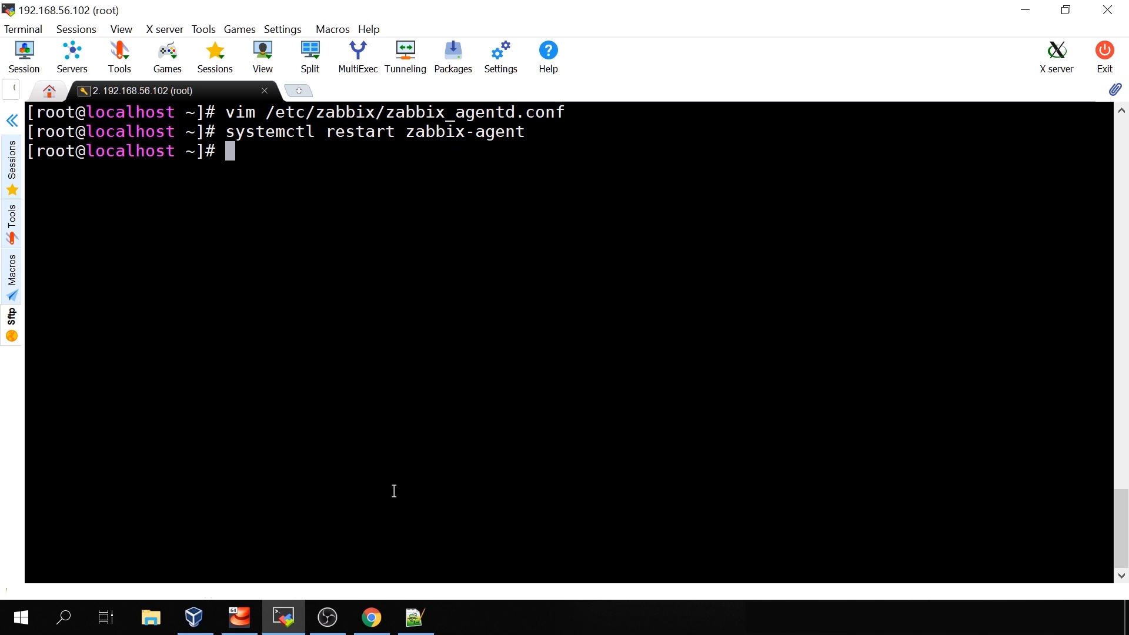
Step: Navigate Configuration > Hosts in the Zabbix frontend and show the UserParameters host's items
click(369, 618)
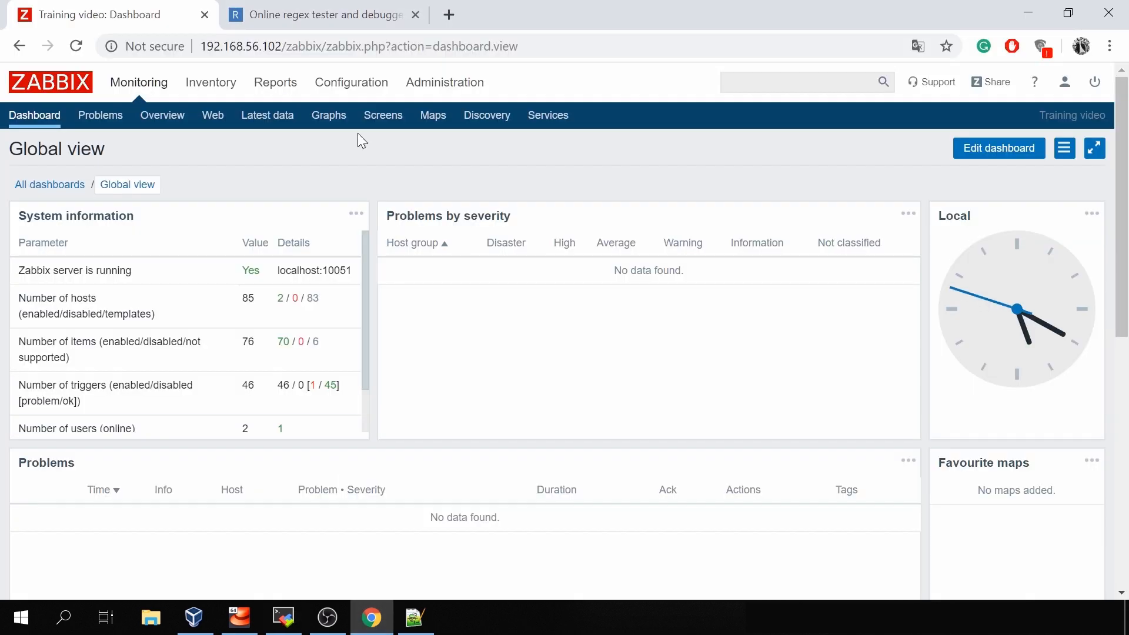
mouse_move(351, 82)
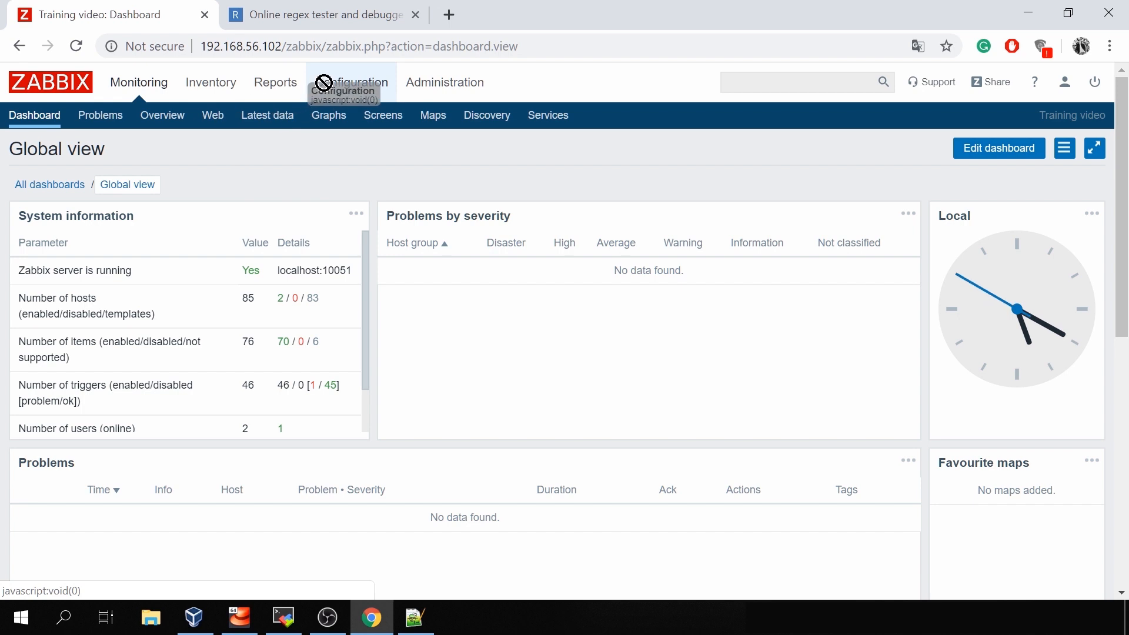
click(351, 82)
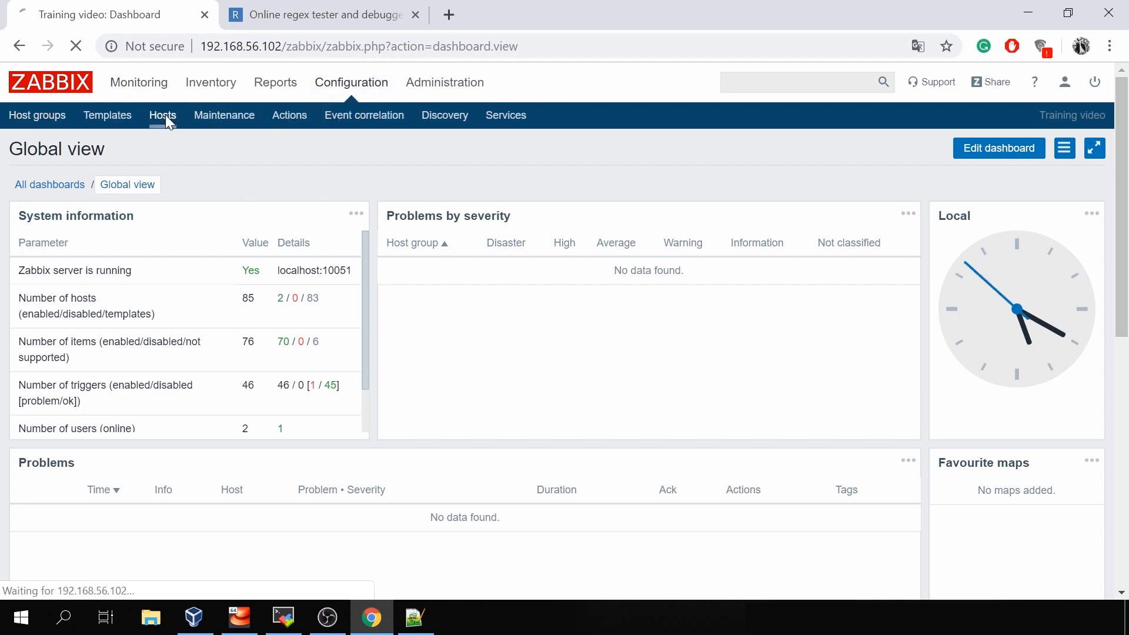
click(162, 115)
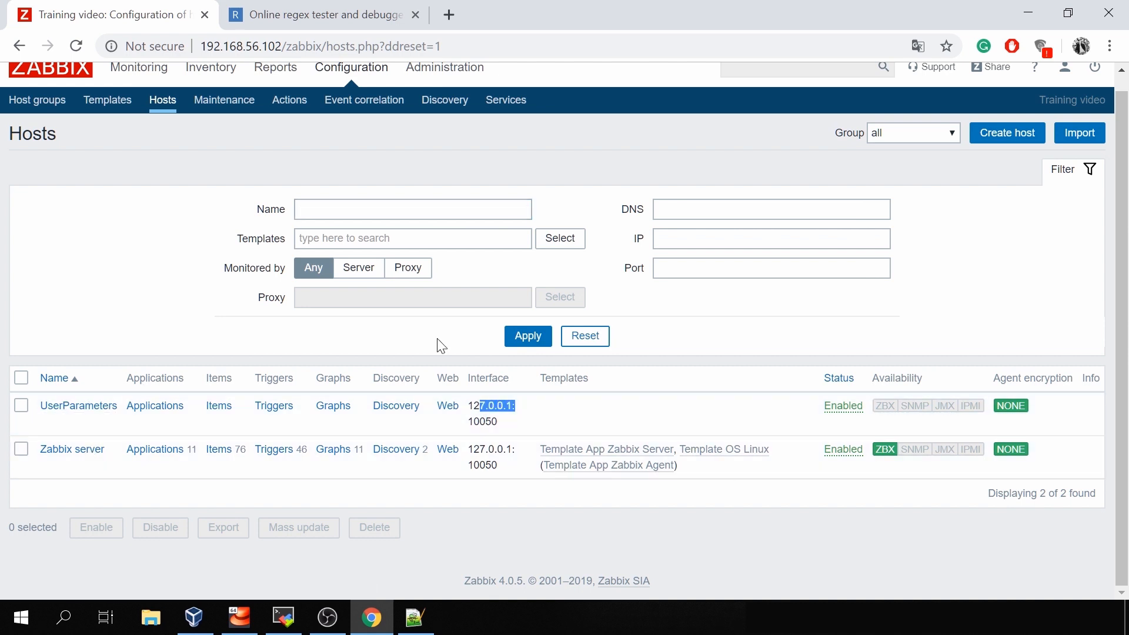
click(218, 406)
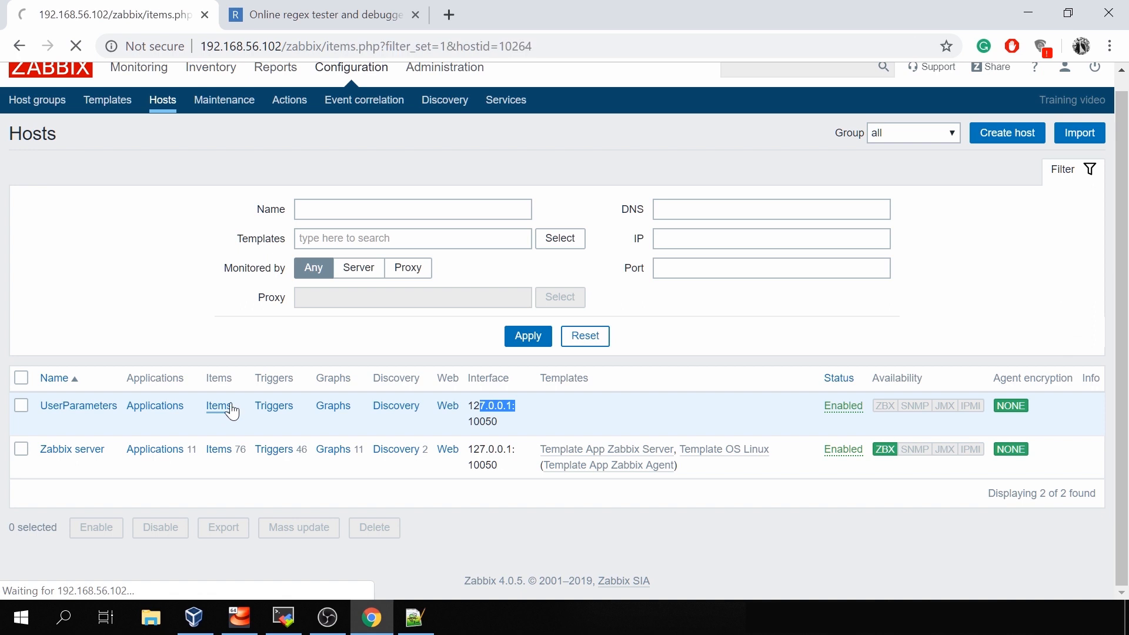
click(219, 406)
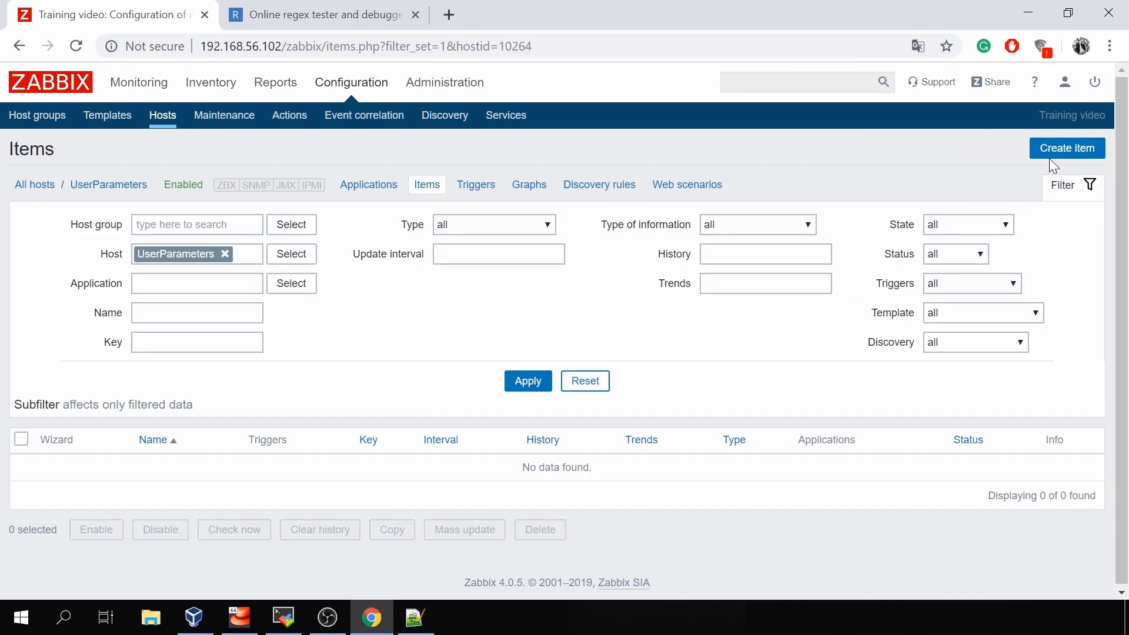
Step: Create a new item named Agent version with key static
click(1066, 148)
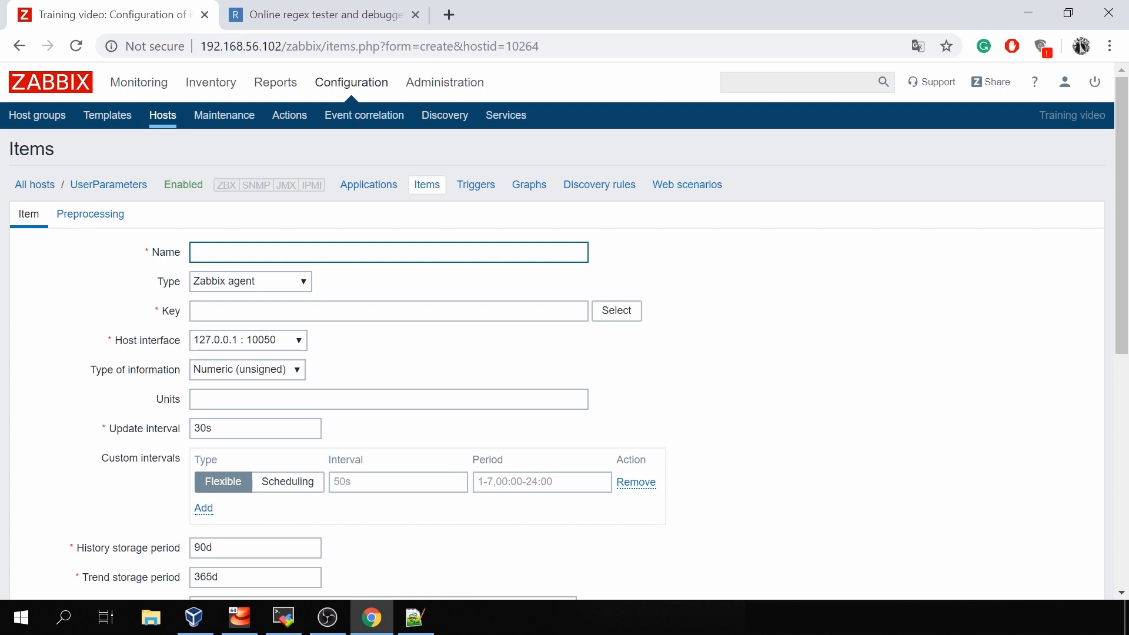
text(Agent version)
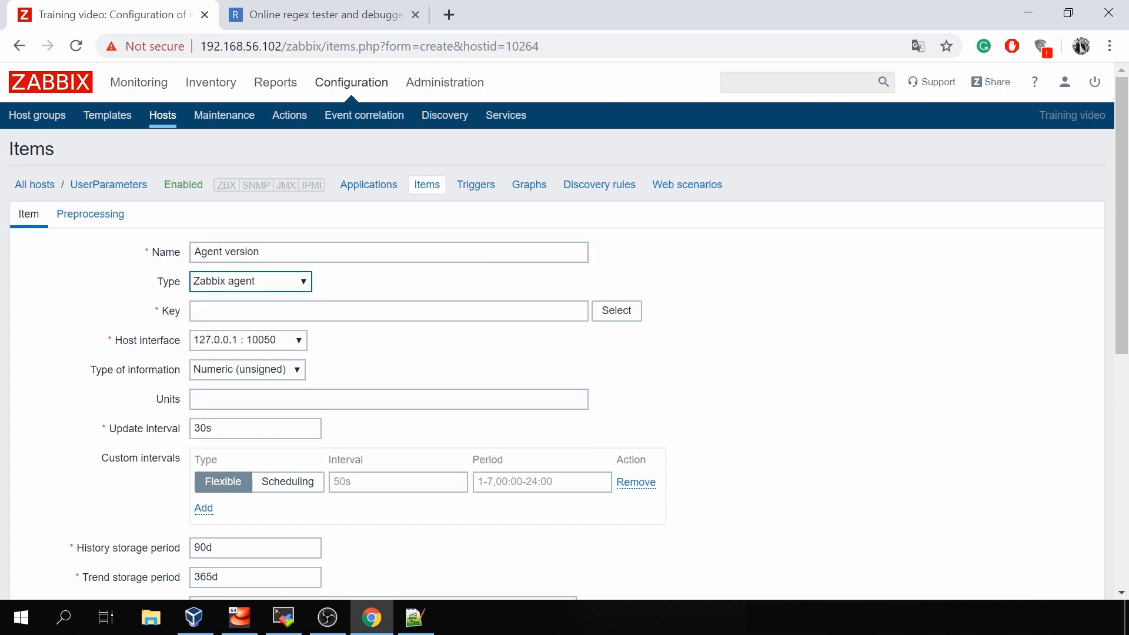
click(388, 310)
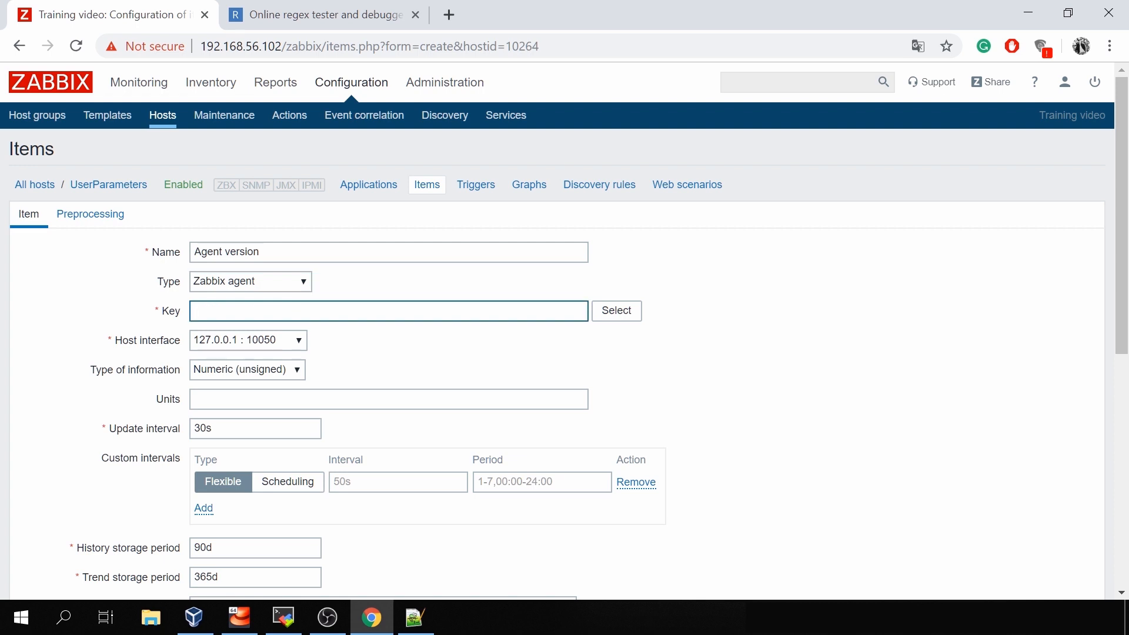
text(stat)
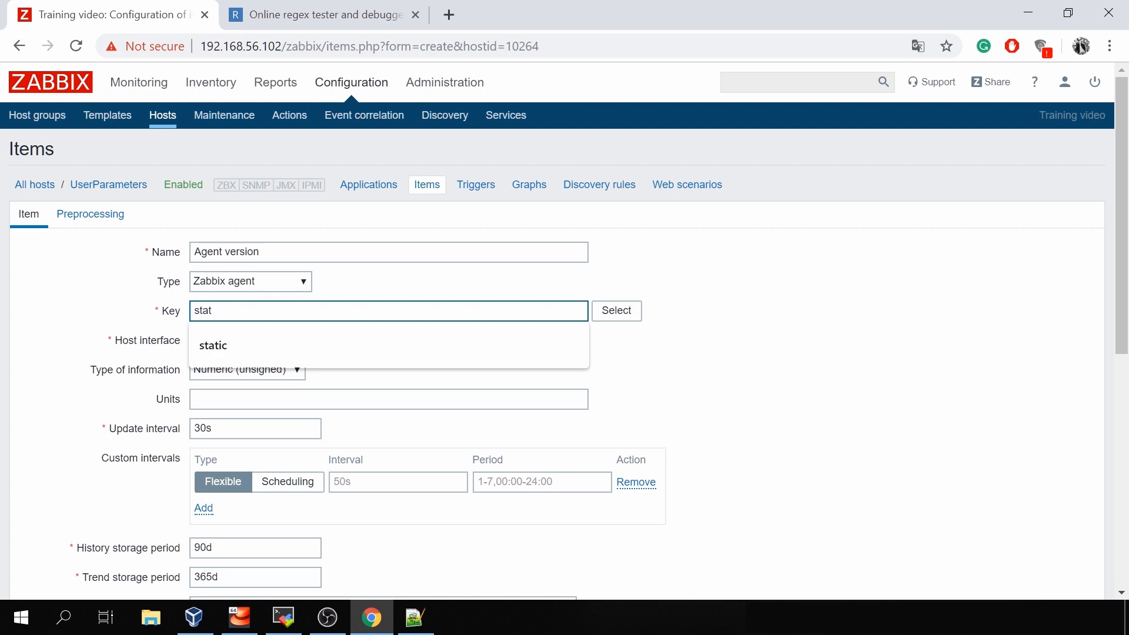
click(213, 344)
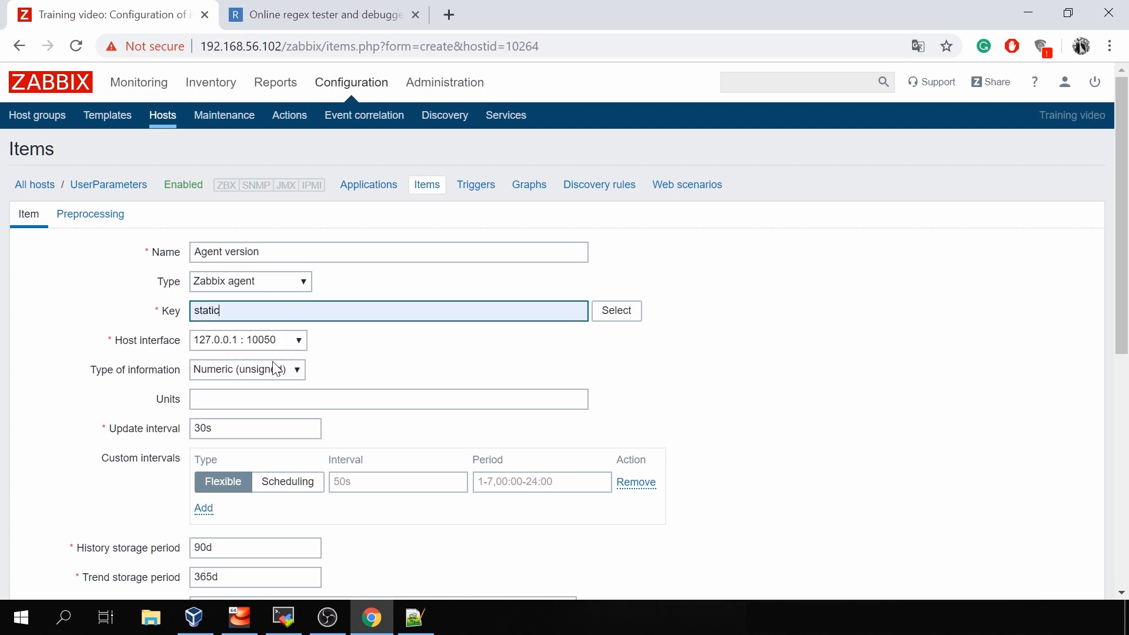
Step: Set the item's Type of information to Text and update interval to 5s
click(246, 368)
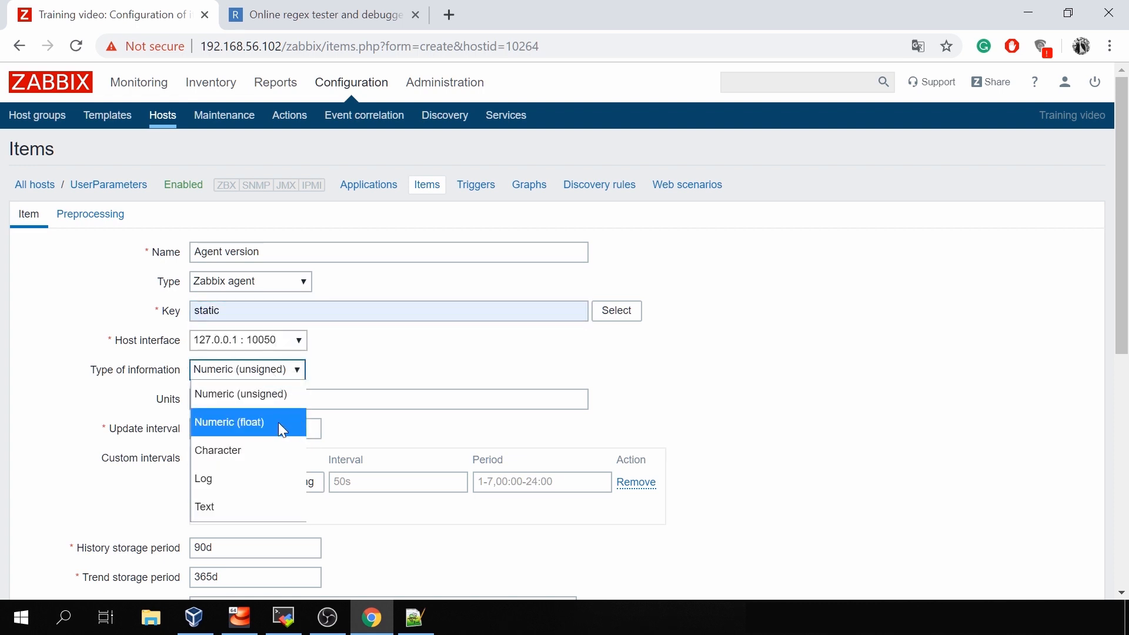
mouse_move(248, 434)
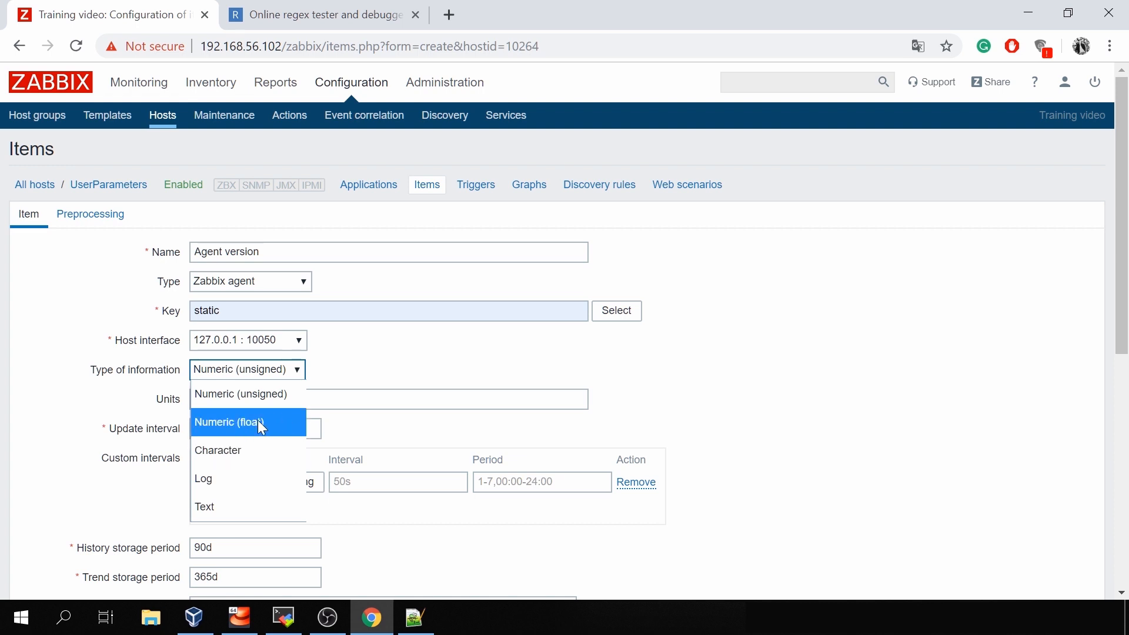
mouse_move(245, 450)
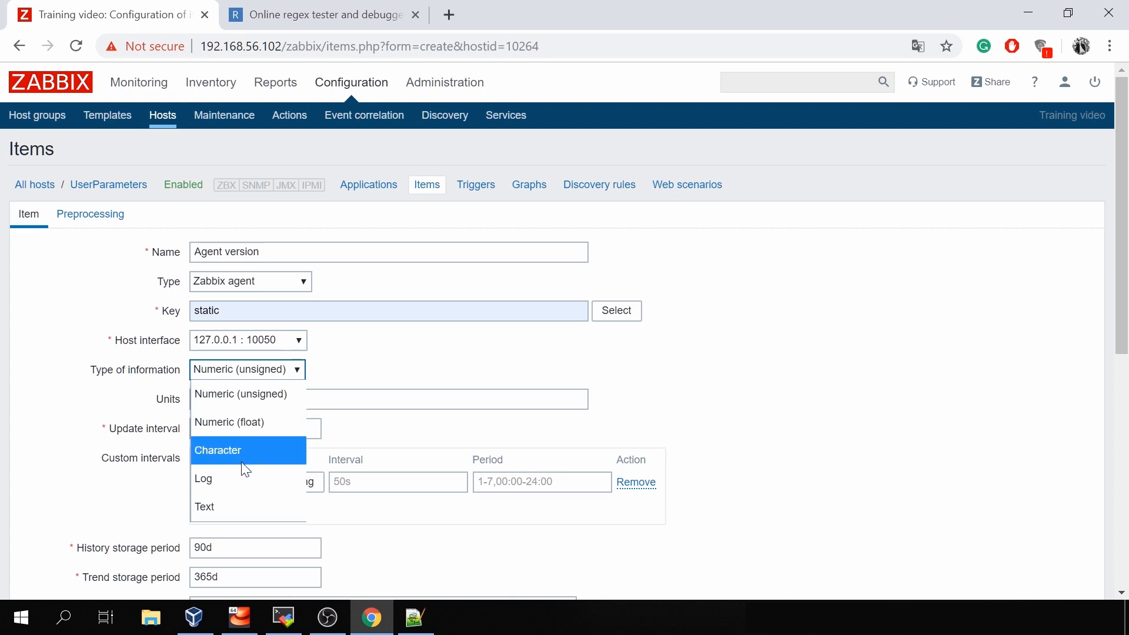
click(205, 505)
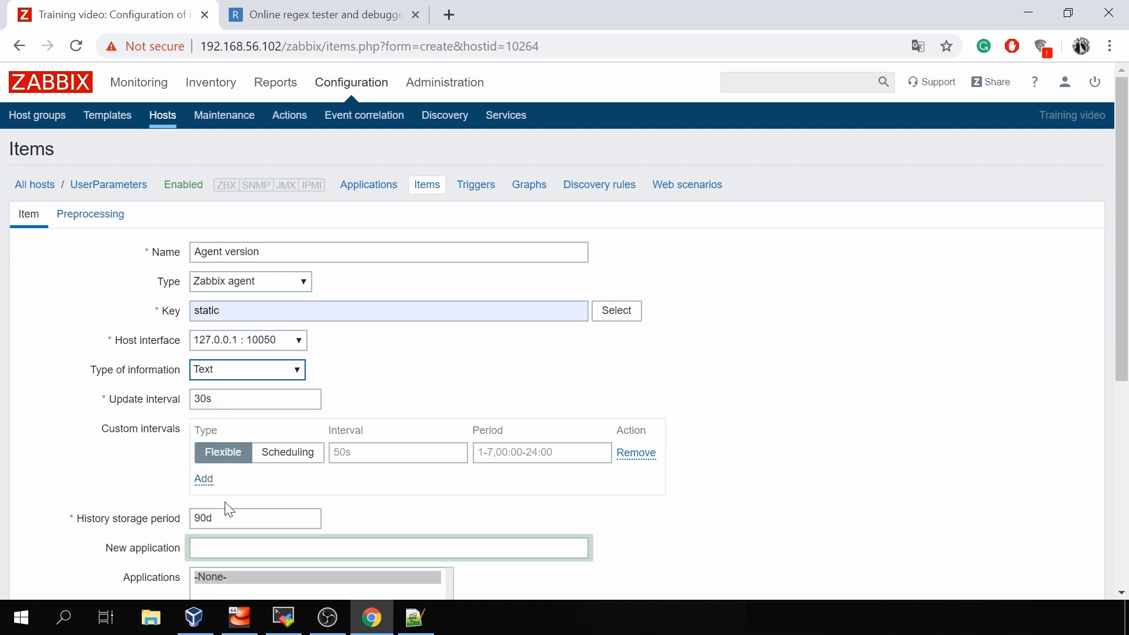
mouse_move(310, 370)
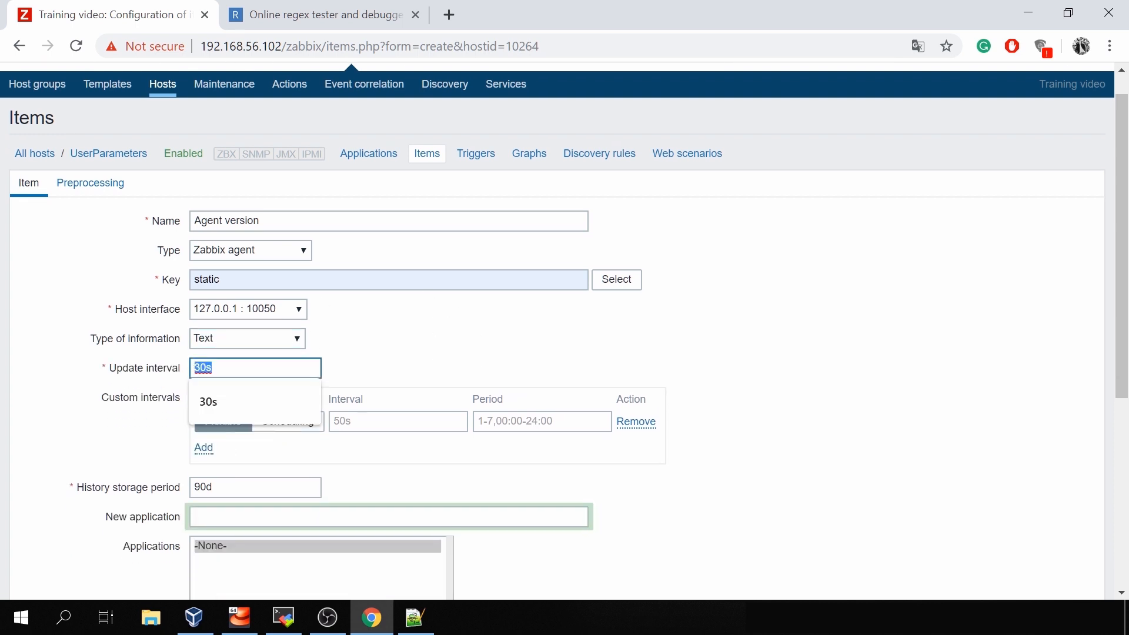
text(5s)
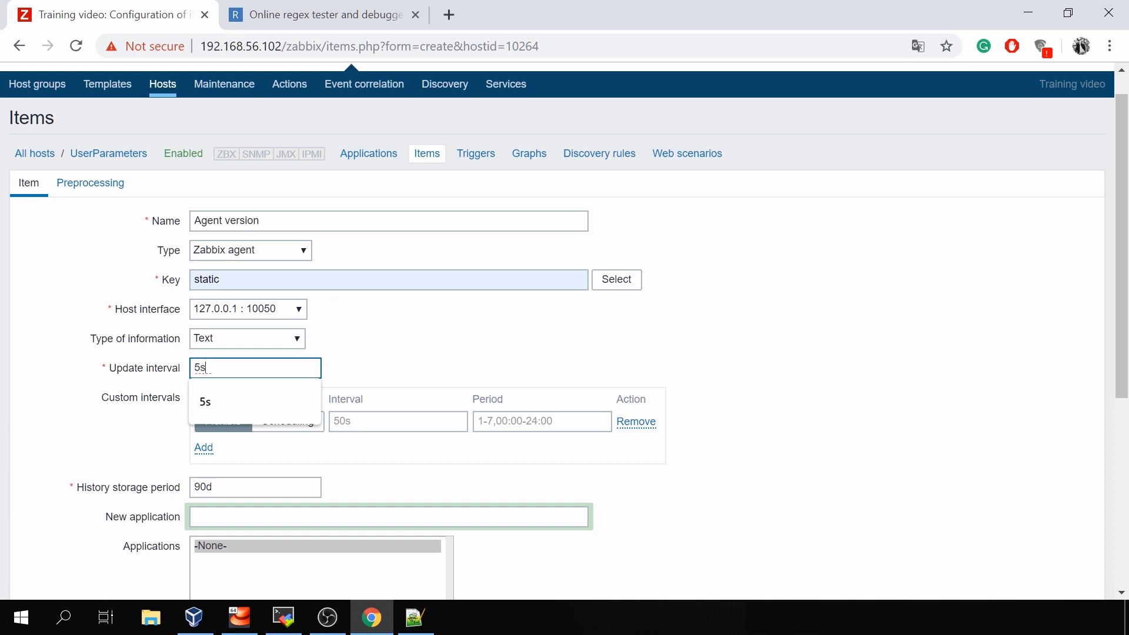
scroll(down, 3)
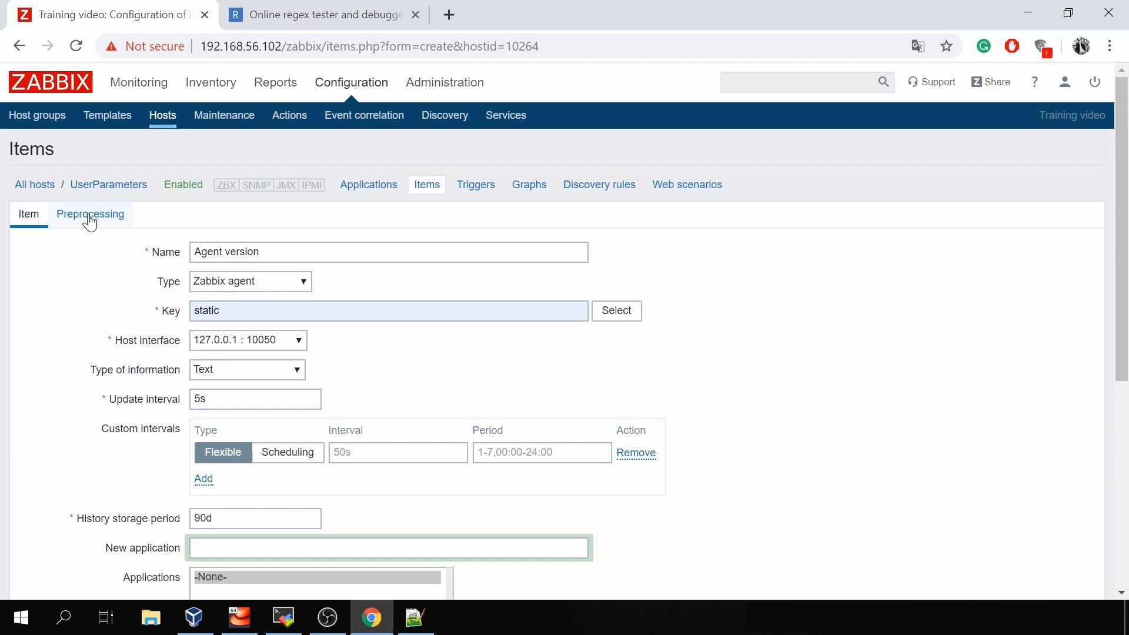
Step: Add a Regular expression preprocessing step, checking the version output in the terminal
click(91, 214)
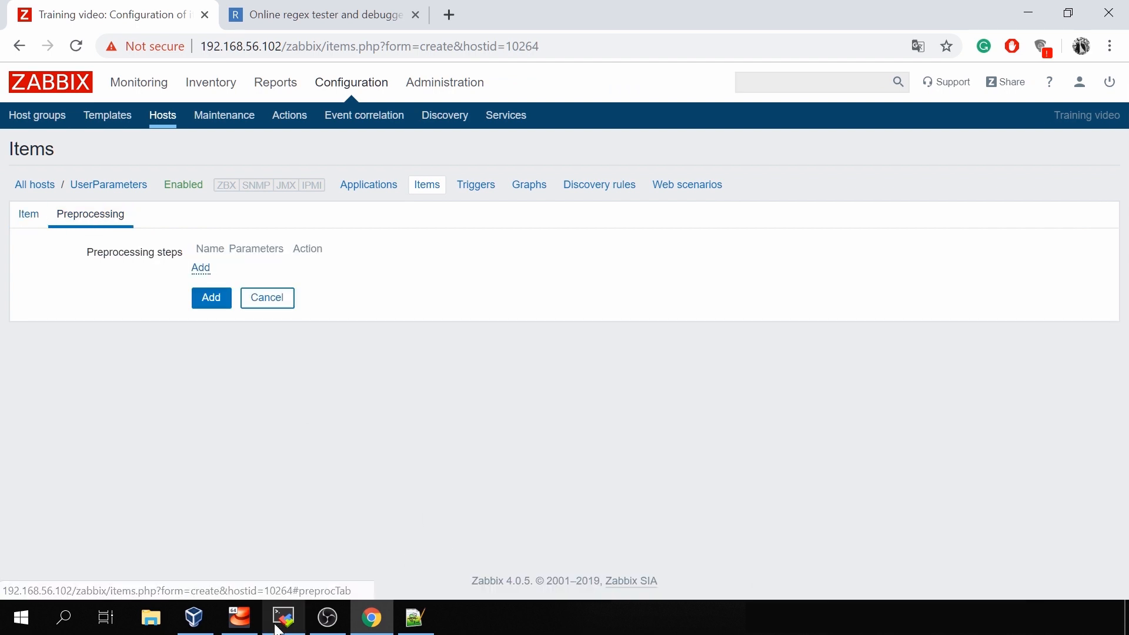
click(281, 617)
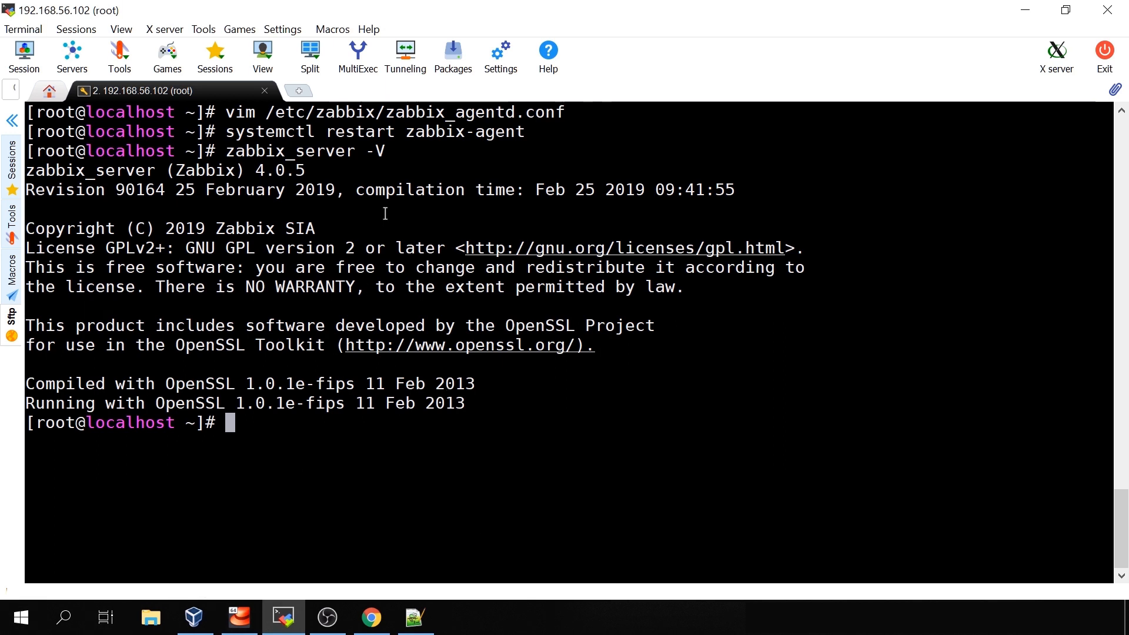
mouse_move(268, 164)
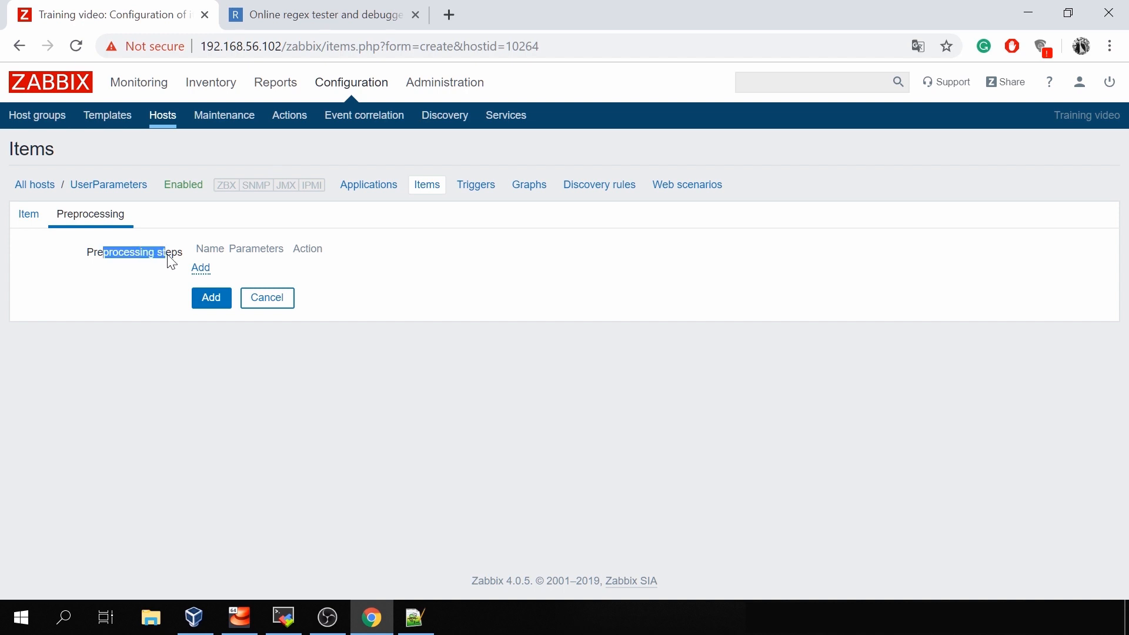
click(200, 267)
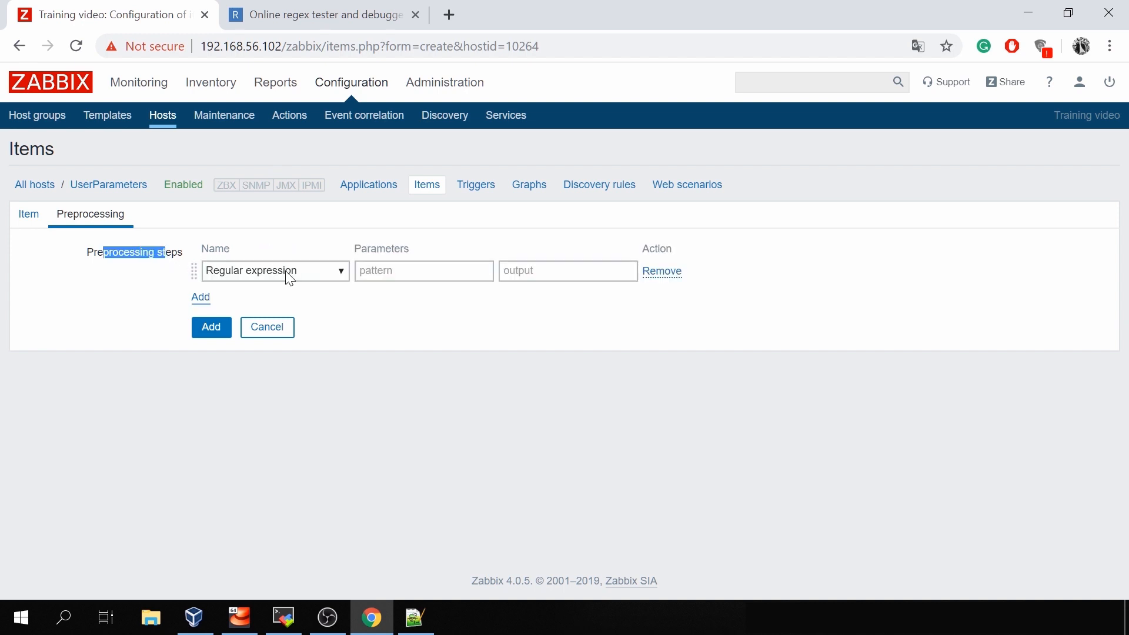
click(424, 270)
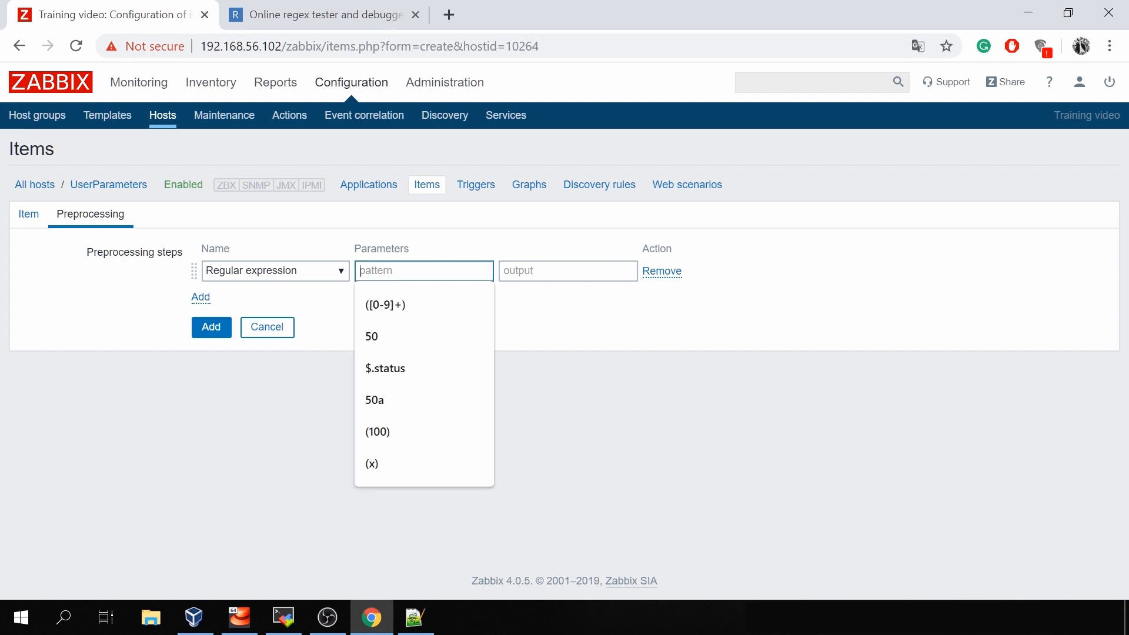
click(415, 247)
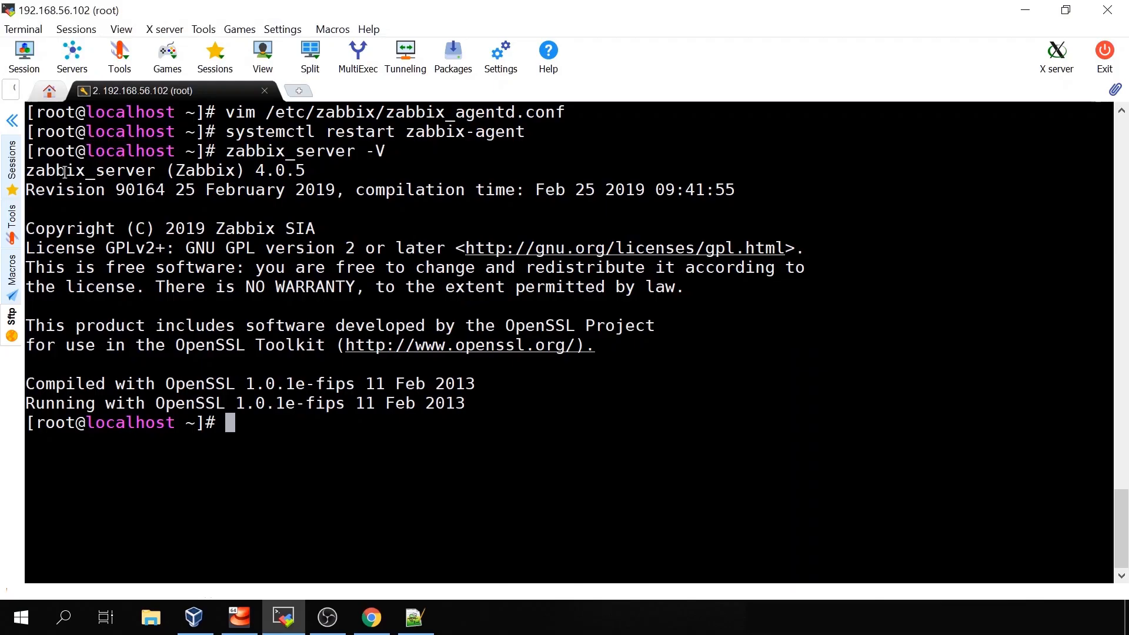
double_click(58, 171)
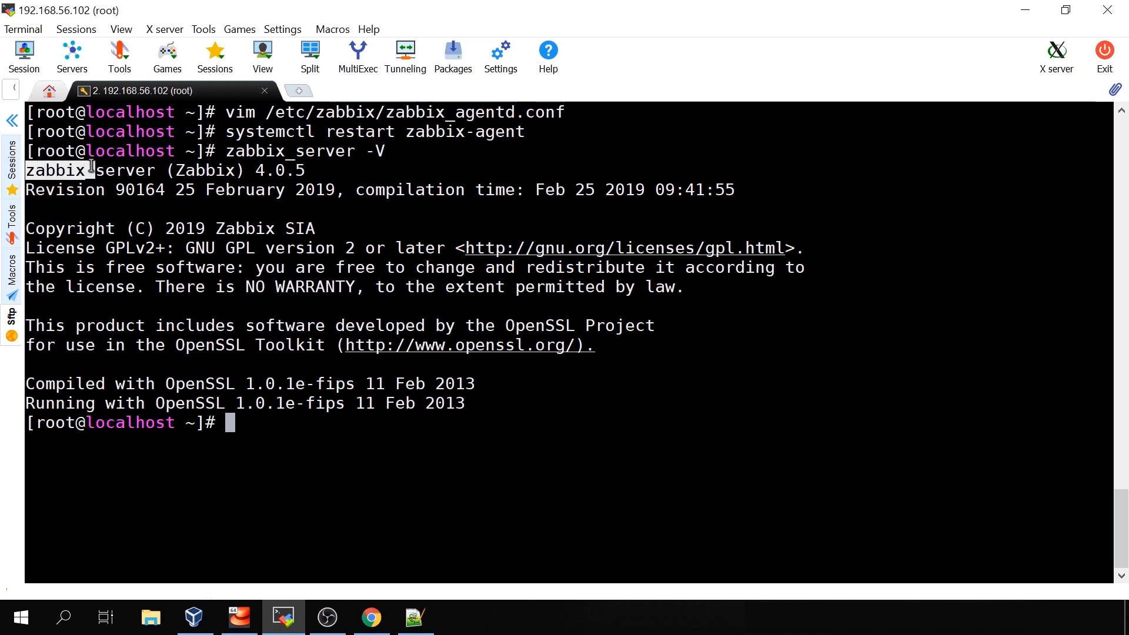
click(370, 618)
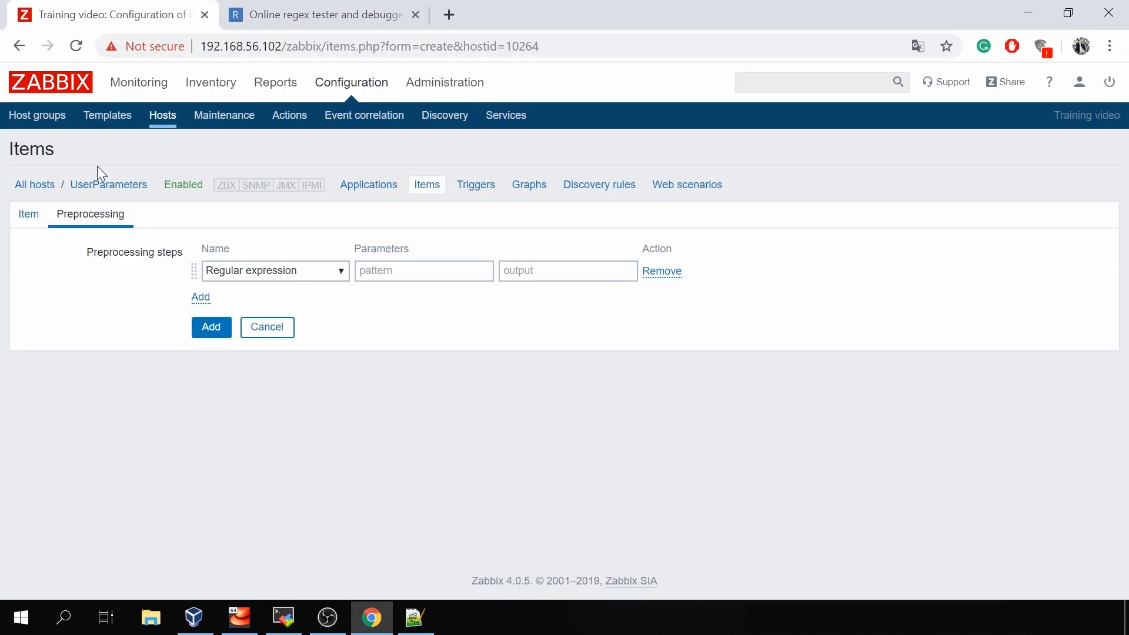
Step: Enter pattern zabbix_.* ([0-9].[0-9]) with output \1 and save the Agent version item
text(zabbix_)
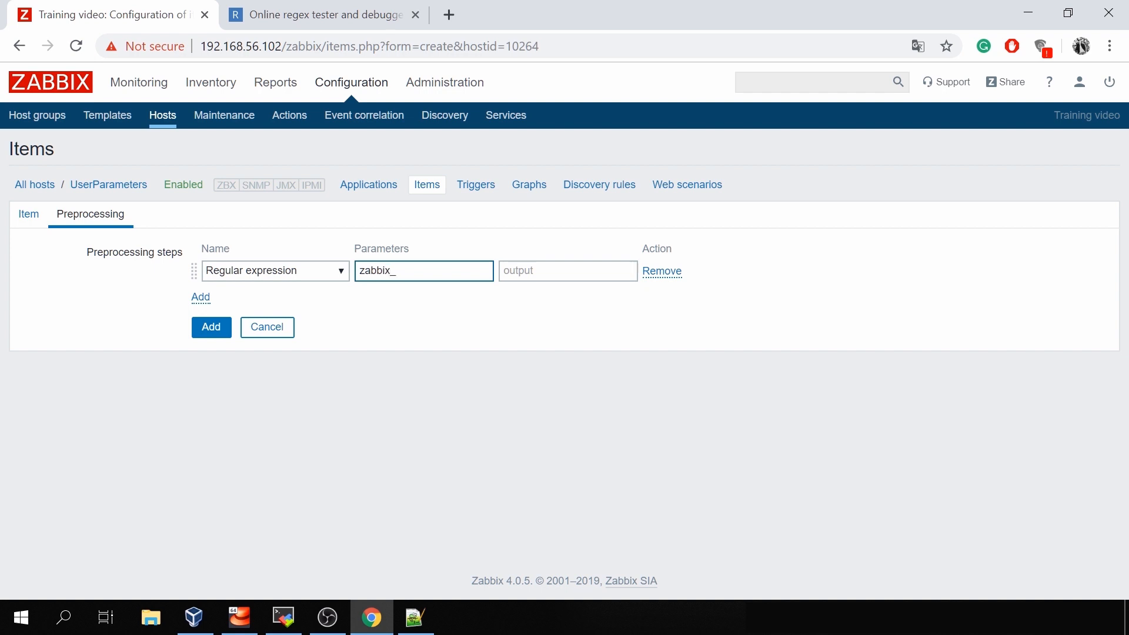
text(.*)
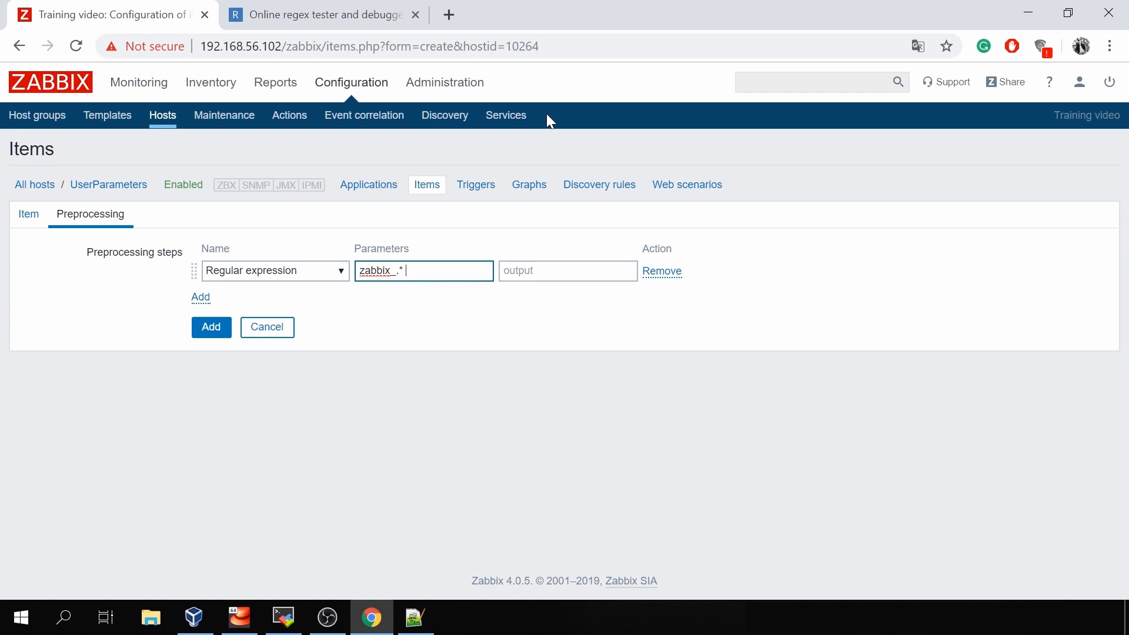
text(()
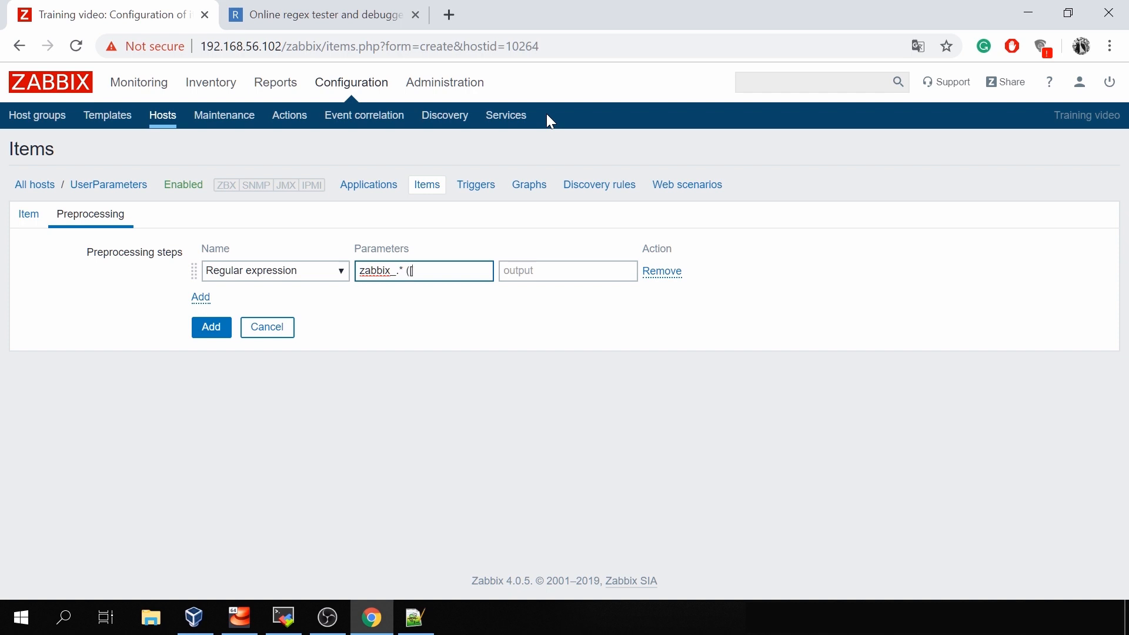
text([0-9].[0-9)
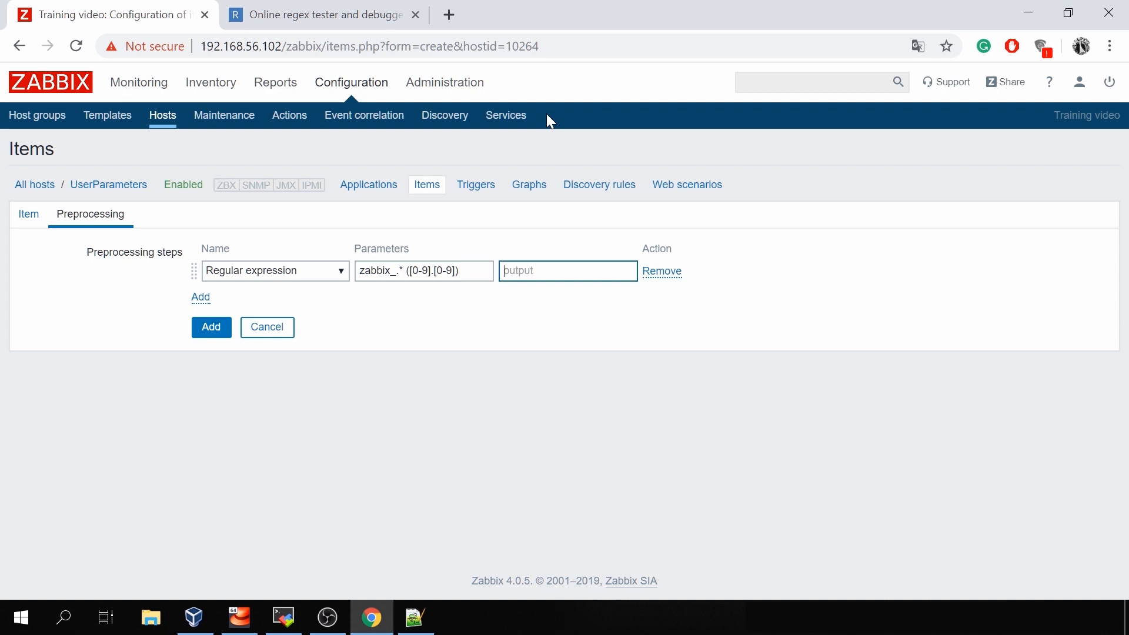
text(\1)
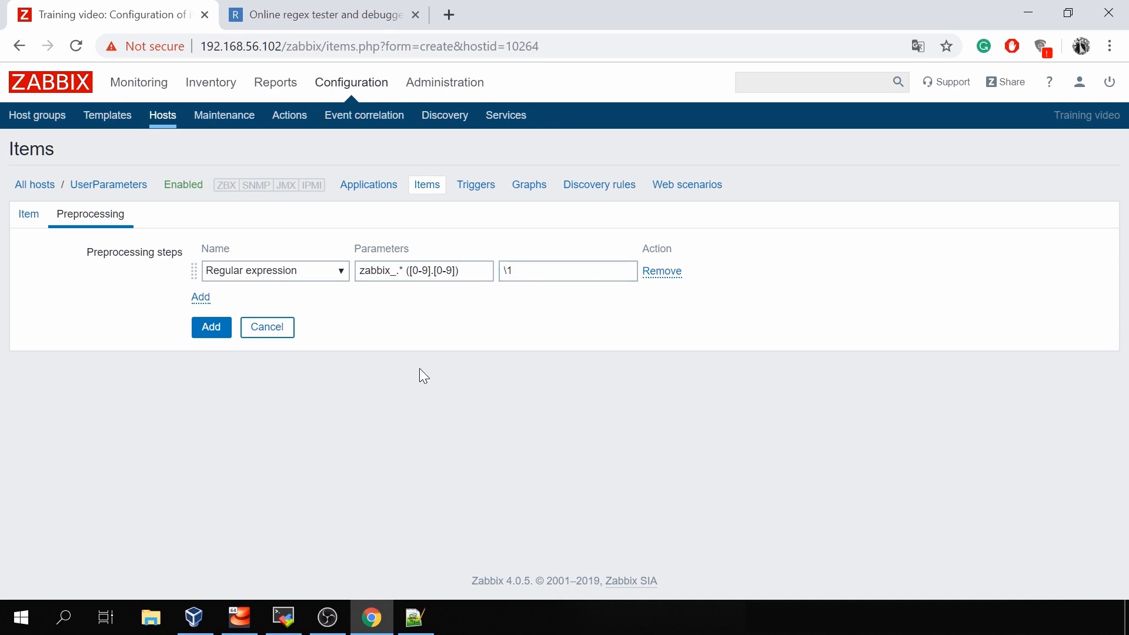
mouse_move(186, 293)
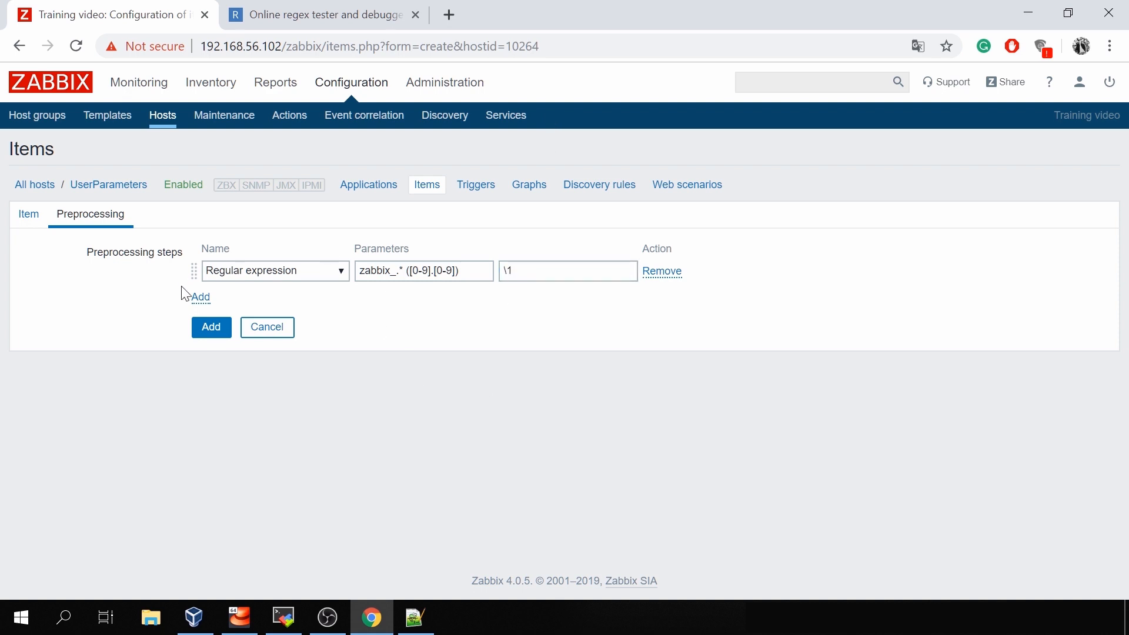
click(210, 327)
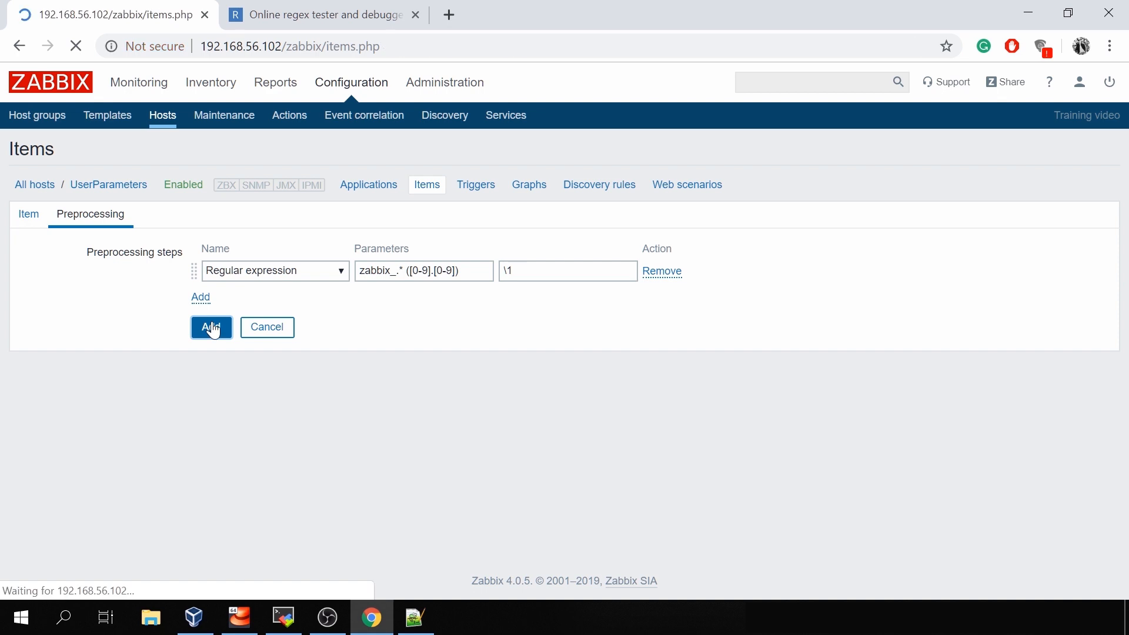
click(211, 327)
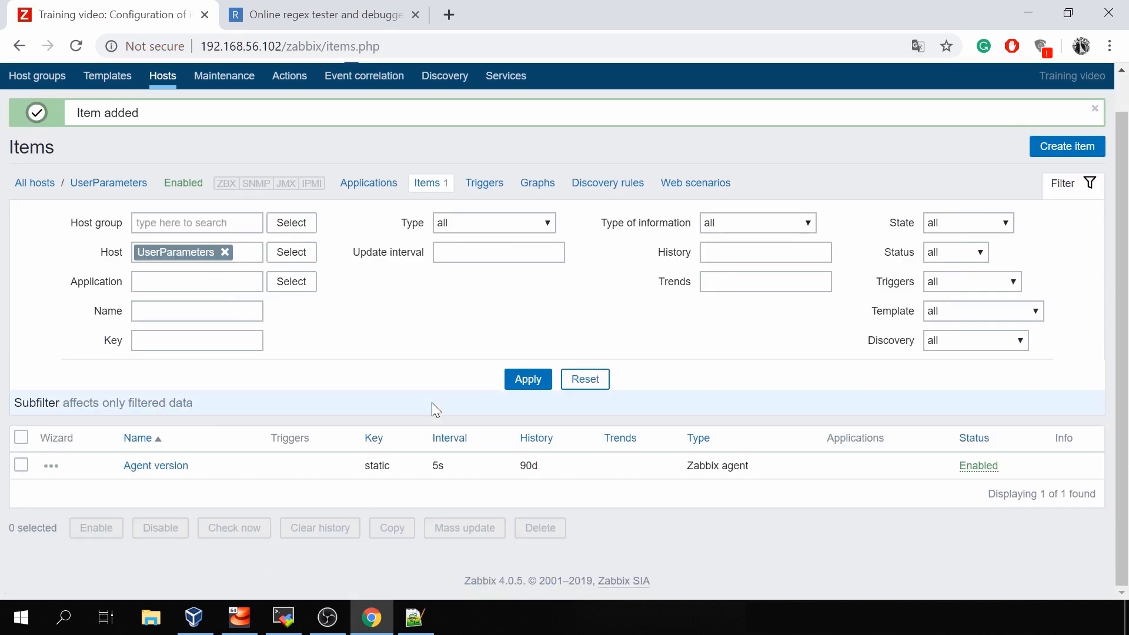
mouse_move(246, 441)
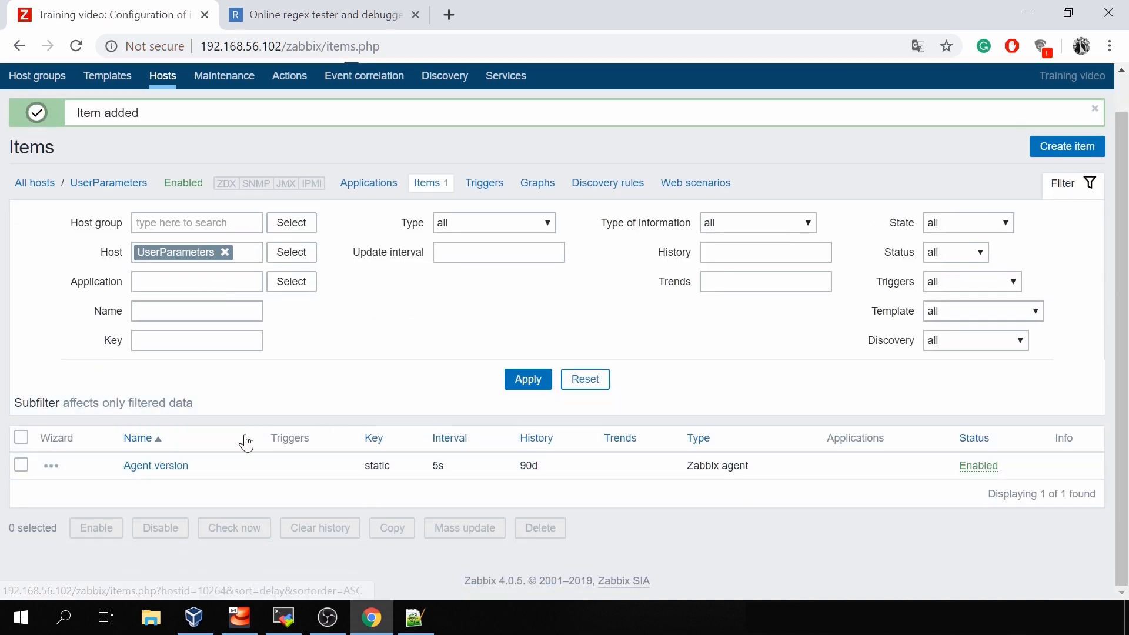
Step: Reopen the Agent version item, then grep UserPara from zabbix_agentd.conf in the terminal
click(155, 465)
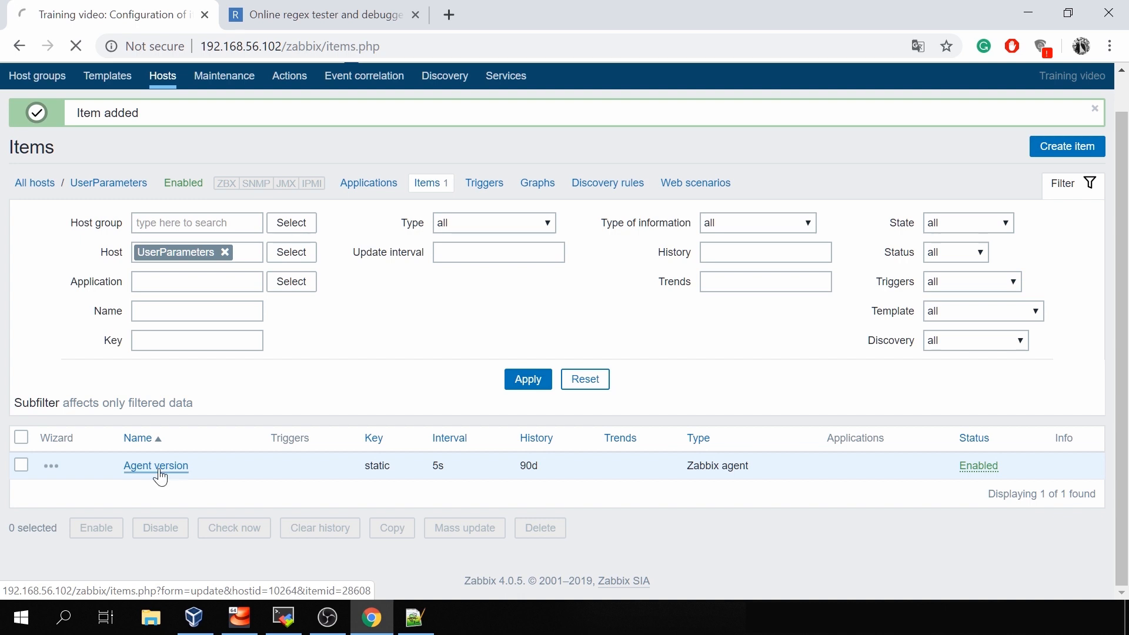
click(281, 617)
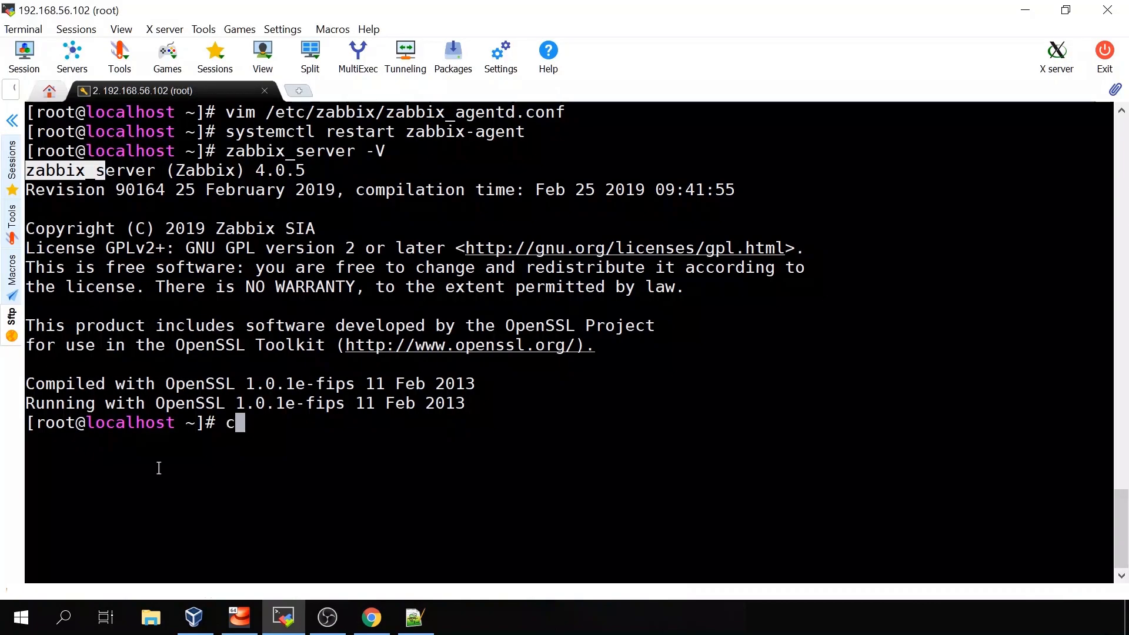
text(at /etc/zabbix/zabbix_)
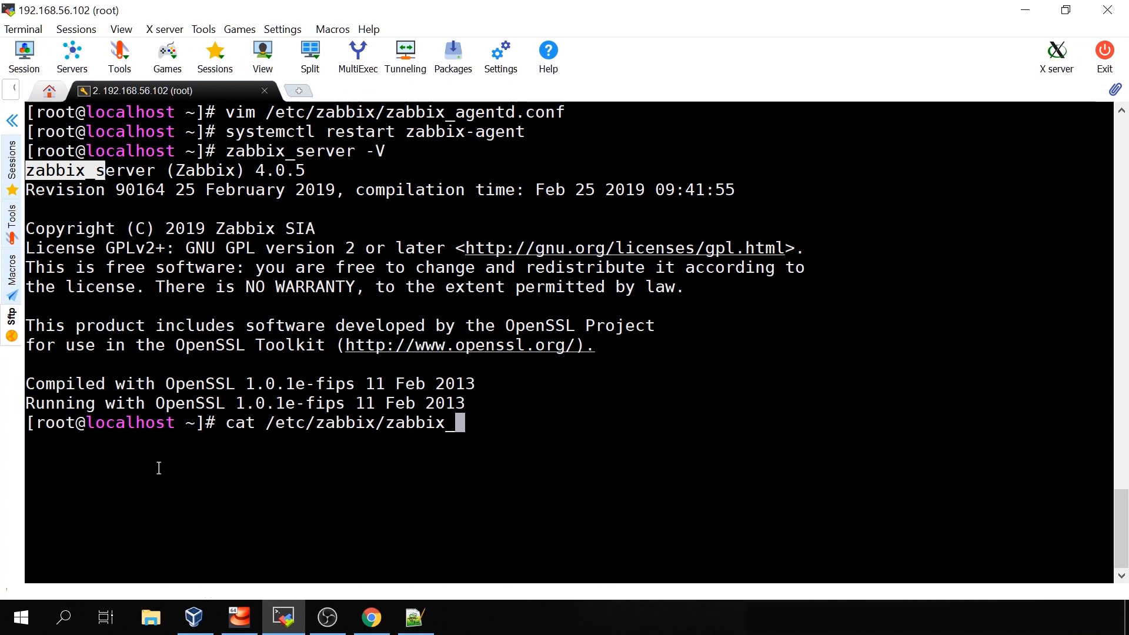
text(agentd.conf)
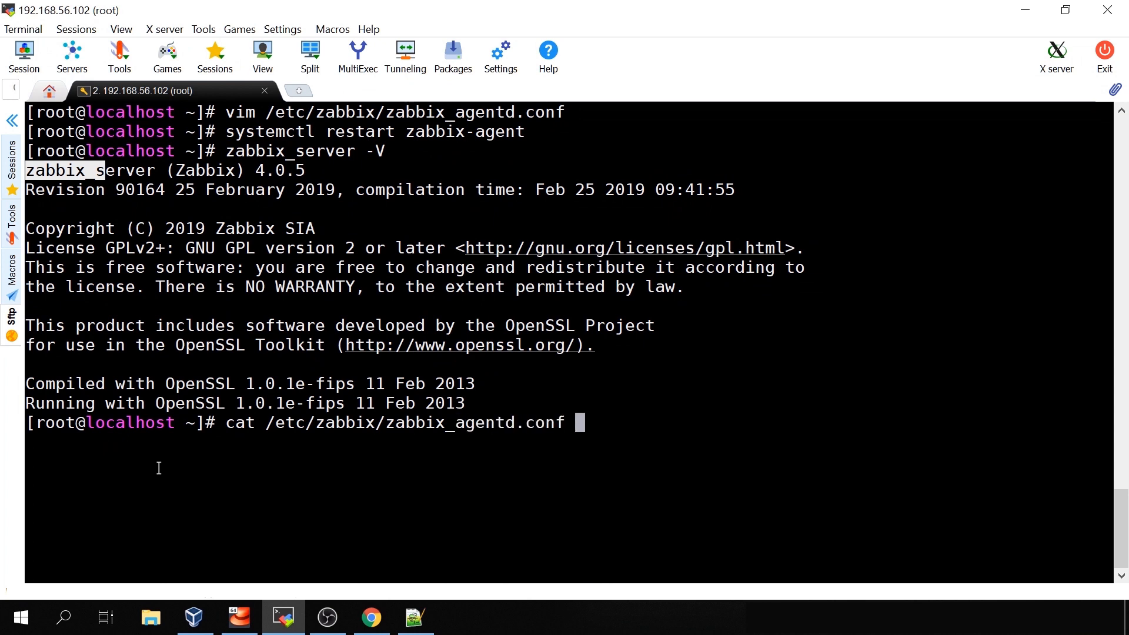
text(| grep UserPara)
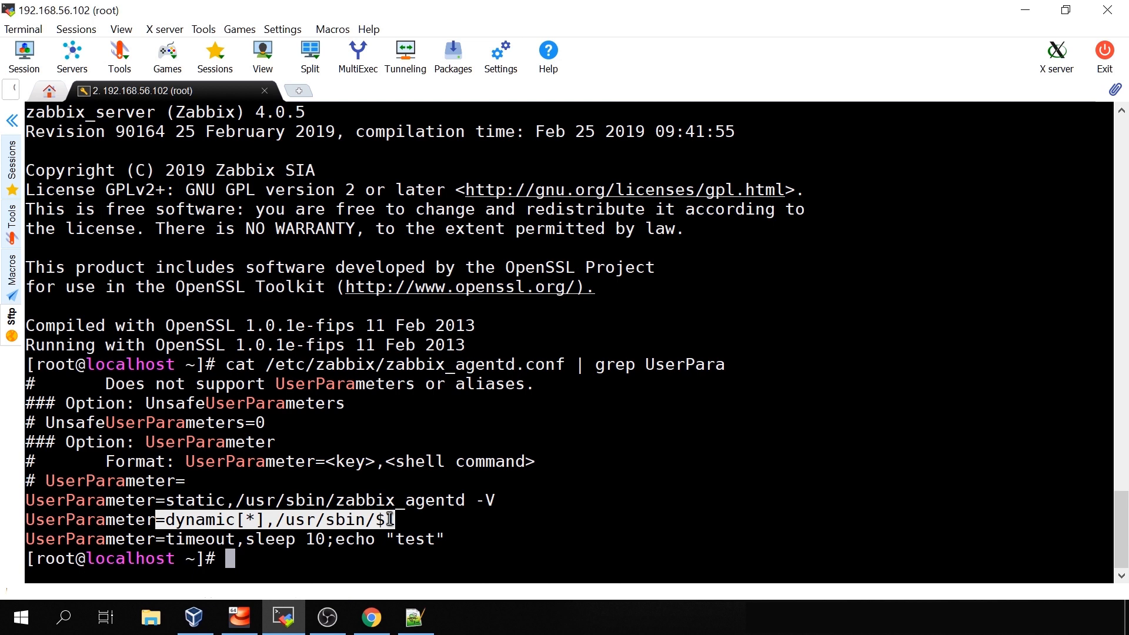
click(371, 618)
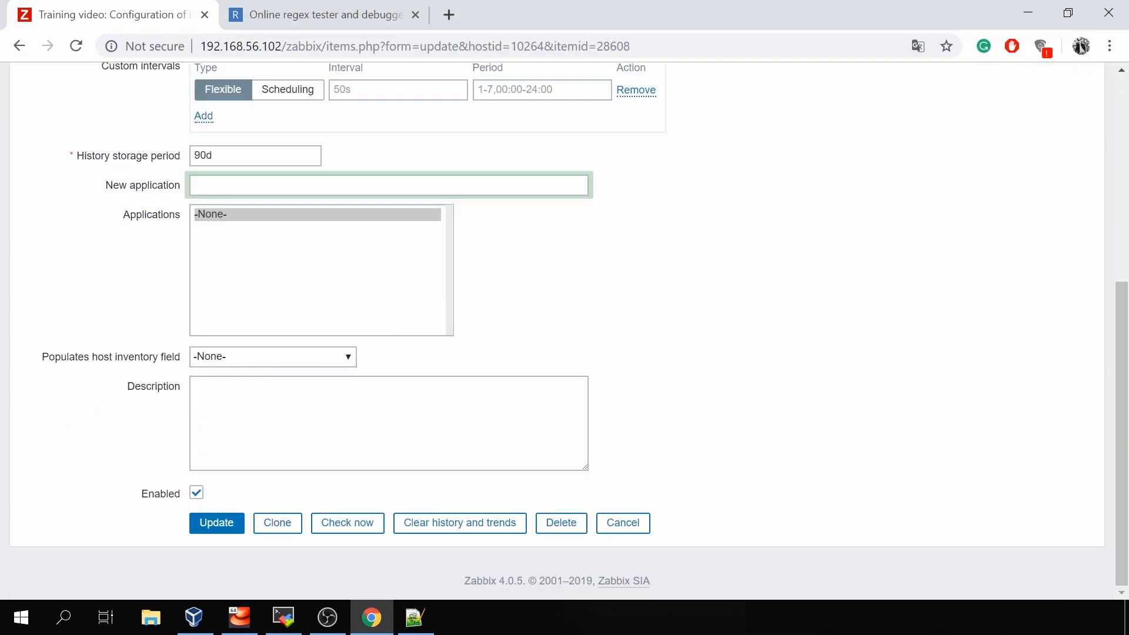
Step: Clone the item as Server version with key dynamic[zabbix_server]
click(278, 522)
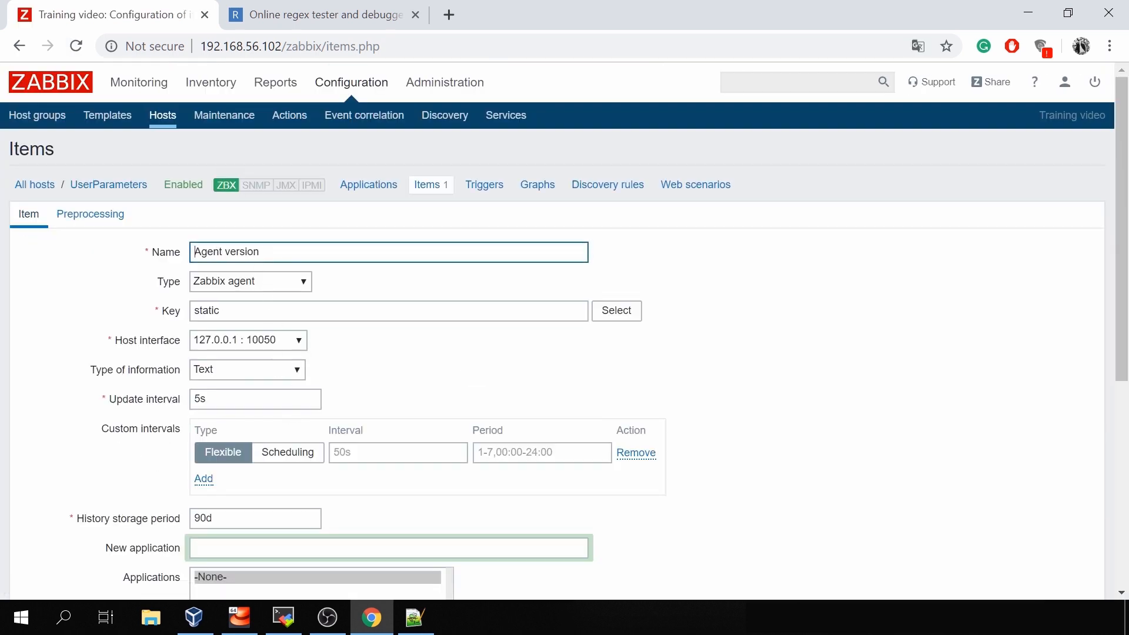
text(S ververion)
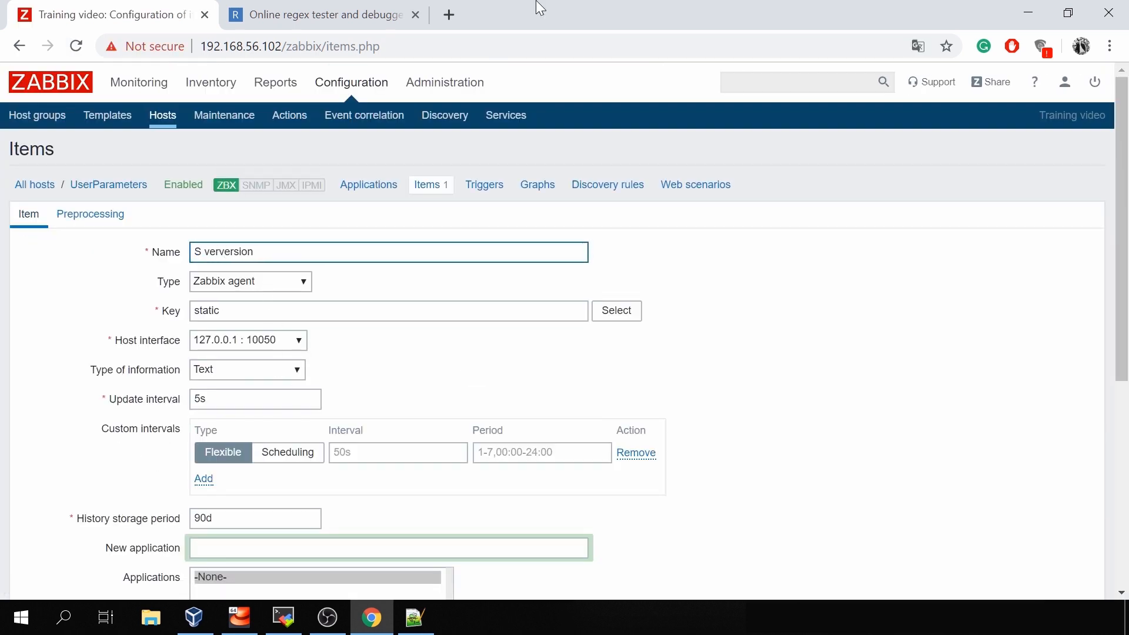
text(Server version)
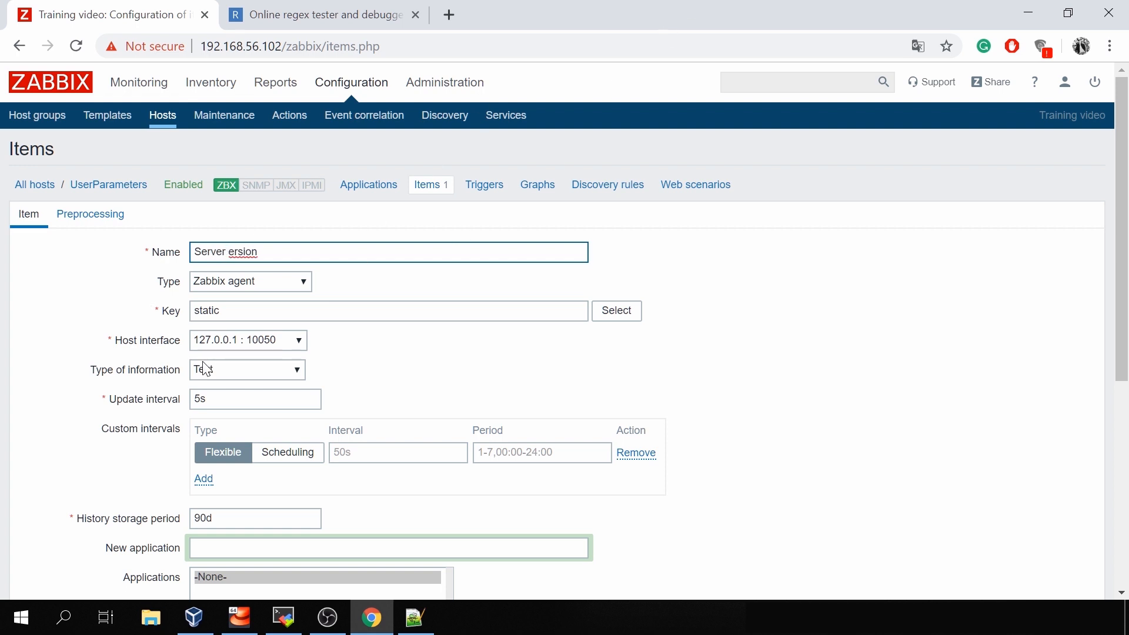
click(387, 310)
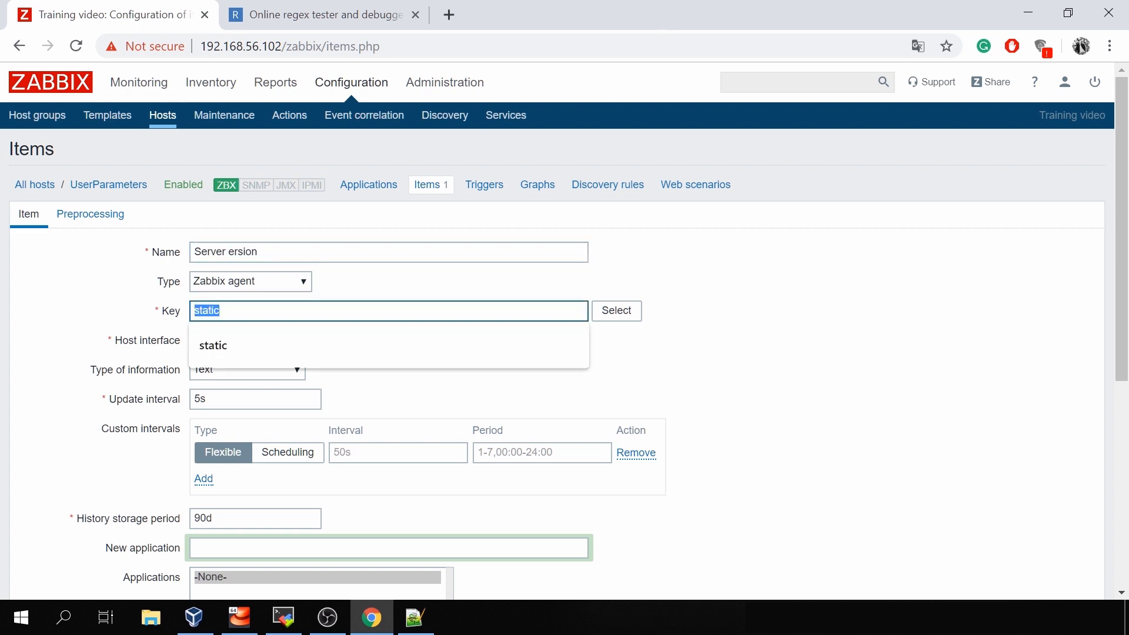
text(dyn)
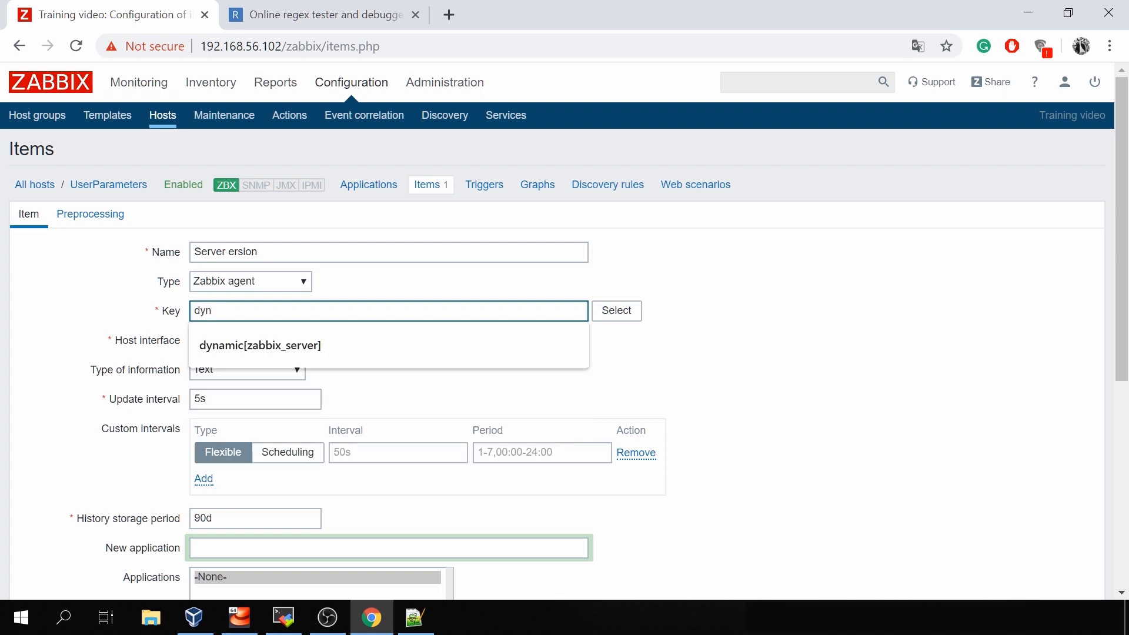
click(259, 345)
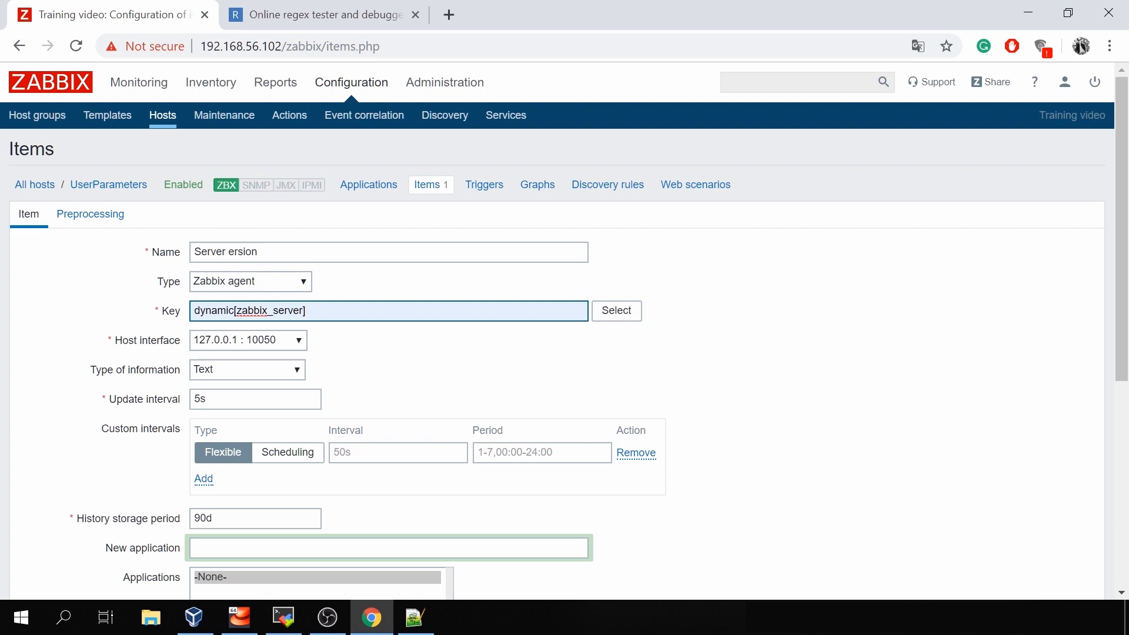
click(387, 310)
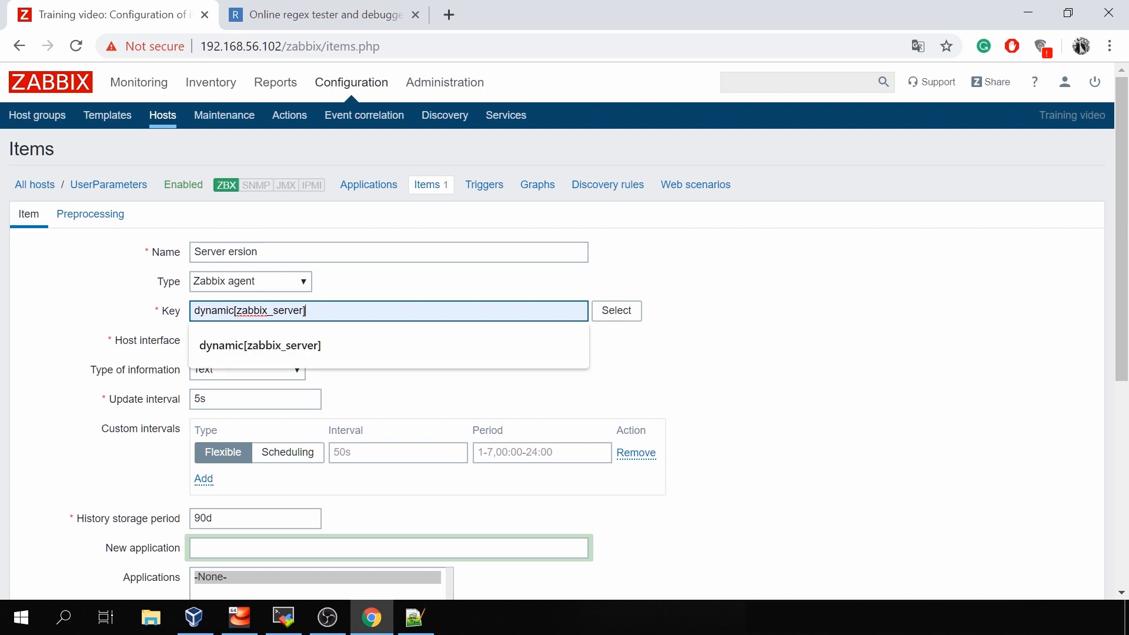
Step: Verify the dynamic definition in the terminal, keep the regex preprocessing step and add the item
click(283, 618)
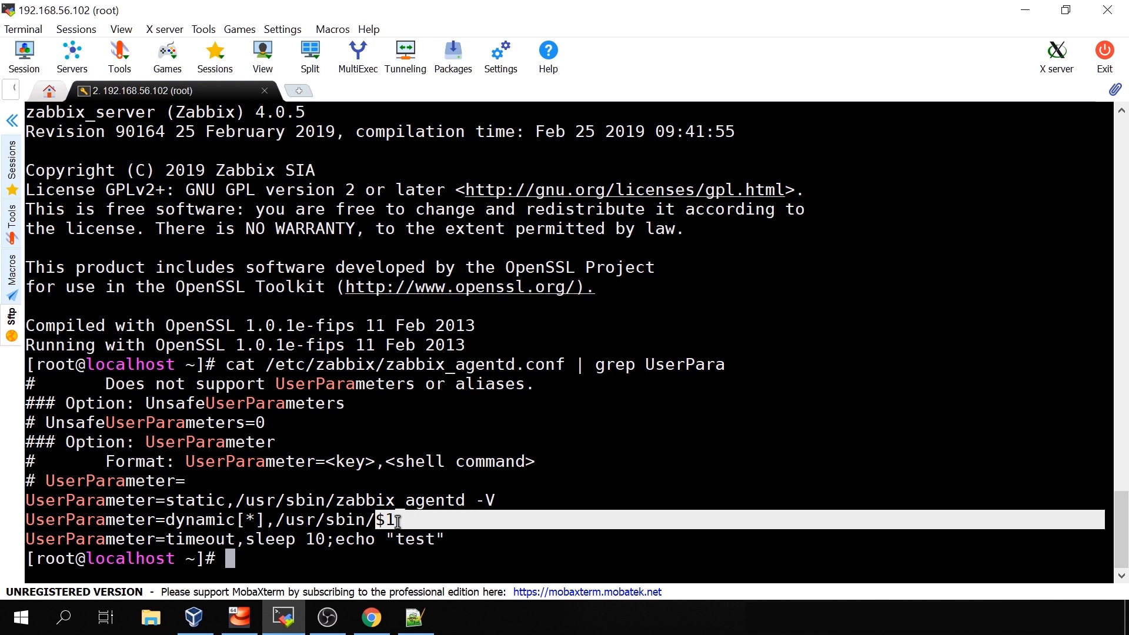
click(371, 617)
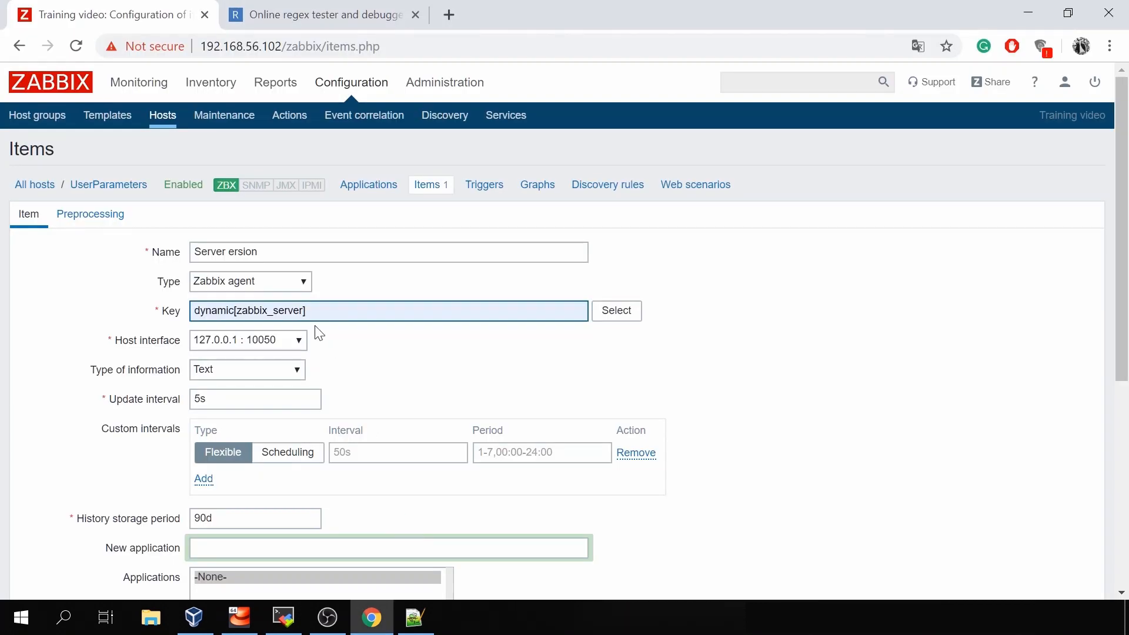
click(90, 214)
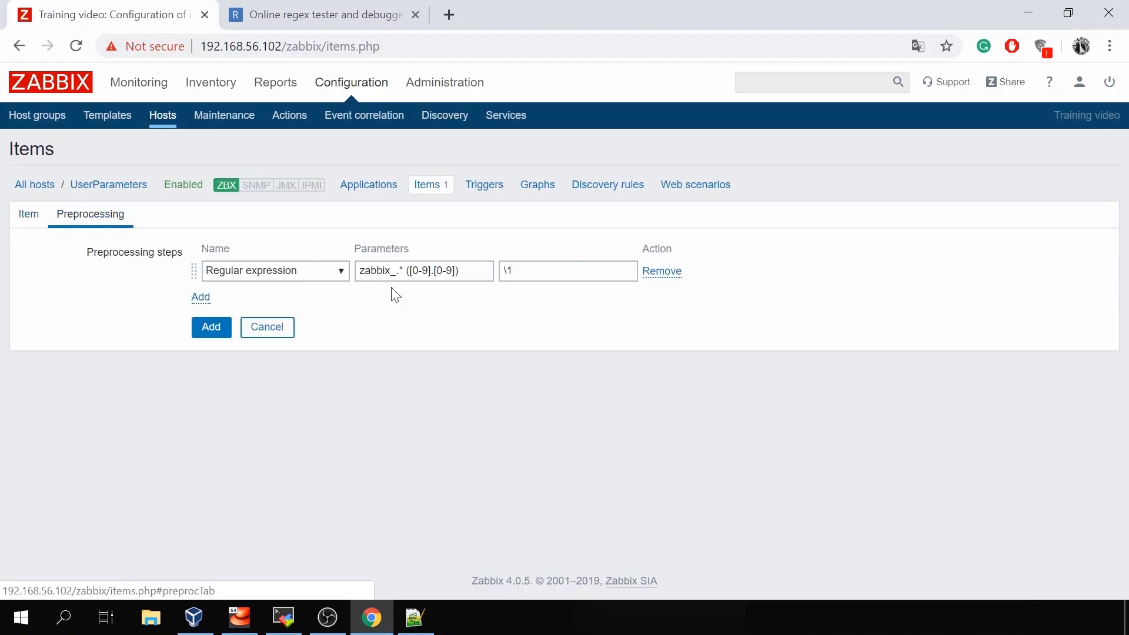
click(423, 270)
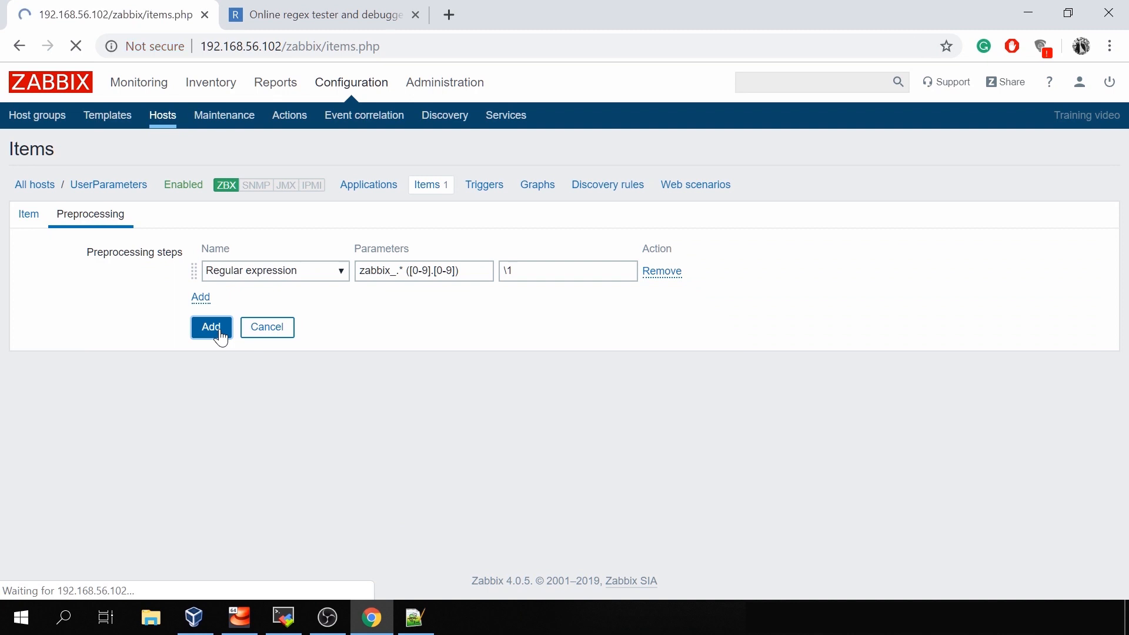
click(211, 327)
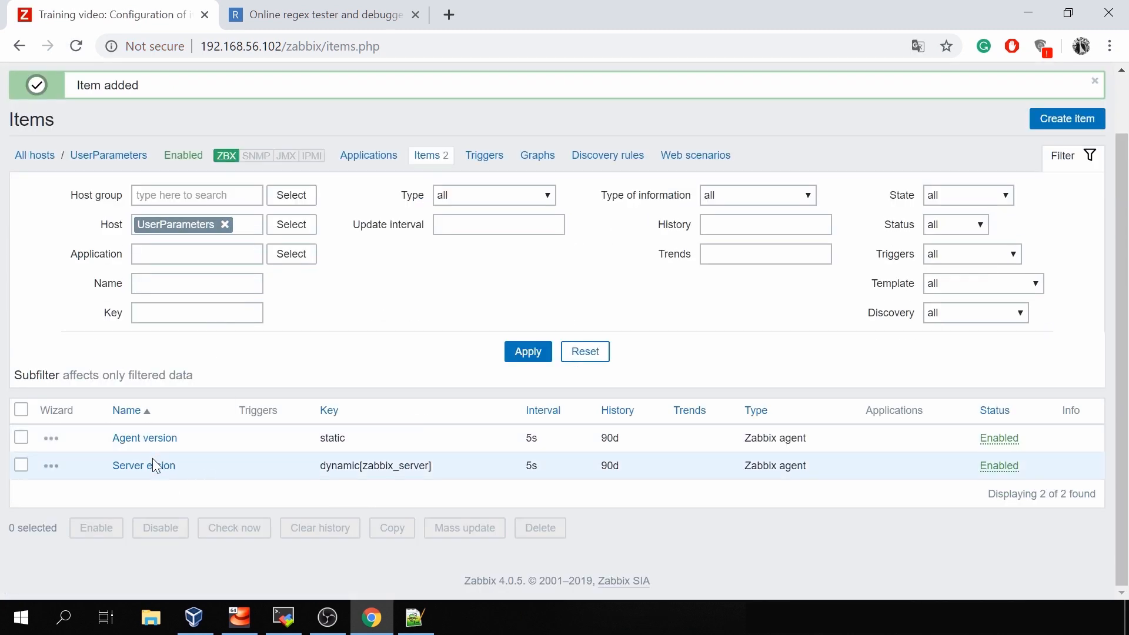
Step: Clone the Server version item as Timeout example with key timeout
click(143, 466)
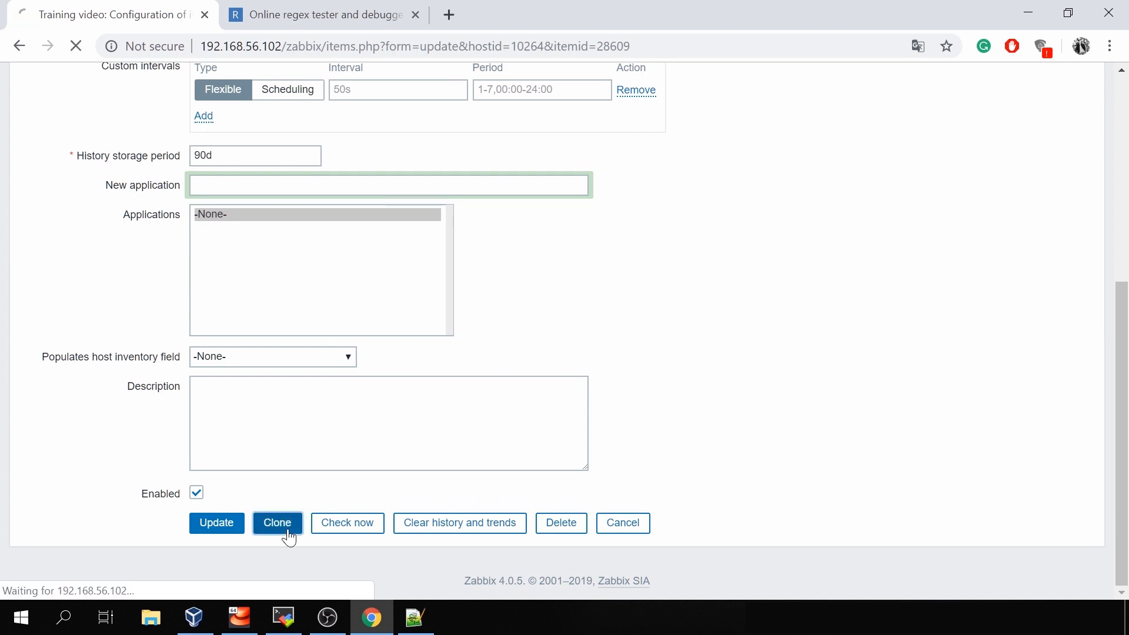
click(278, 522)
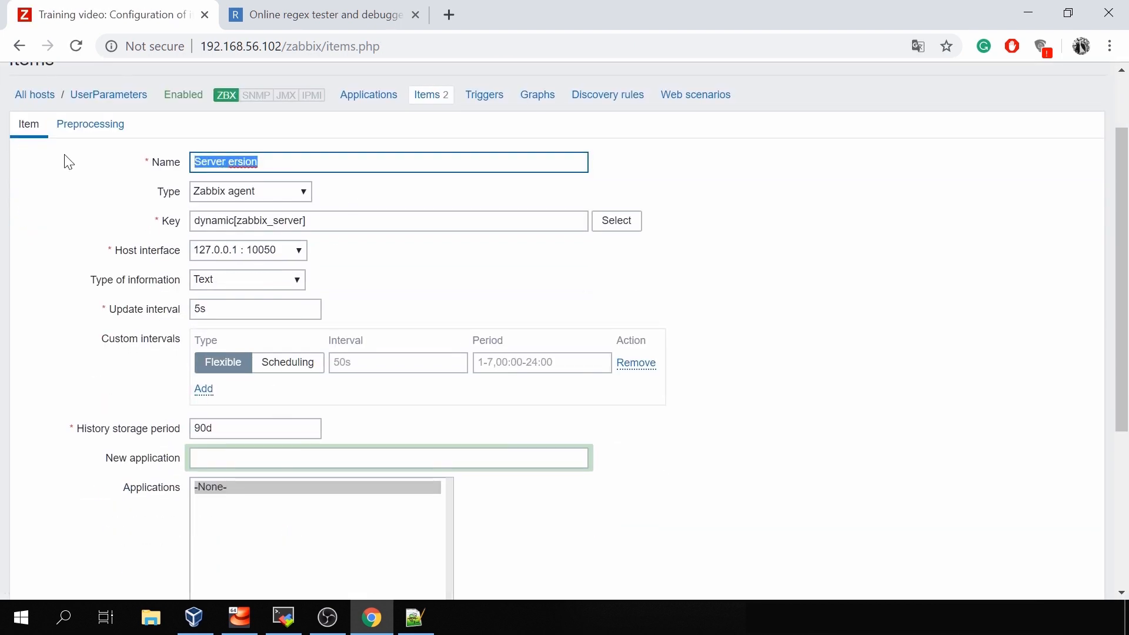
text(Timed)
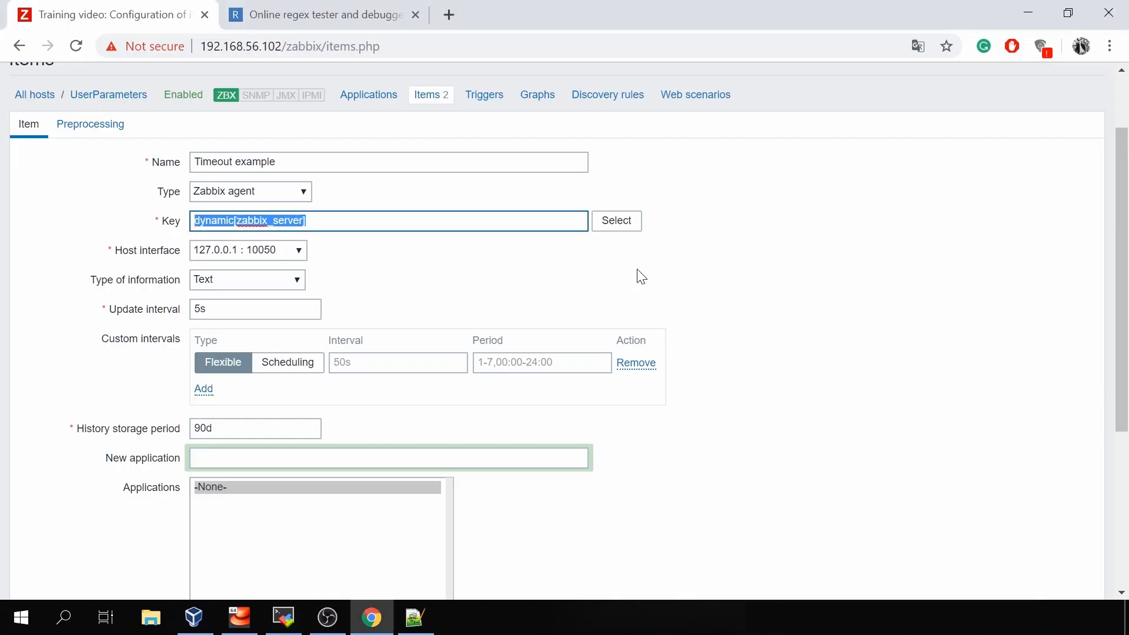
text(timeout)
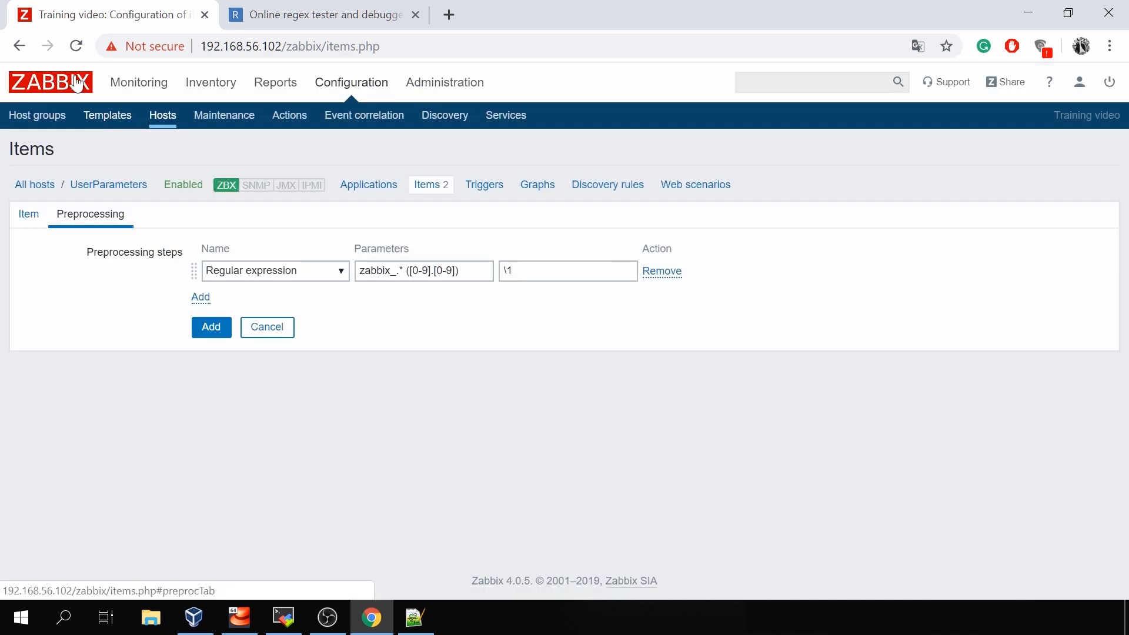
Step: Add the Timeout example item and return to the terminal
click(28, 214)
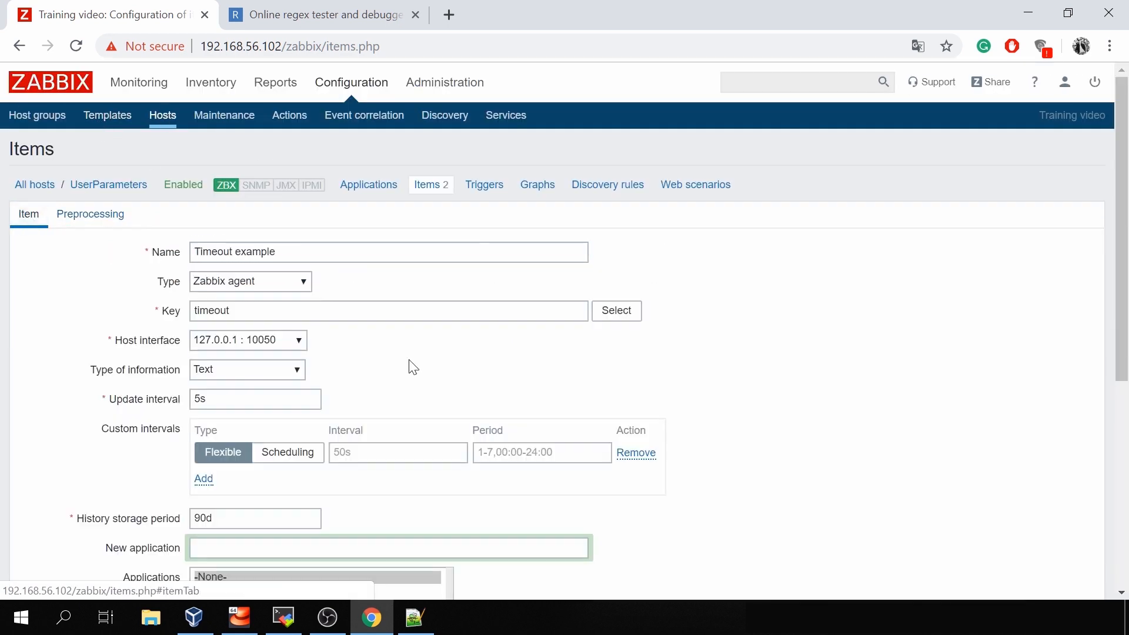
click(208, 522)
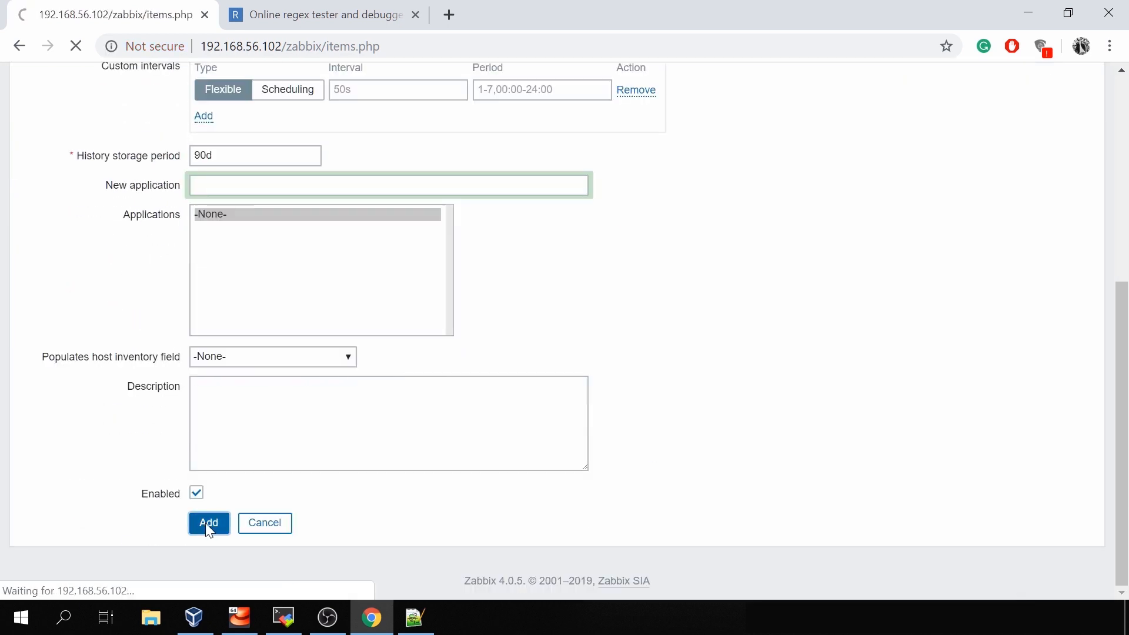
click(282, 617)
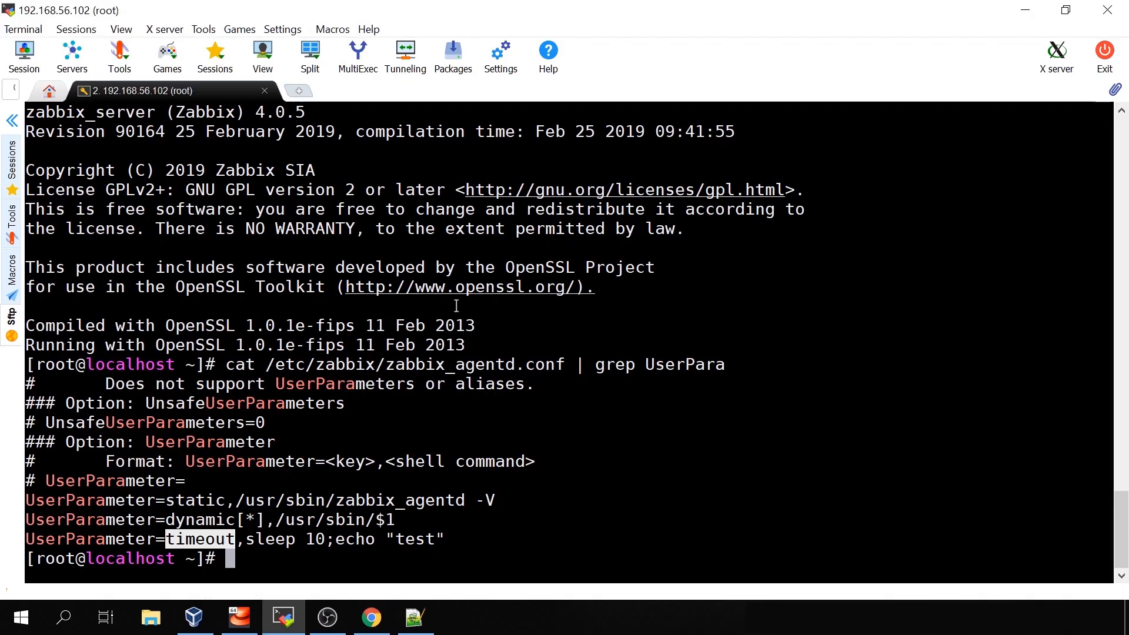
Step: Reload the Zabbix server configuration cache with zabbix_server -R config_cache_reload
text(zabbix_server -)
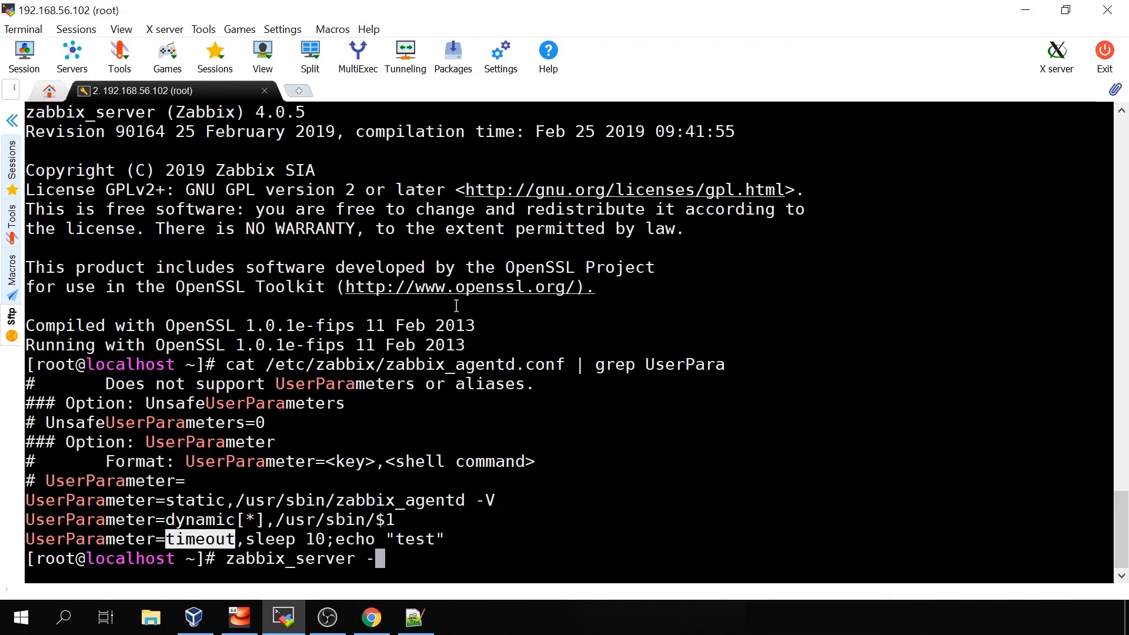
text(R config_cache_reload)
text(zabbix_)
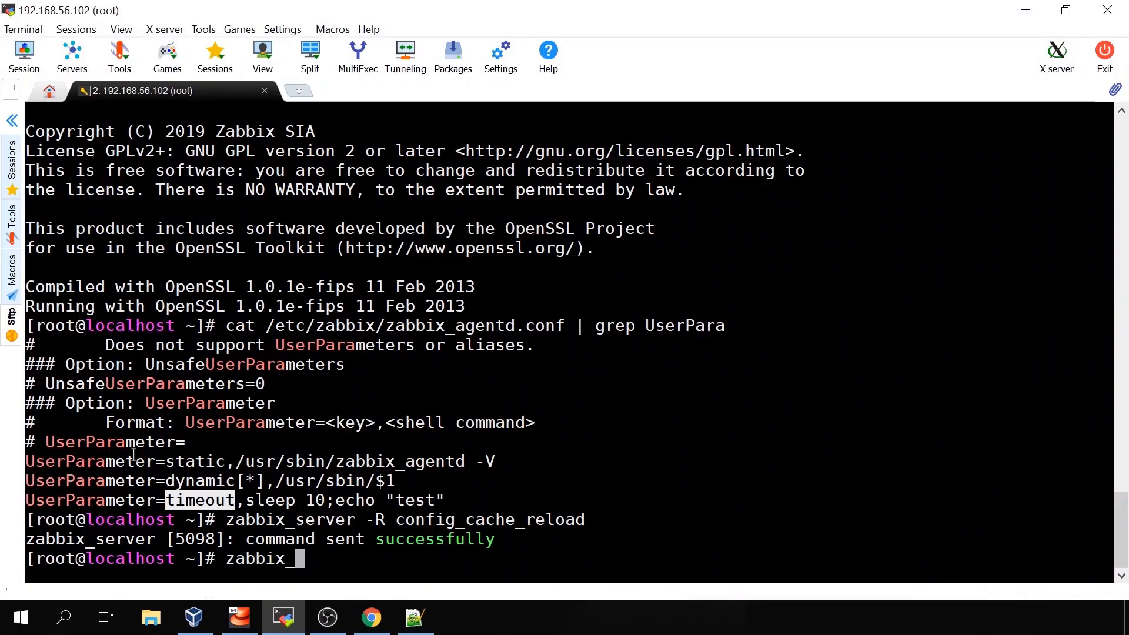
Step: Query the dynamic[zabbix_server] and static keys from the local agent with zabbix_get -s 127.0.0.1
text(get)
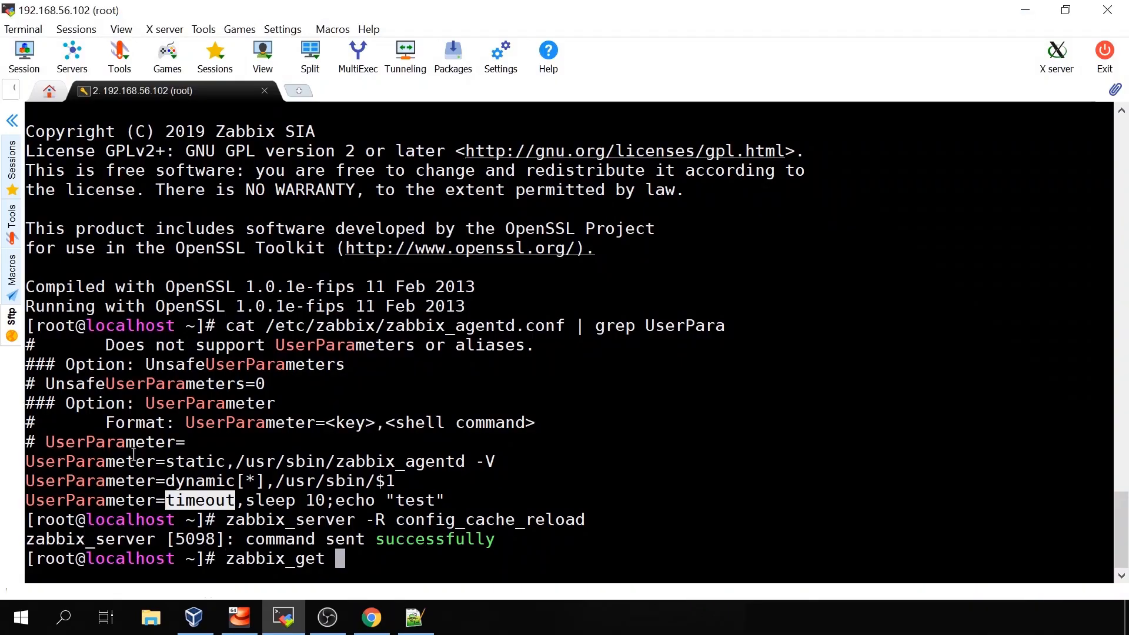
text(-s 127.0.0.1)
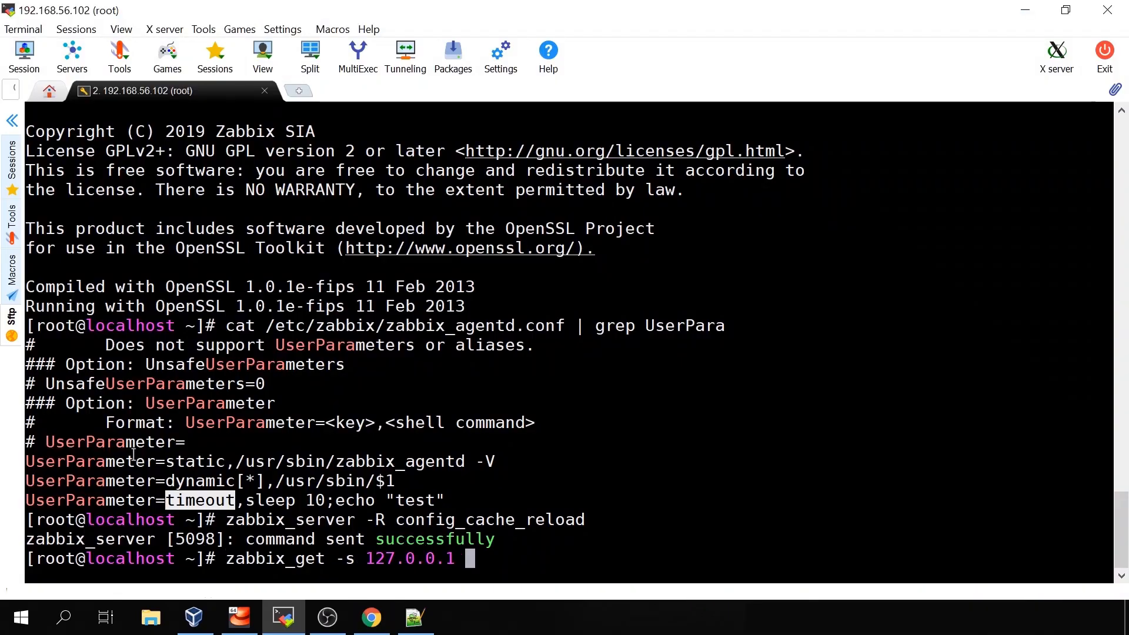
text(-k)
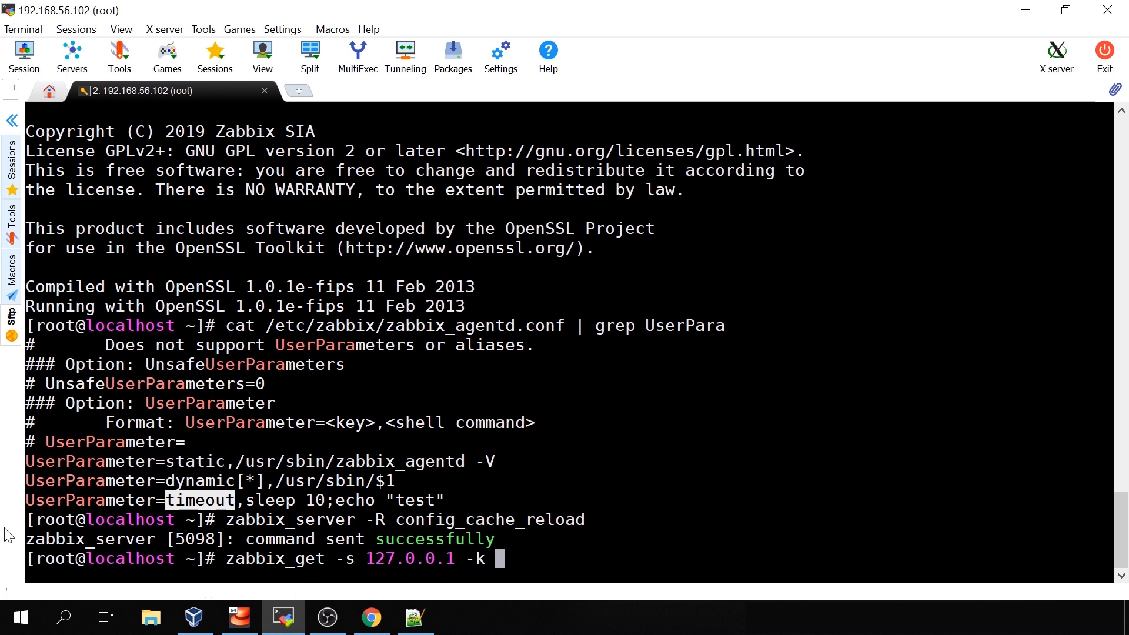
text(dynamic][)
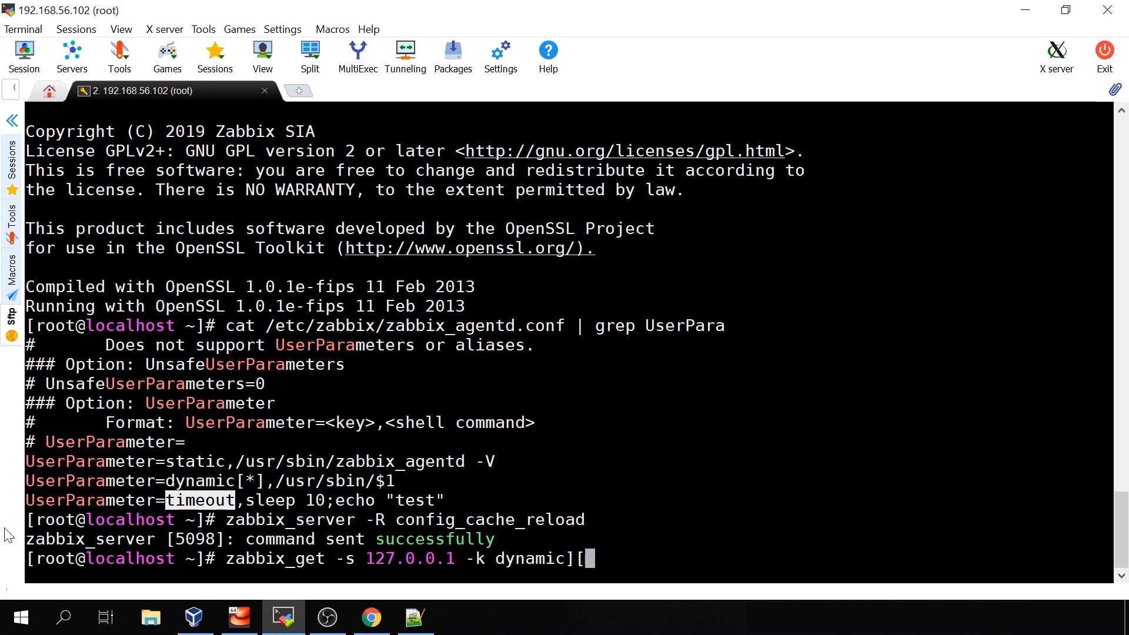
text(z)
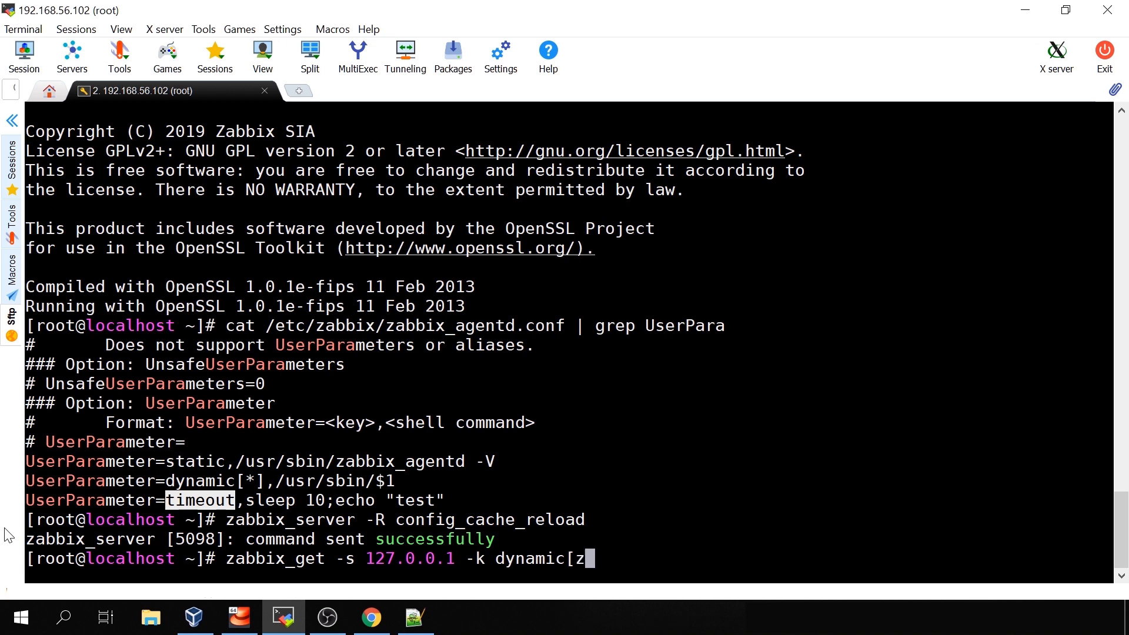
text(abbix_server])
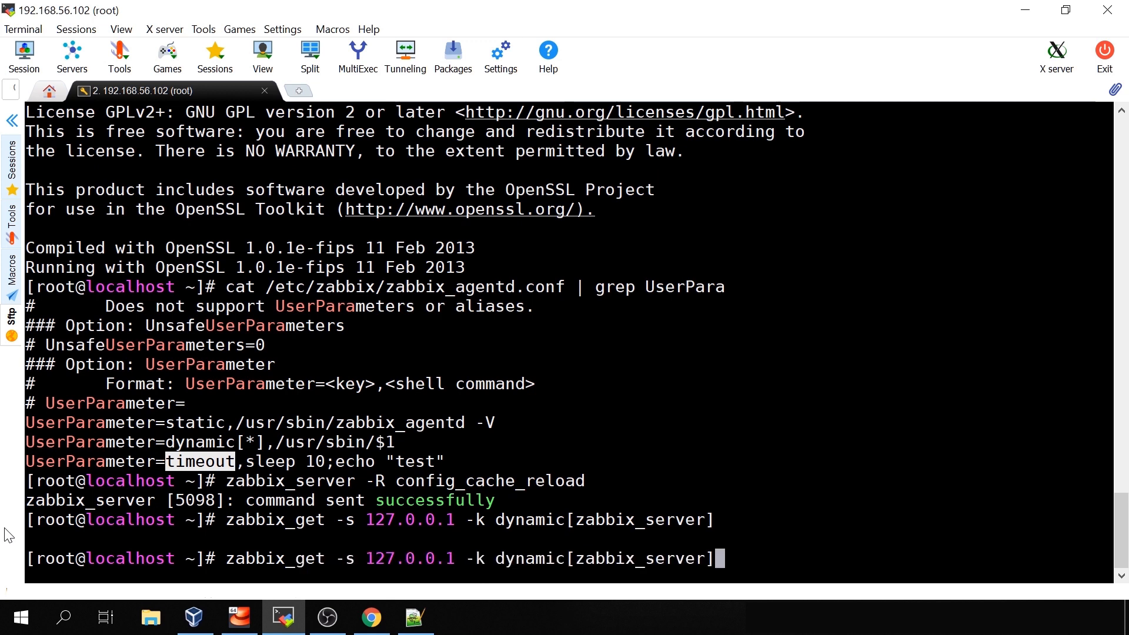
key(BackSpace)
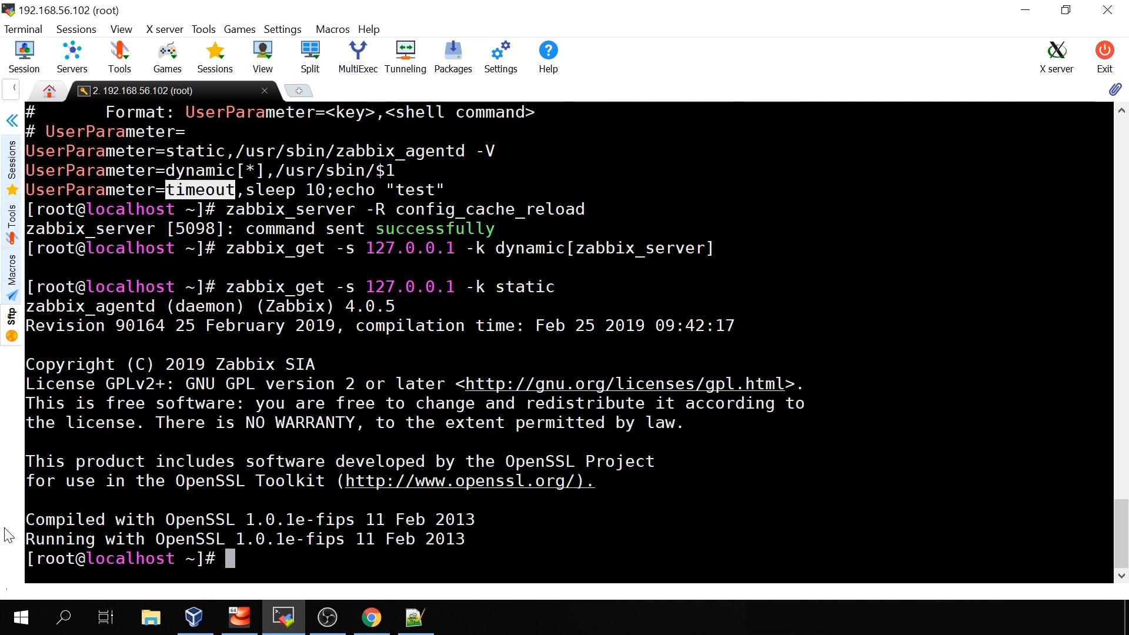
Step: Reopen /etc/zabbix/zabbix_agentd.conf in vim for editing
text(vim /etc/zabbix/z)
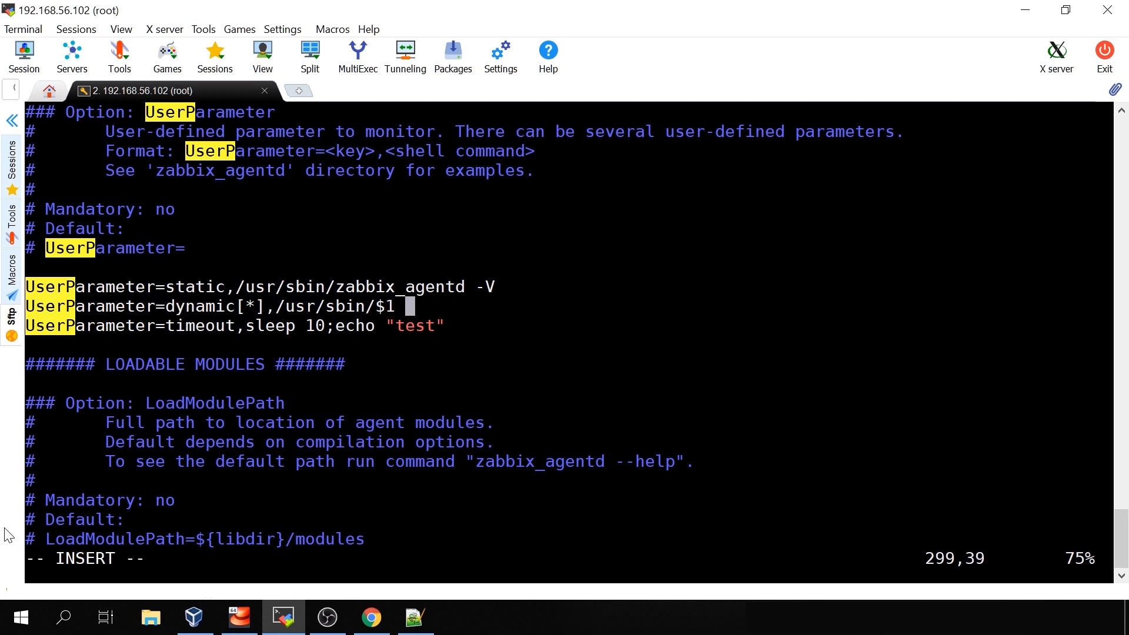
Step: Append -V to the dynamic UserParameter line, save, and restart zabbix-agent with systemctl
text(-V)
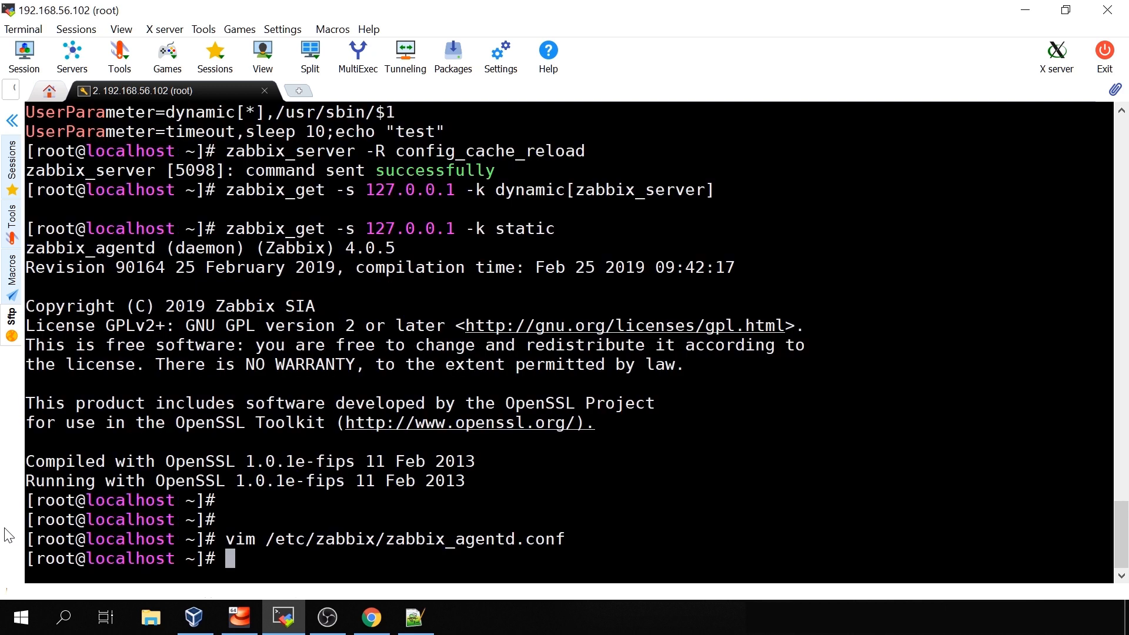
text(systemctl restart)
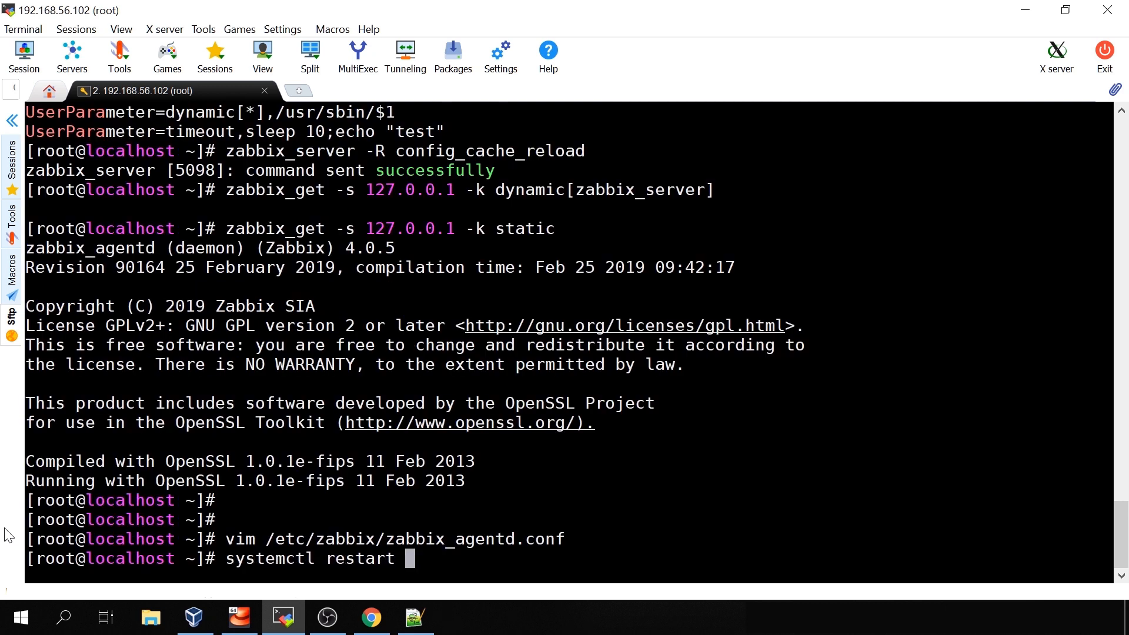
text(zabbix-agent)
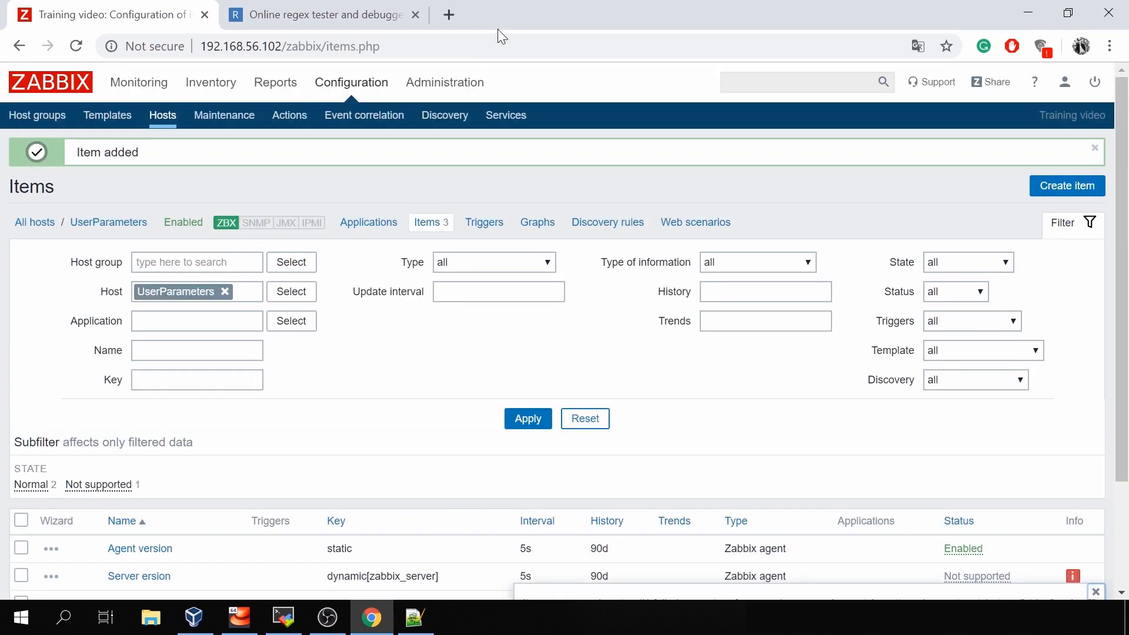
Step: Save the 1s unsupported-items refresh interval under General > Other and reload the server config cache
click(444, 82)
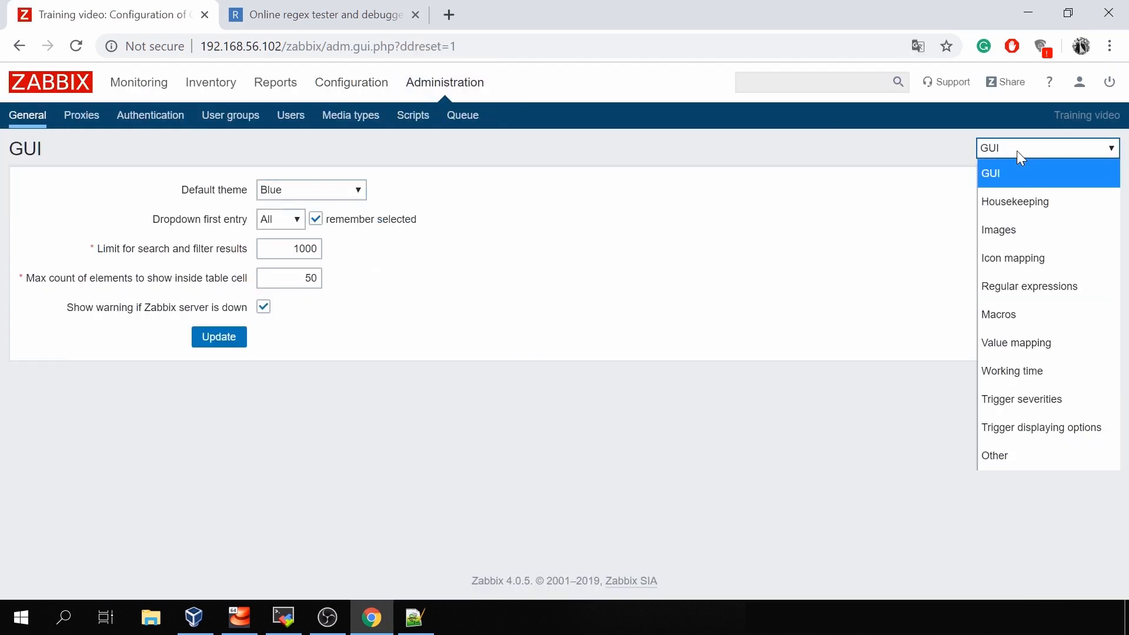
click(995, 455)
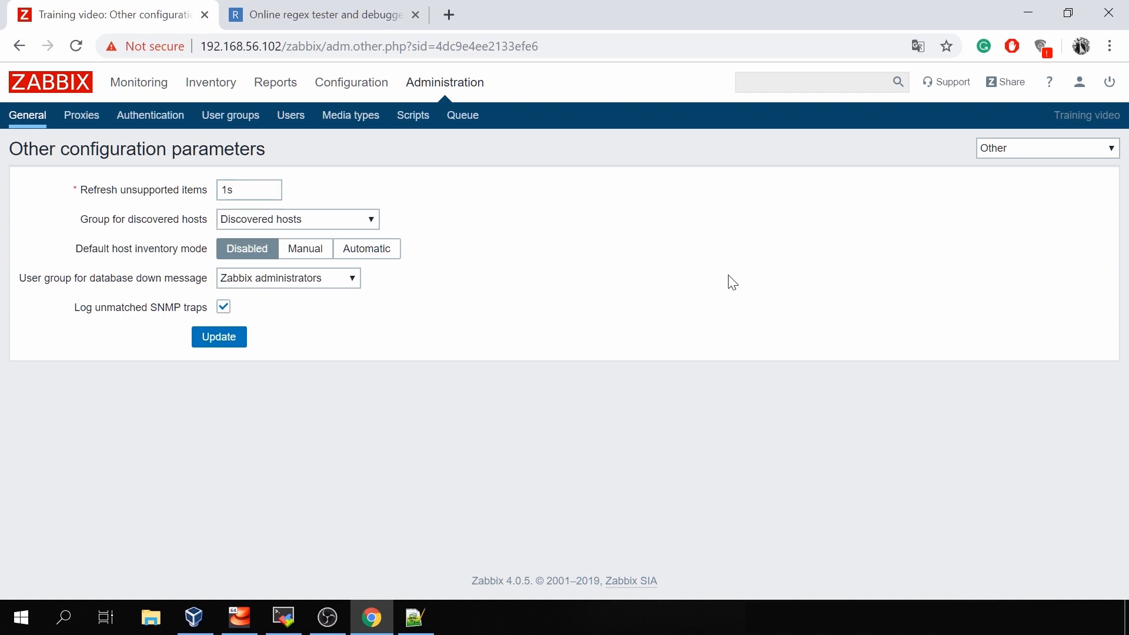
click(219, 336)
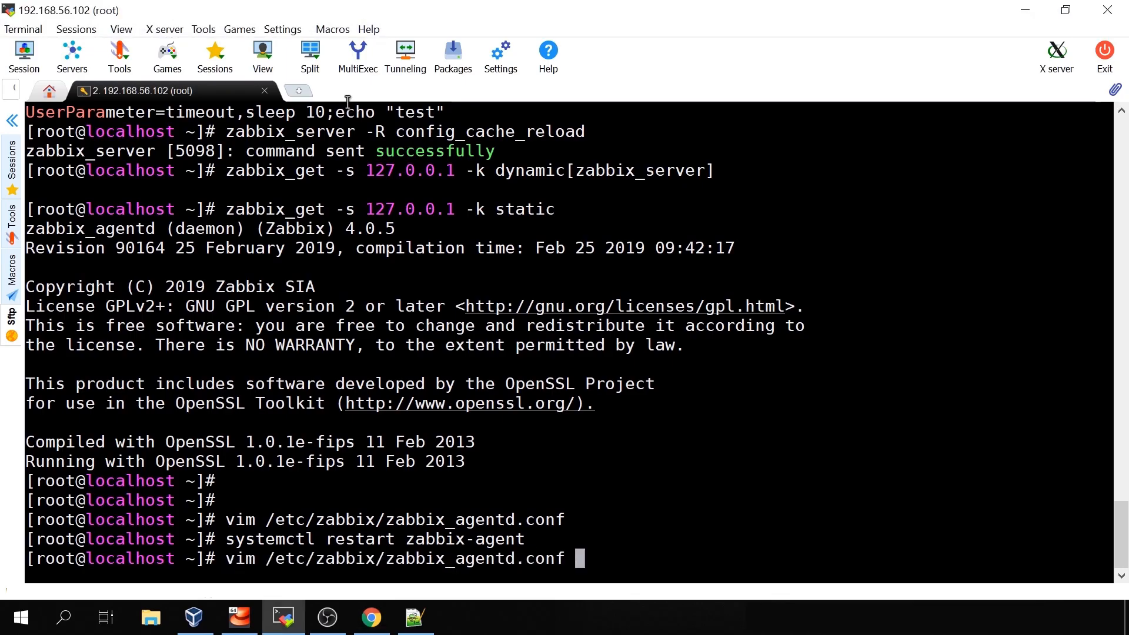
text(zabbix_server -R config_cache_reload)
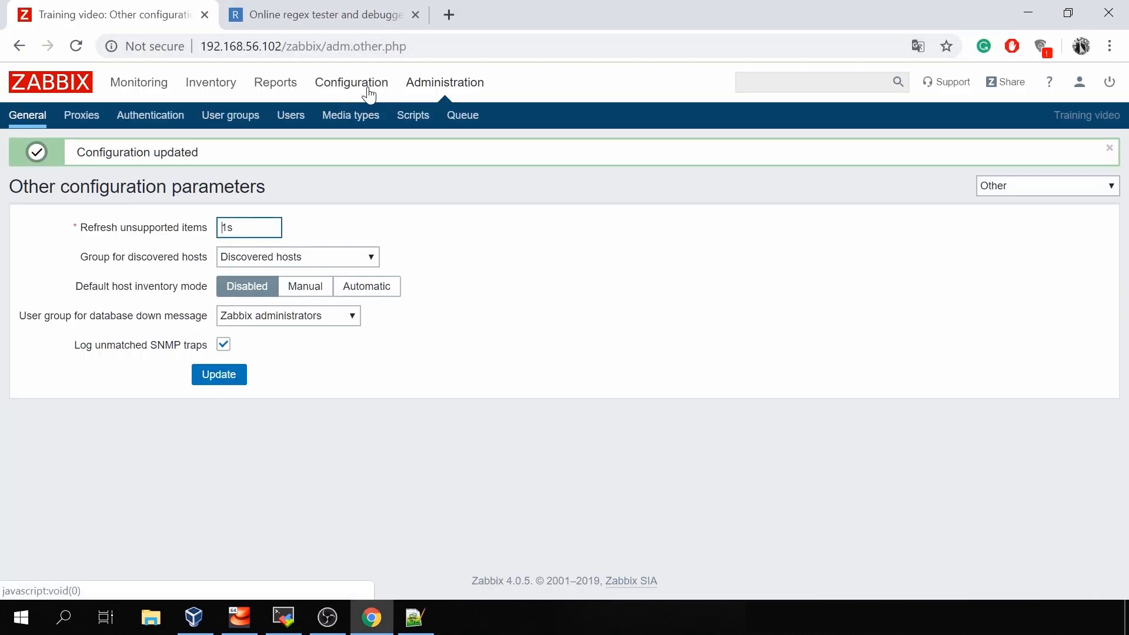
Step: Show the item list of the UserParameters host from Configuration > Hosts
click(350, 83)
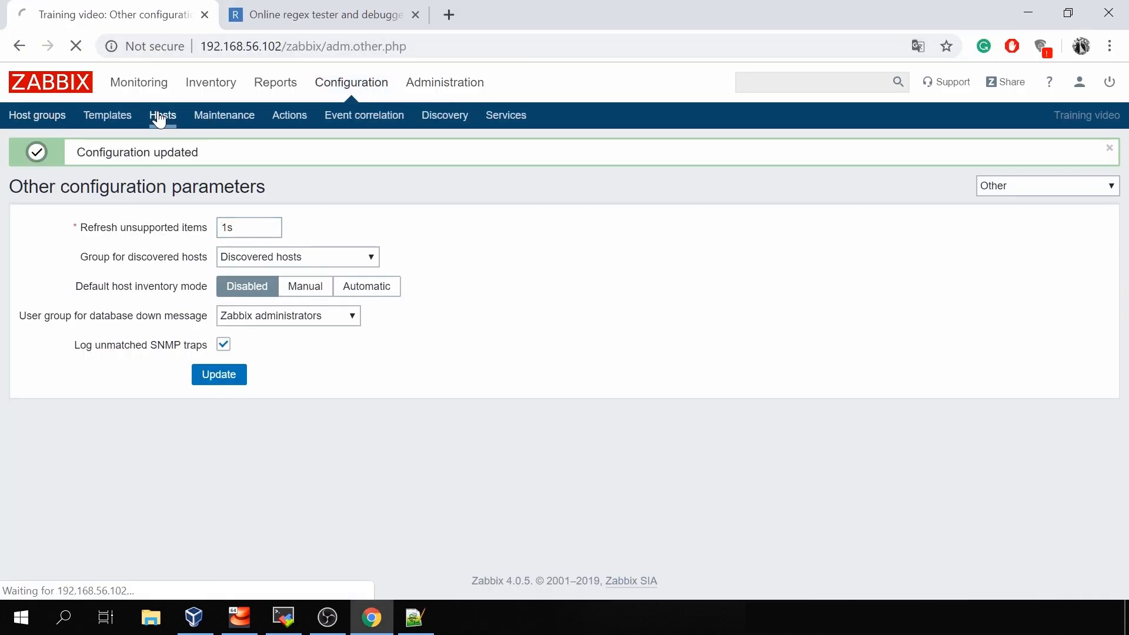
click(162, 116)
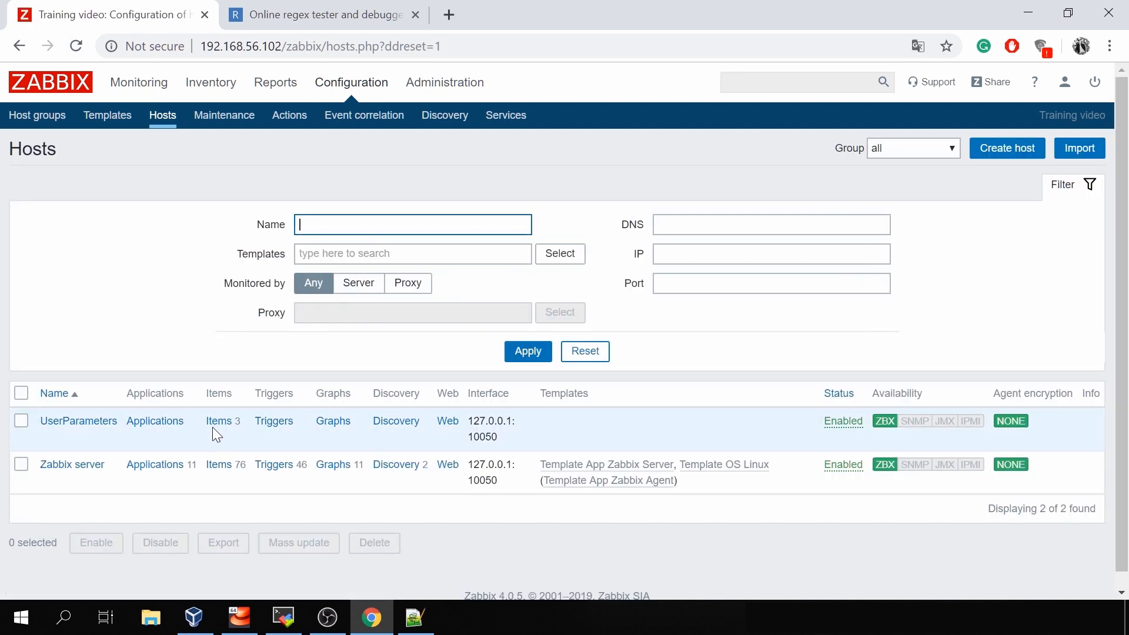
click(219, 421)
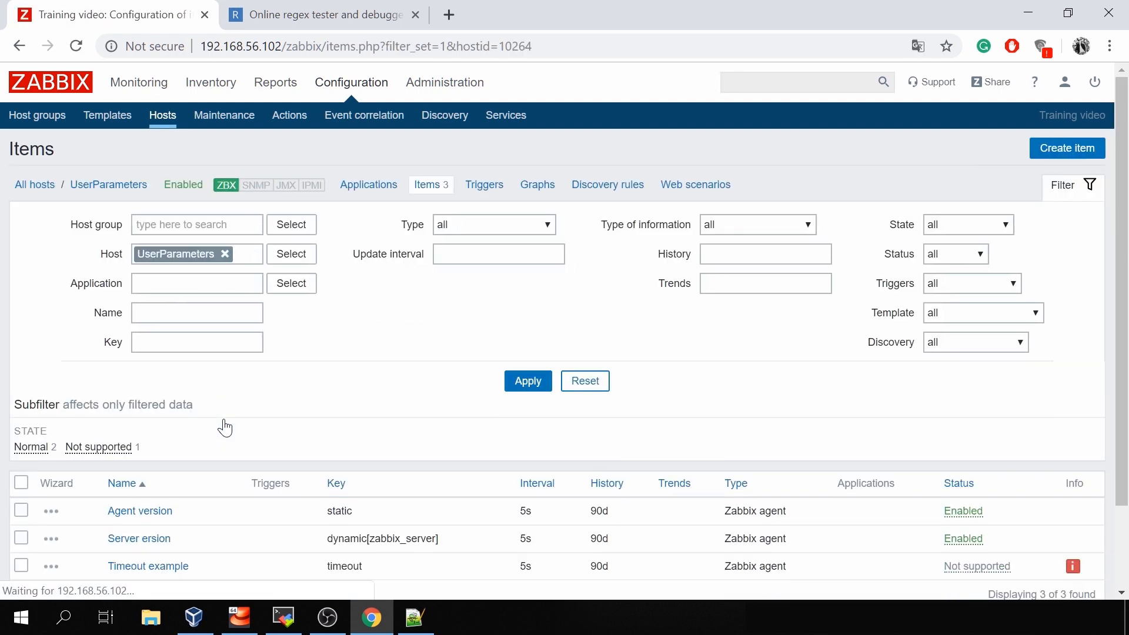
scroll(down, 3)
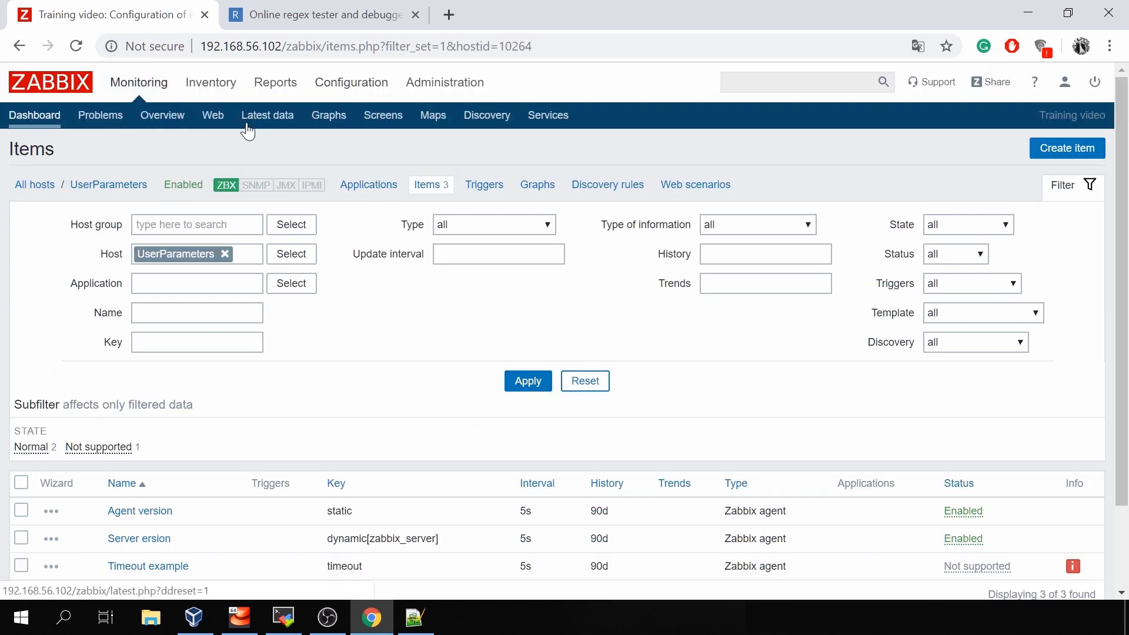
Step: Filter Latest data to the UserParameters host with details shown, revealing both version items at 4.0
click(267, 114)
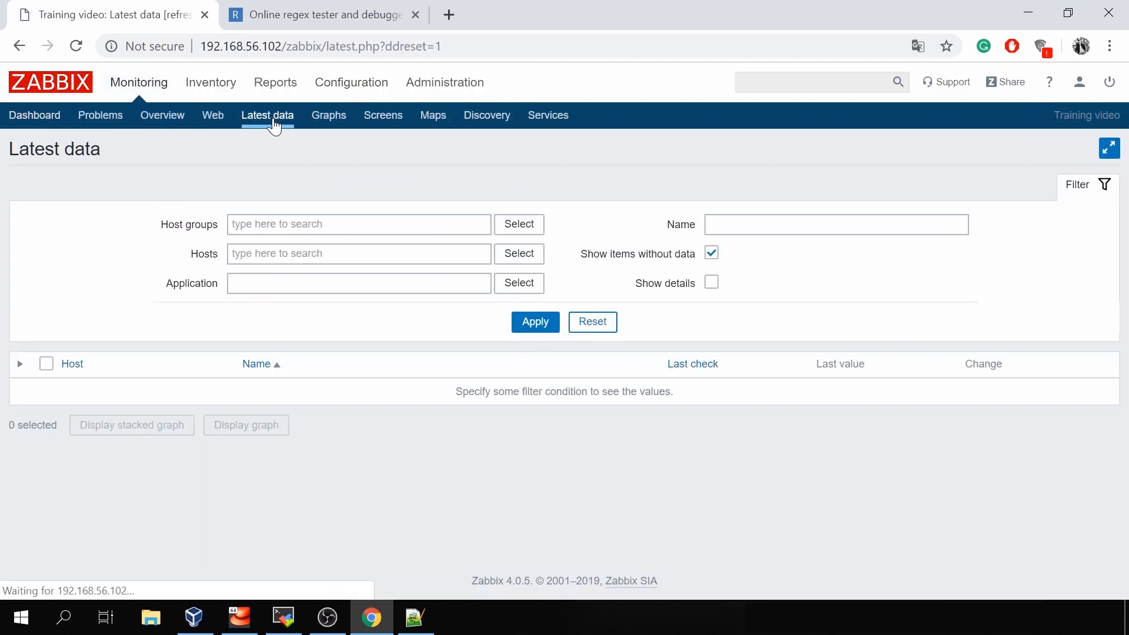
click(358, 254)
text(UserParameters)
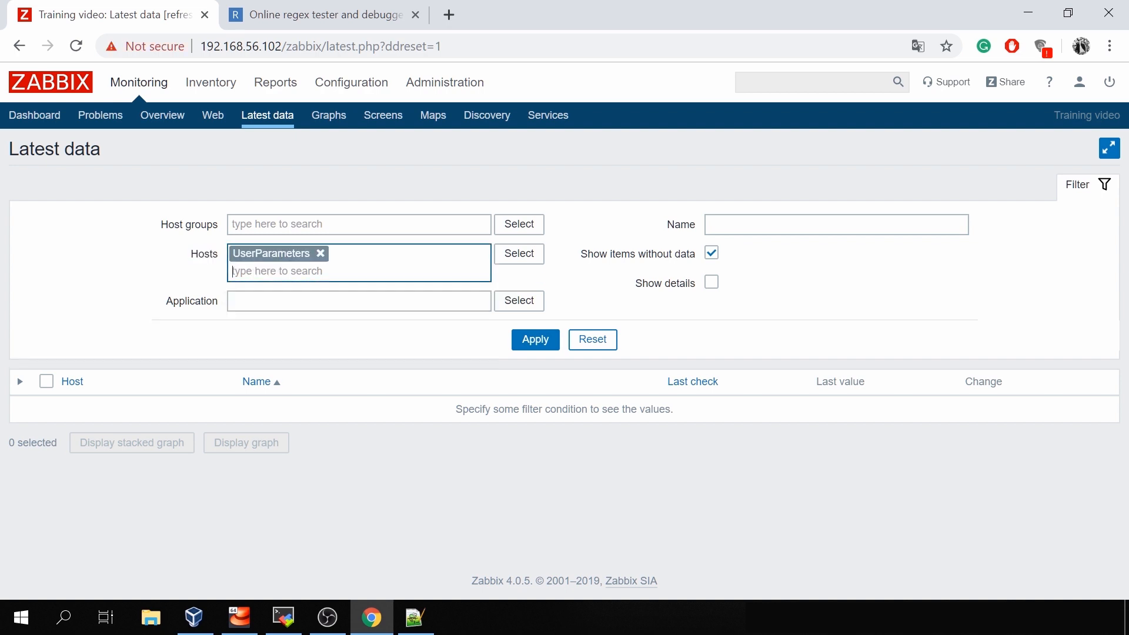
click(534, 339)
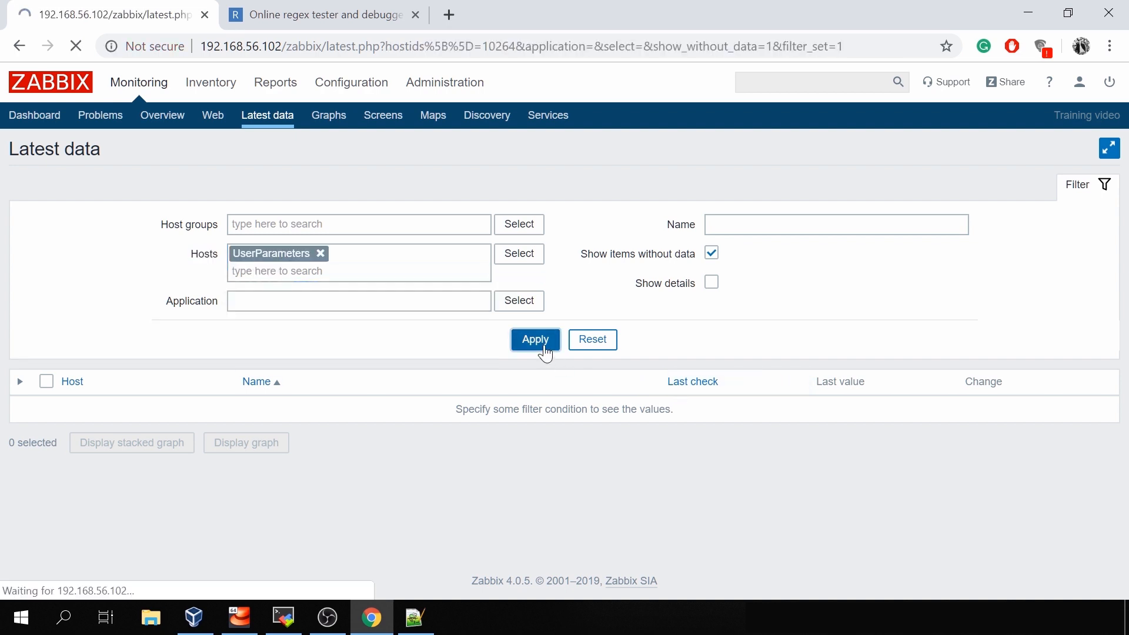
click(535, 338)
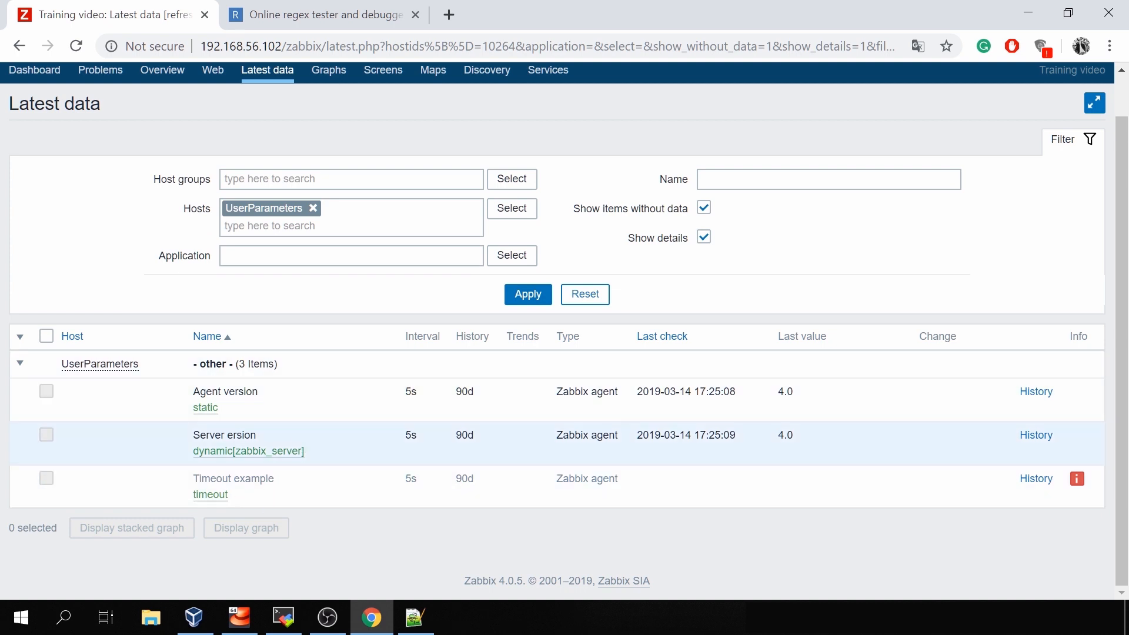
double_click(243, 435)
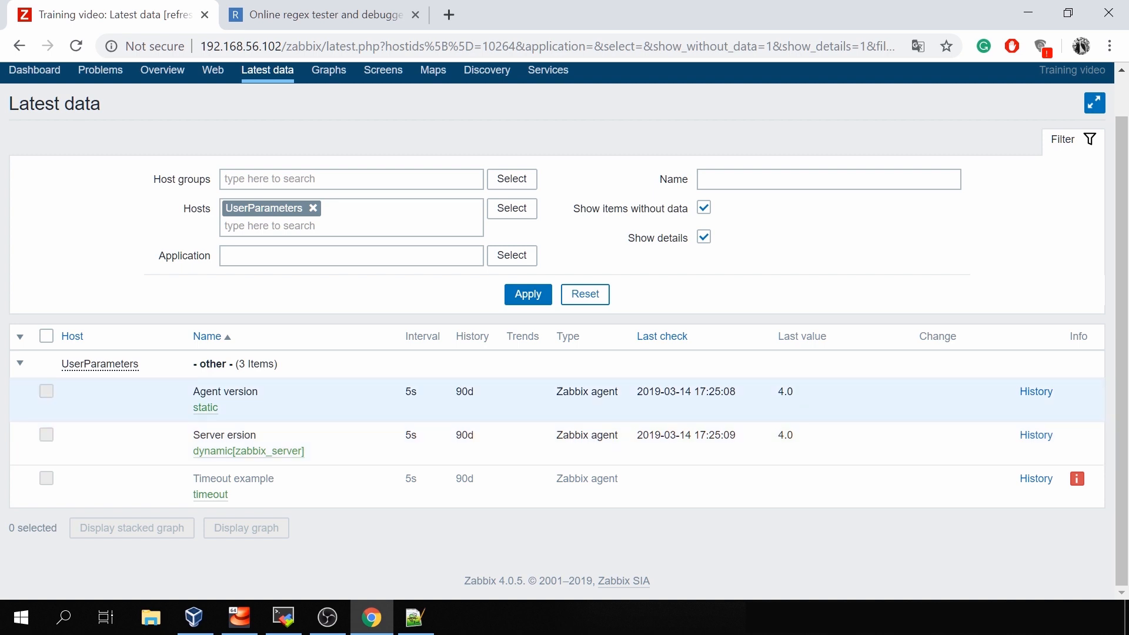
click(281, 617)
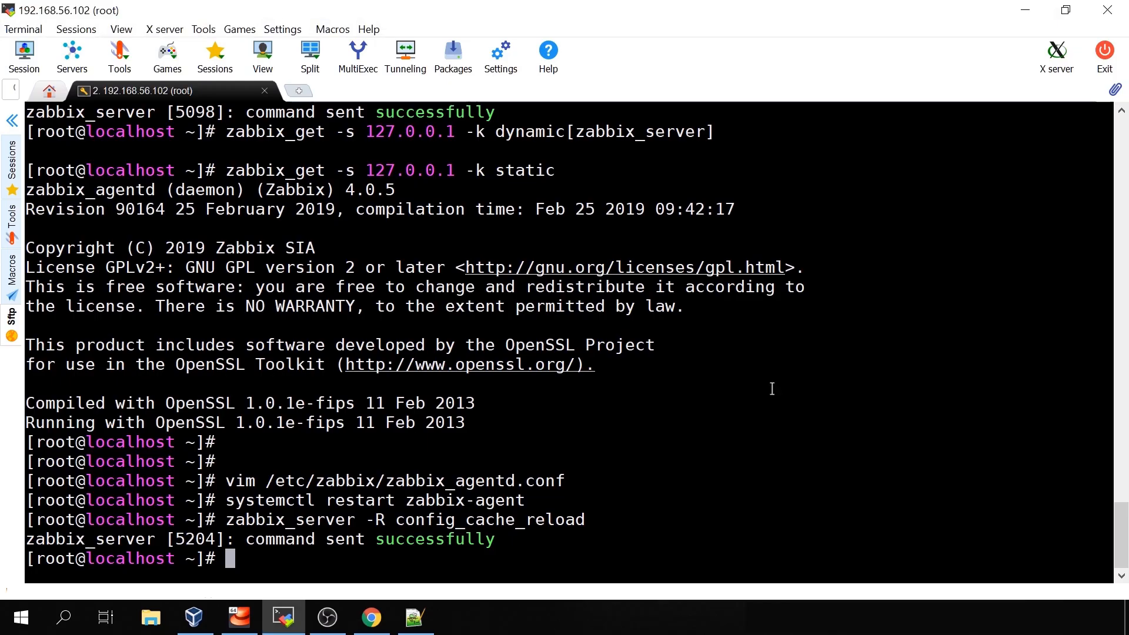
Step: Query the static key returning 4.0.5, highlight the 4.0 part, and check why Timeout example is unsupported
text(zabbix_get -s 127.0.0.1 -k static)
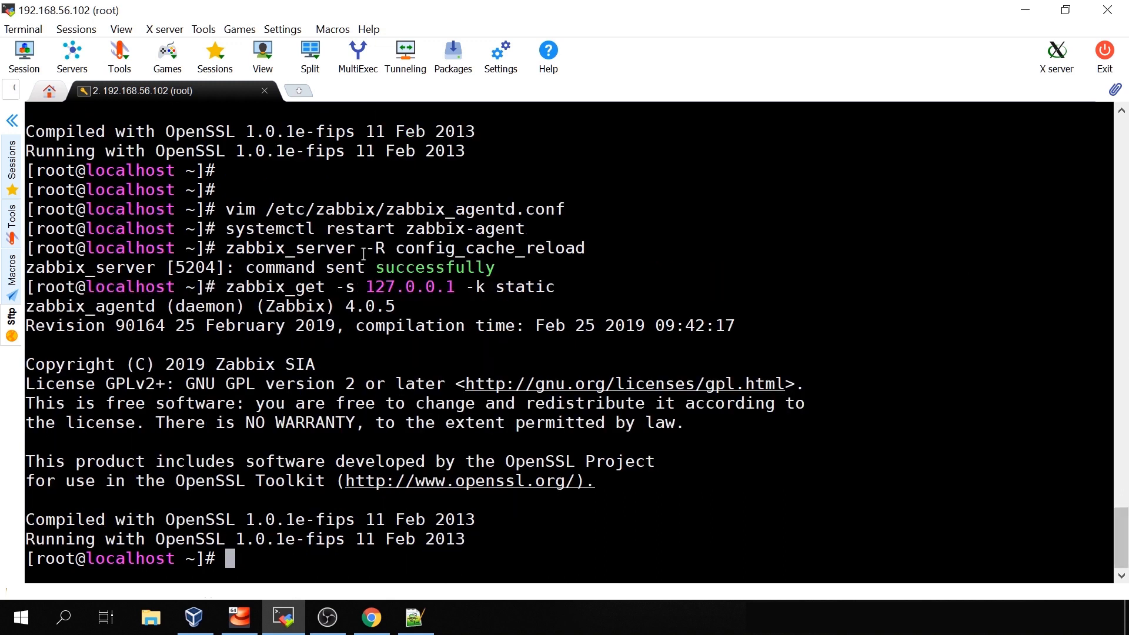
drag(26, 326, 569, 541)
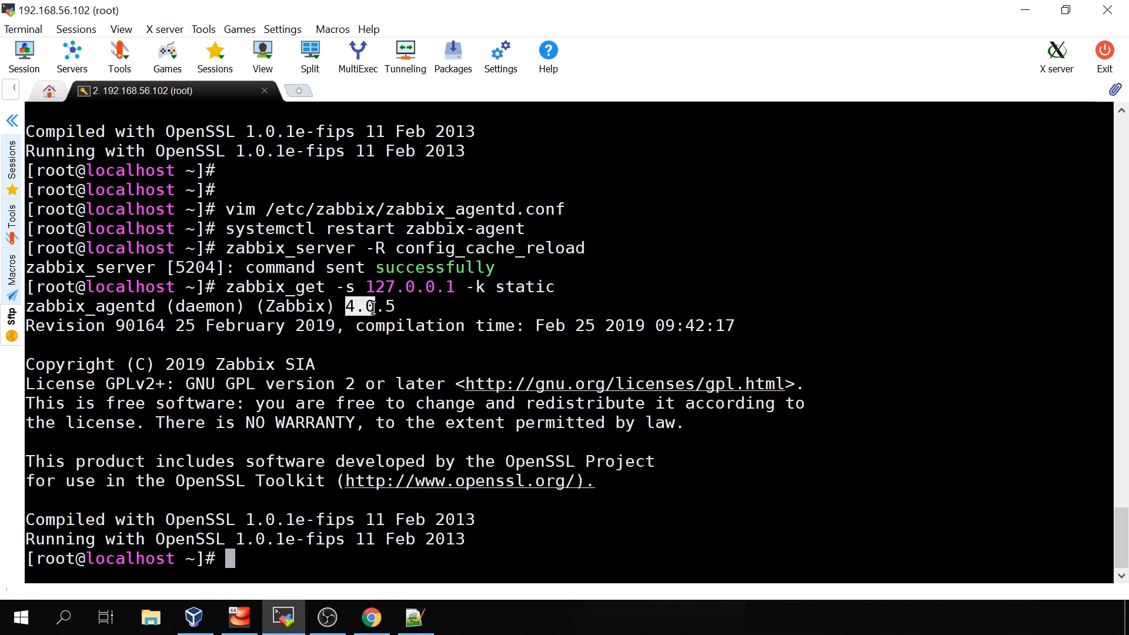
click(371, 618)
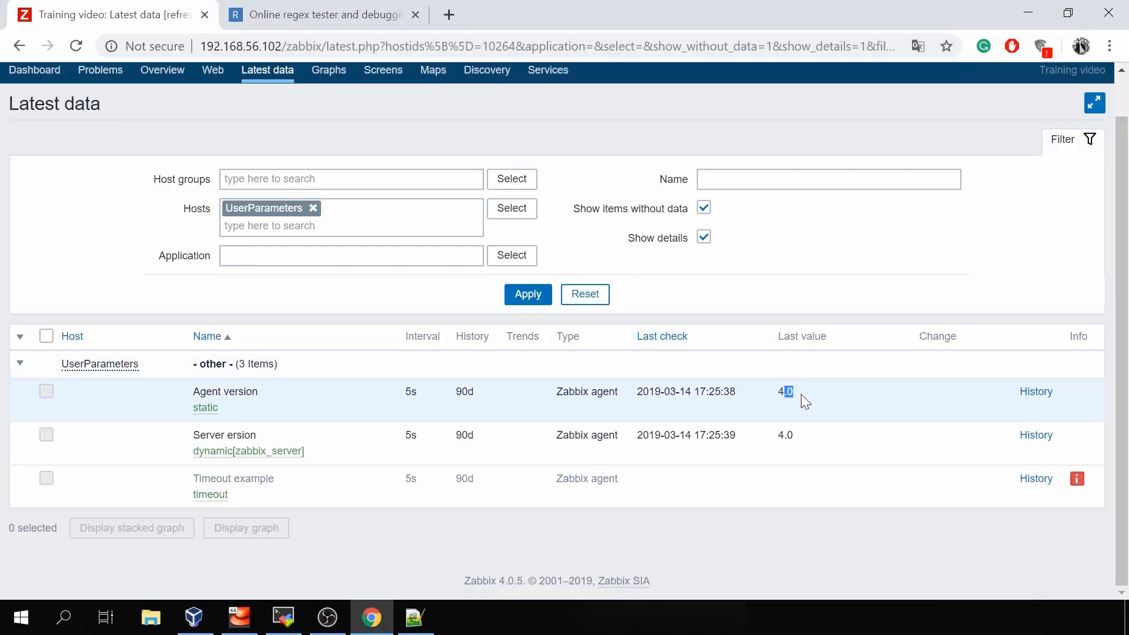
mouse_move(815, 497)
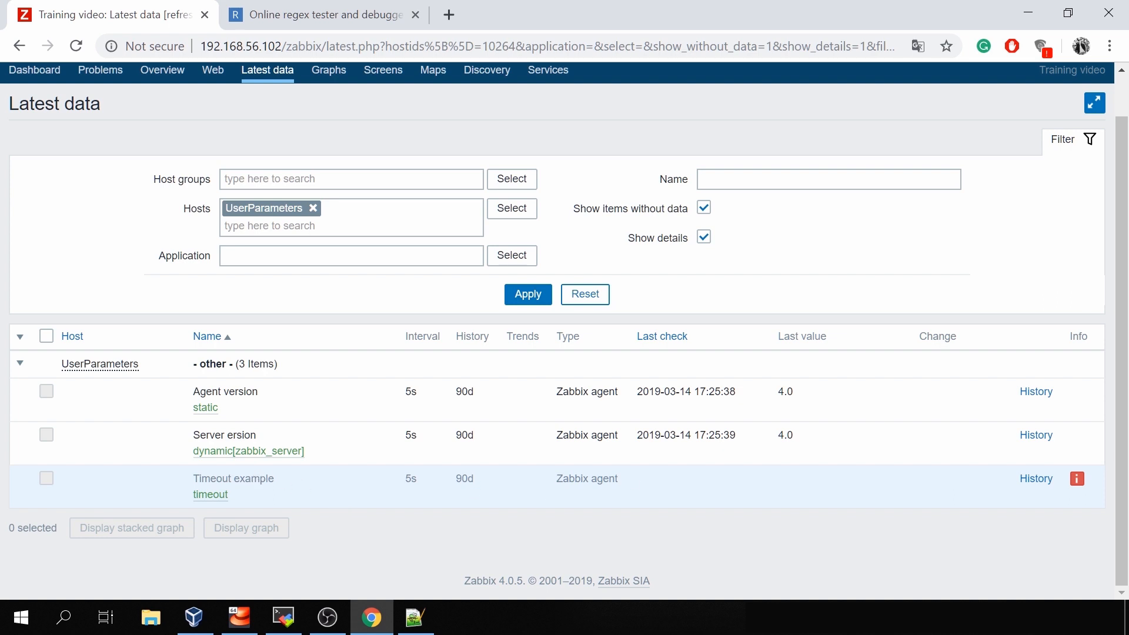
mouse_move(1069, 492)
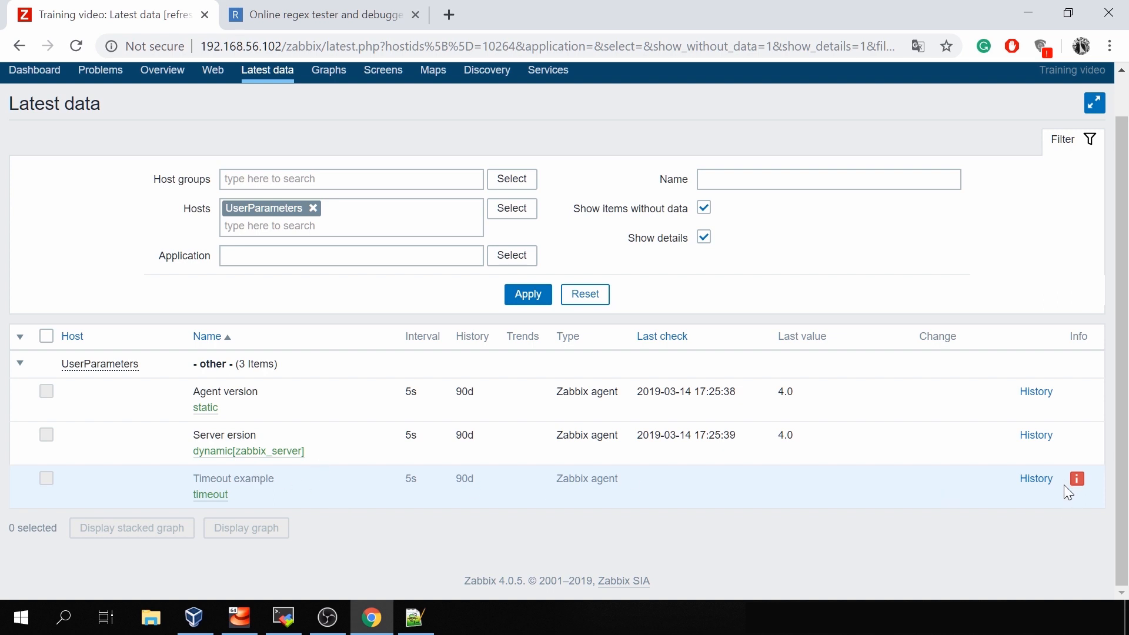
click(1077, 478)
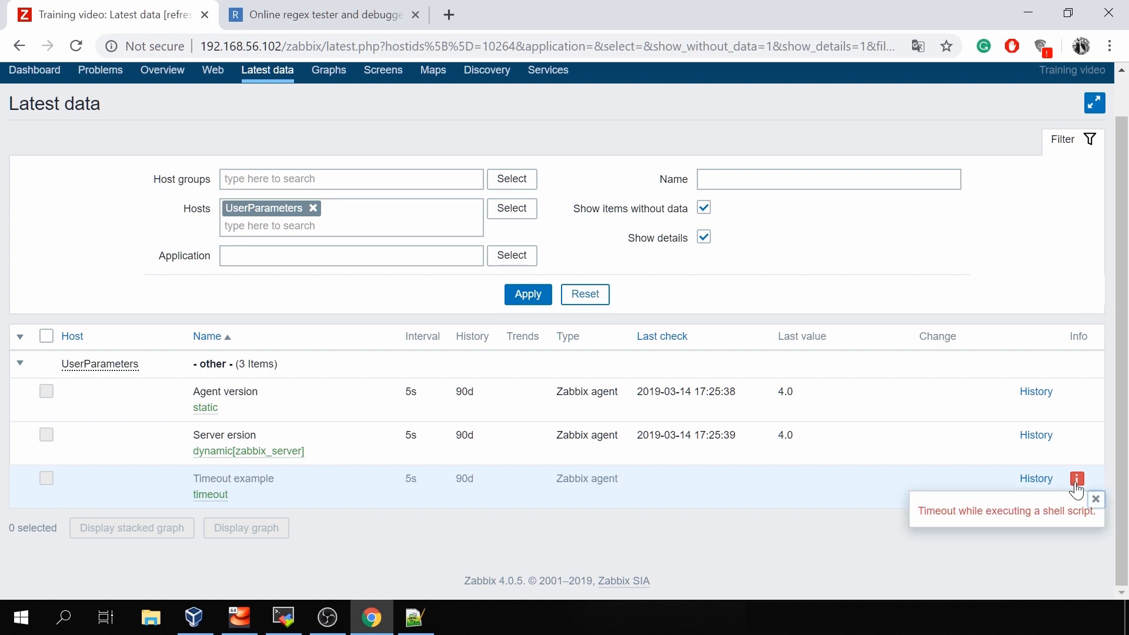
click(283, 618)
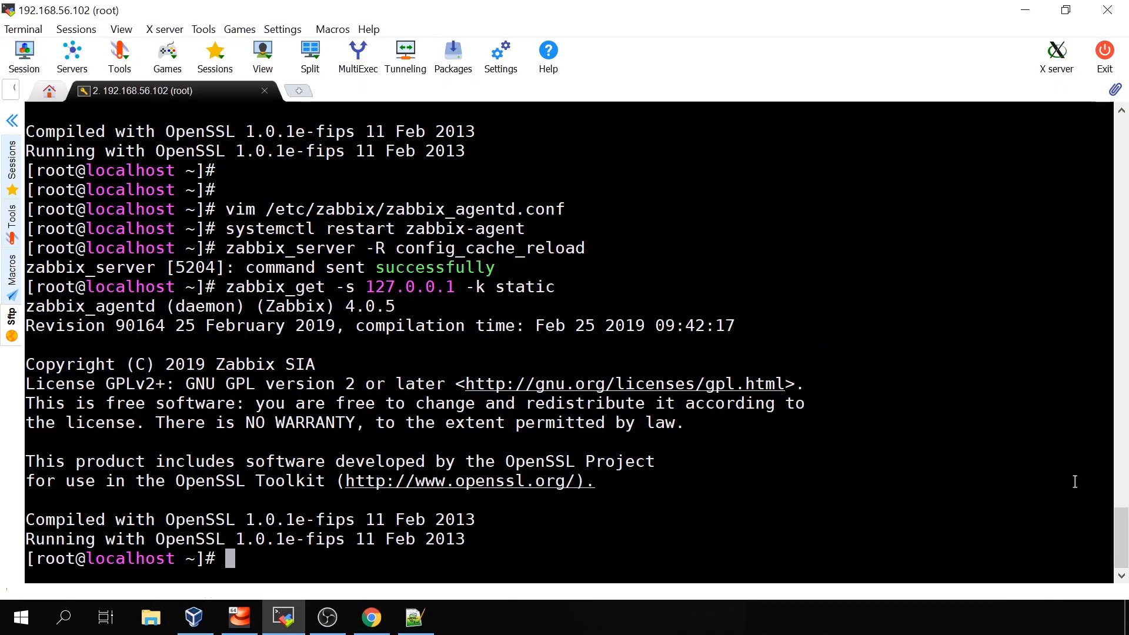
Step: Grep the Timeout lines in zabbix_agentd.conf and zabbix_server.conf, showing default 3 versus 4
text(cat)
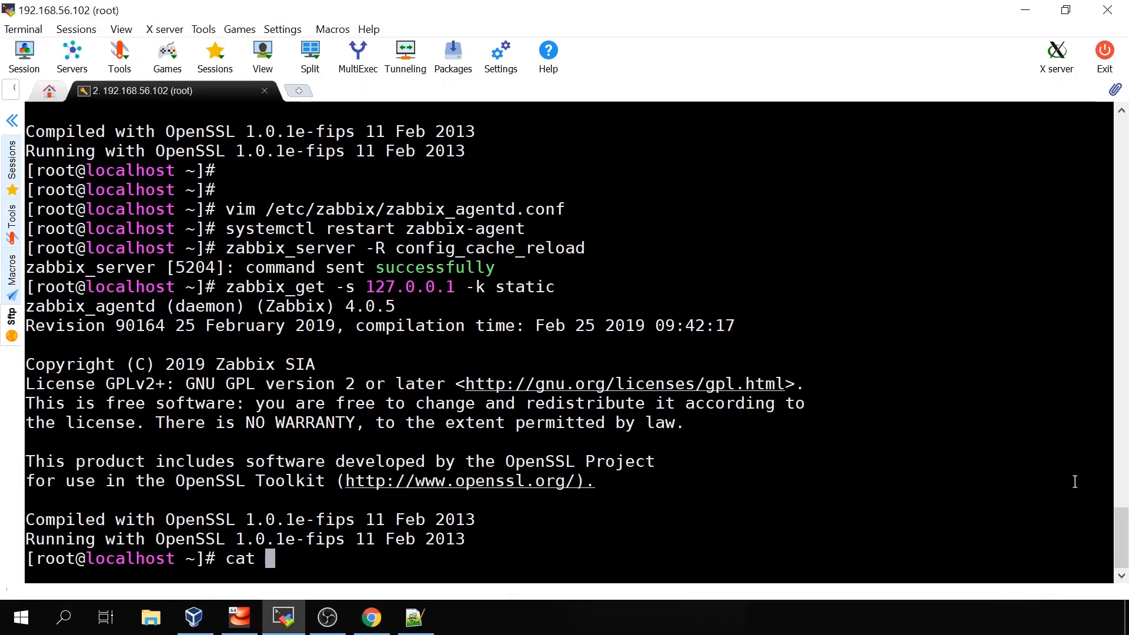
text(/etc/z)
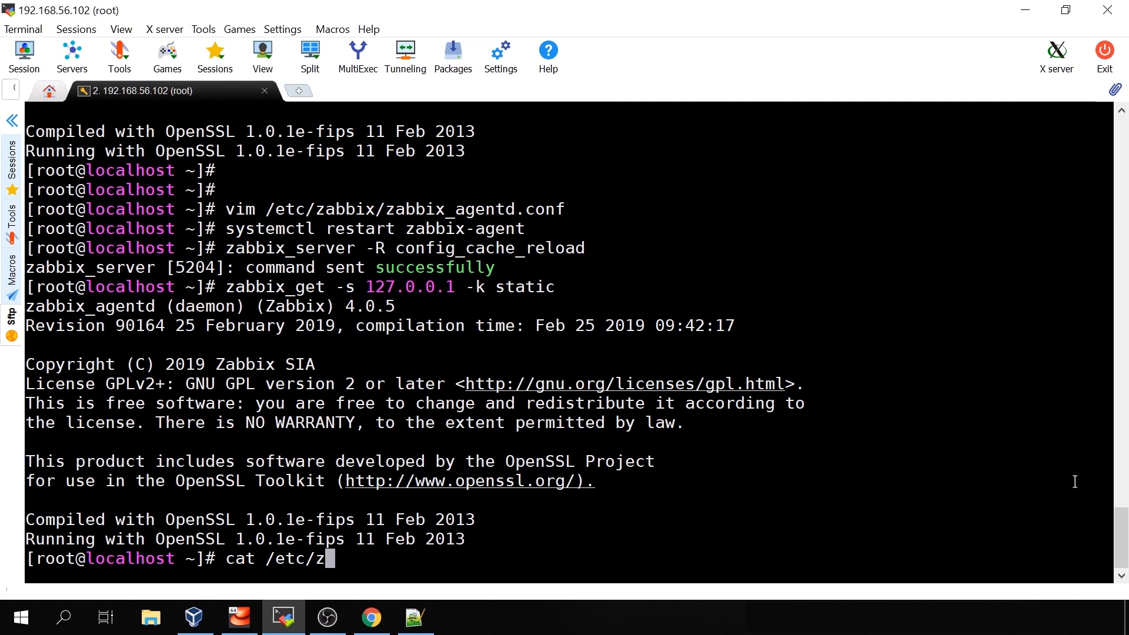
text(abbix/zabbix_agentd.conf | grep TIme)
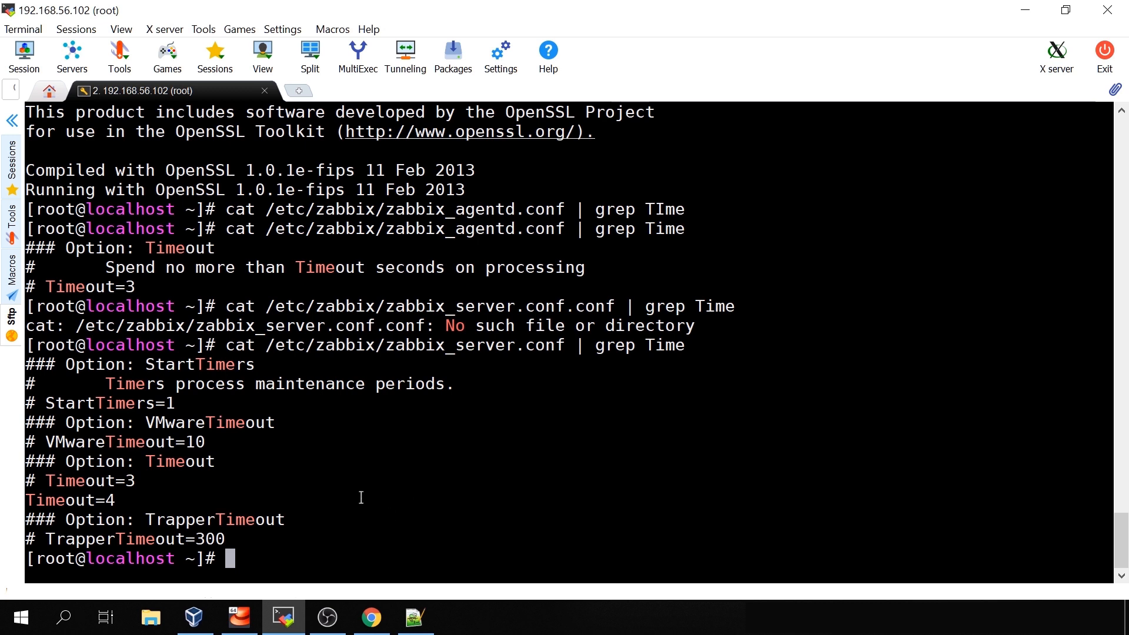
mouse_move(90, 489)
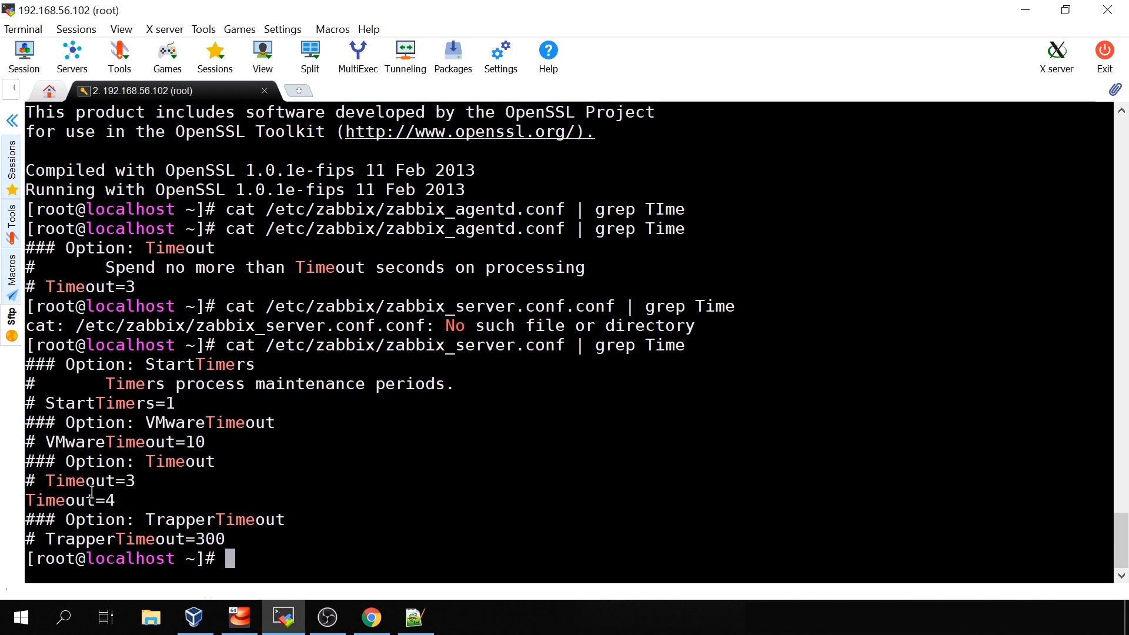
click(370, 617)
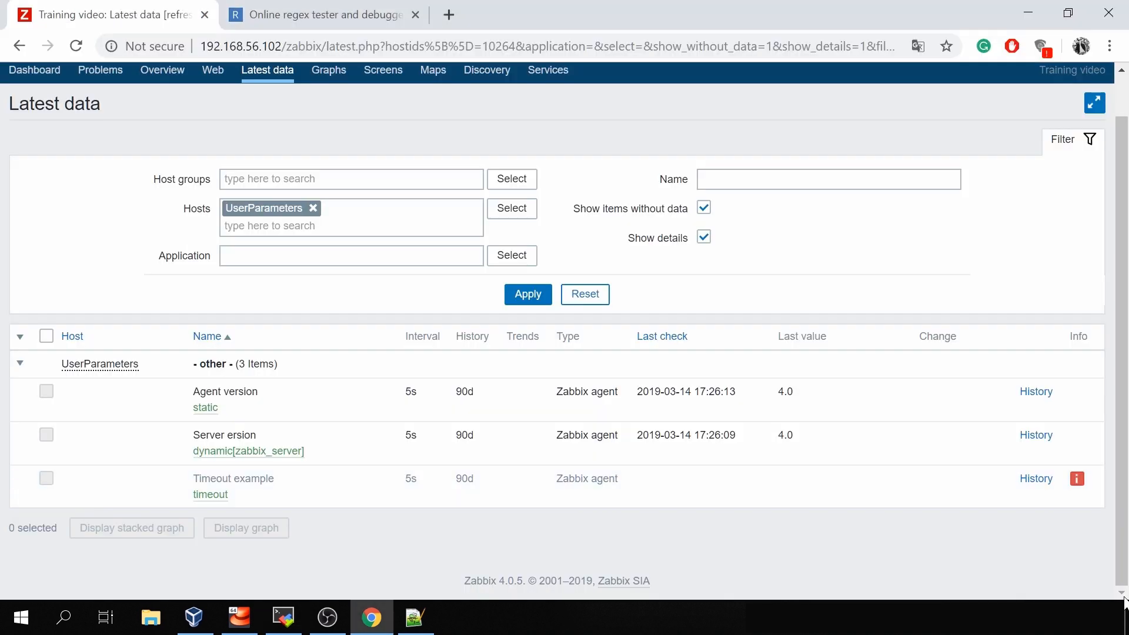
mouse_move(1077, 478)
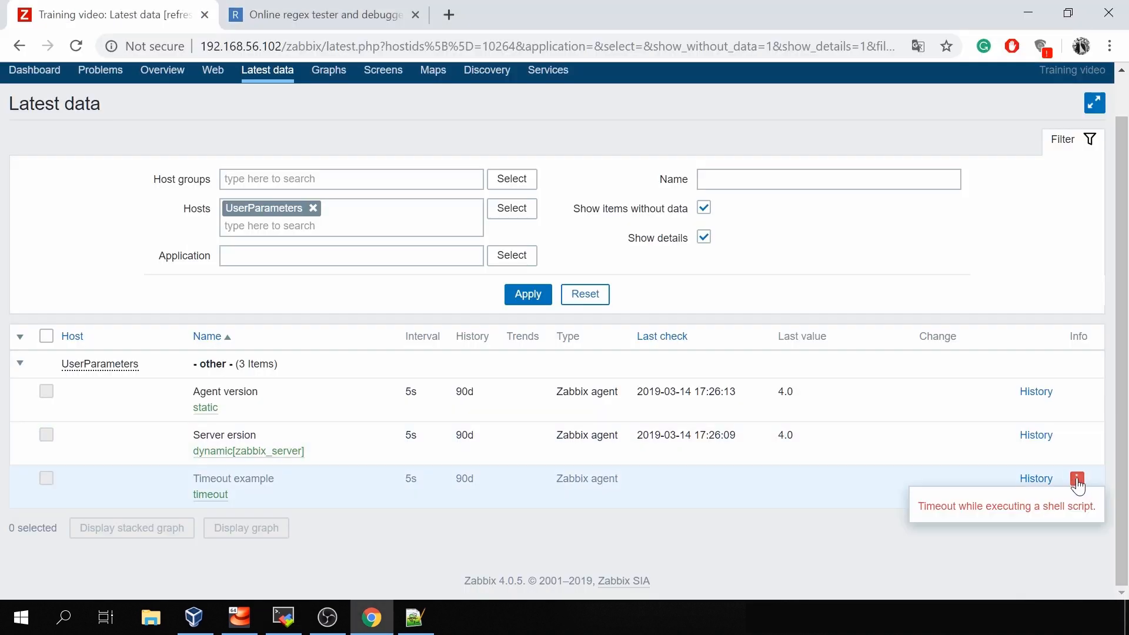